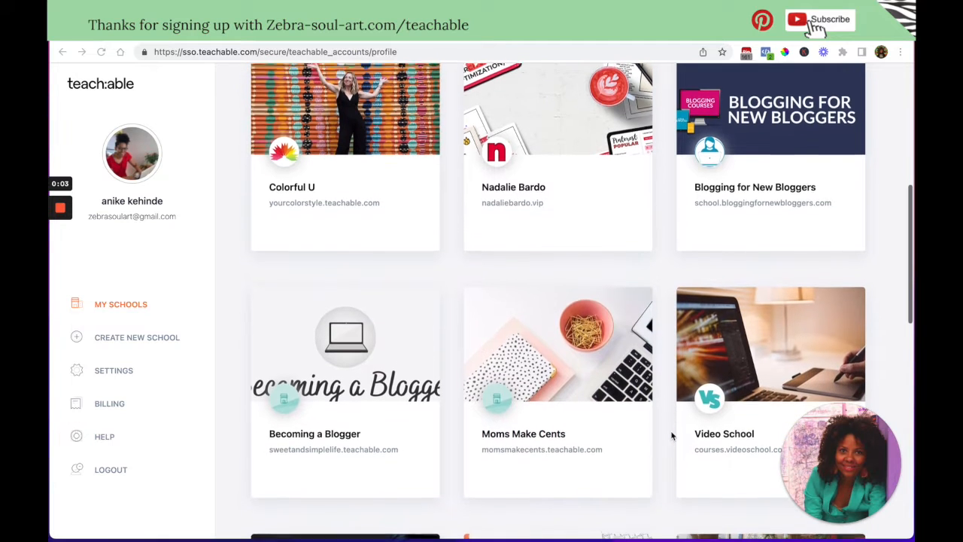
Step: Browse up and down Video School's course catalog to locate the membership card
scroll(down, 3)
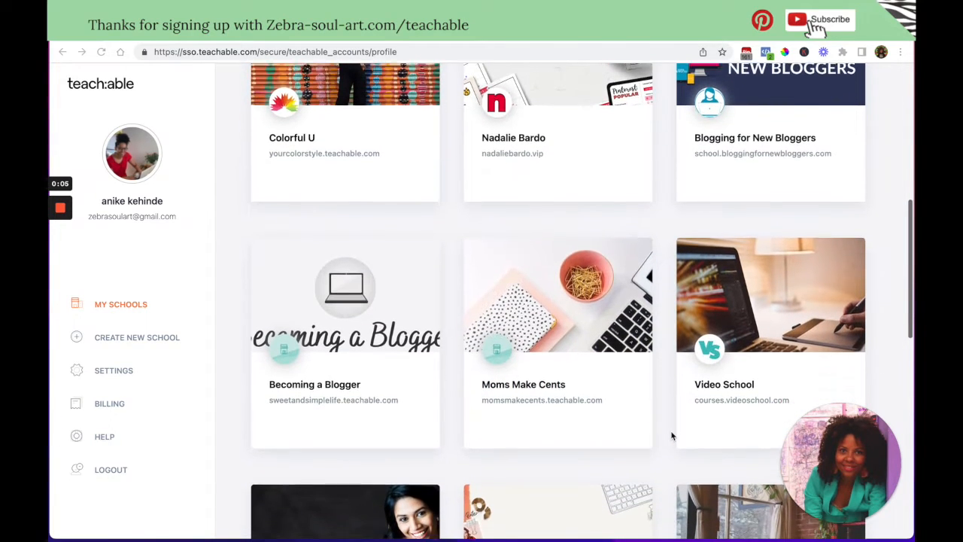
scroll(down, 3)
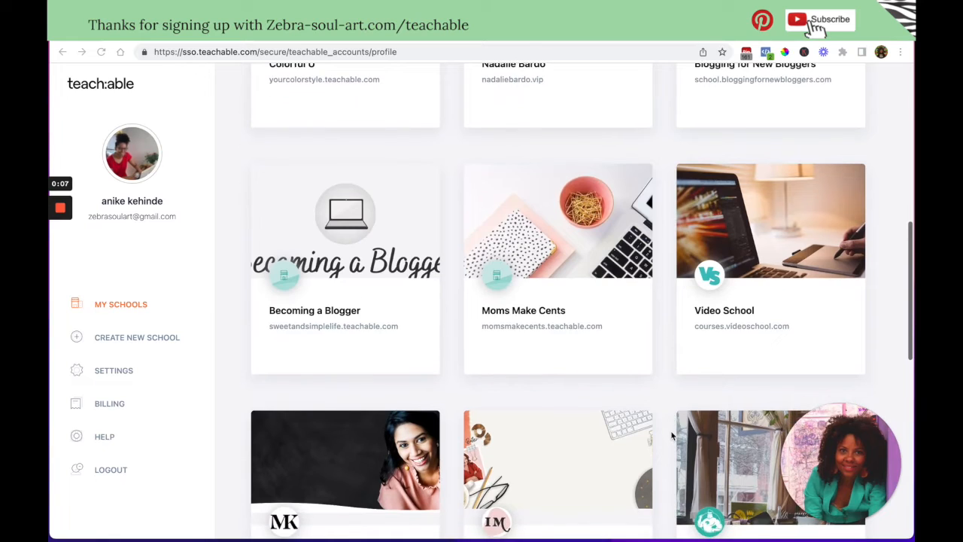
scroll(down, 3)
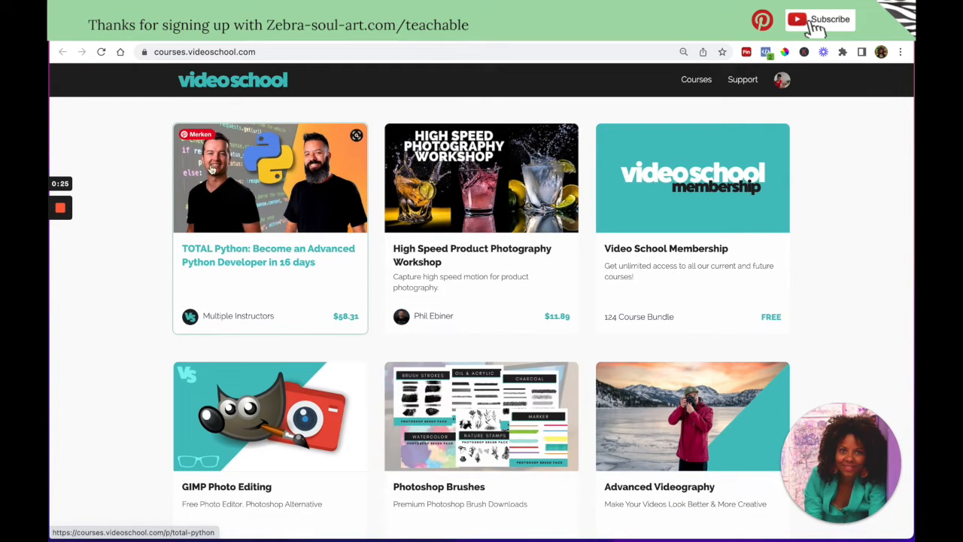
scroll(down, 3)
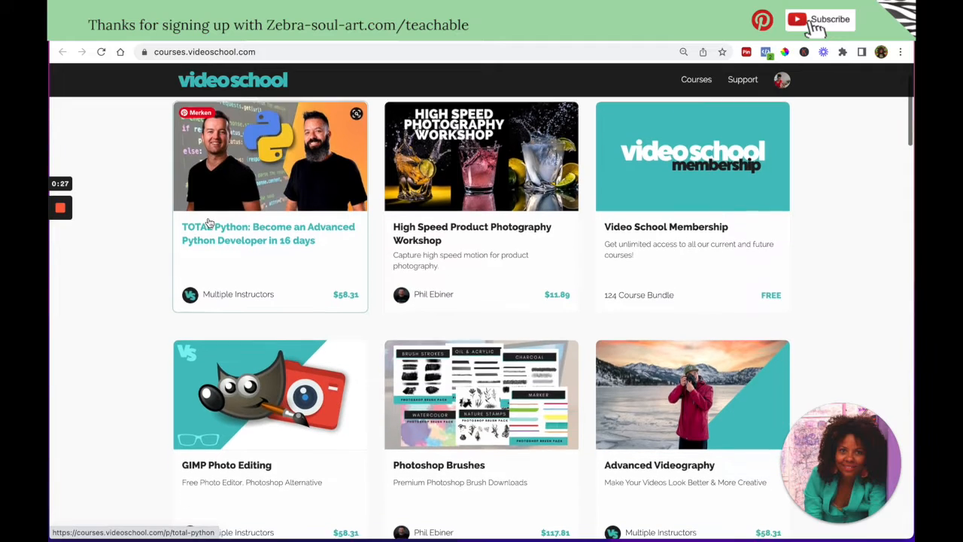
scroll(up, 3)
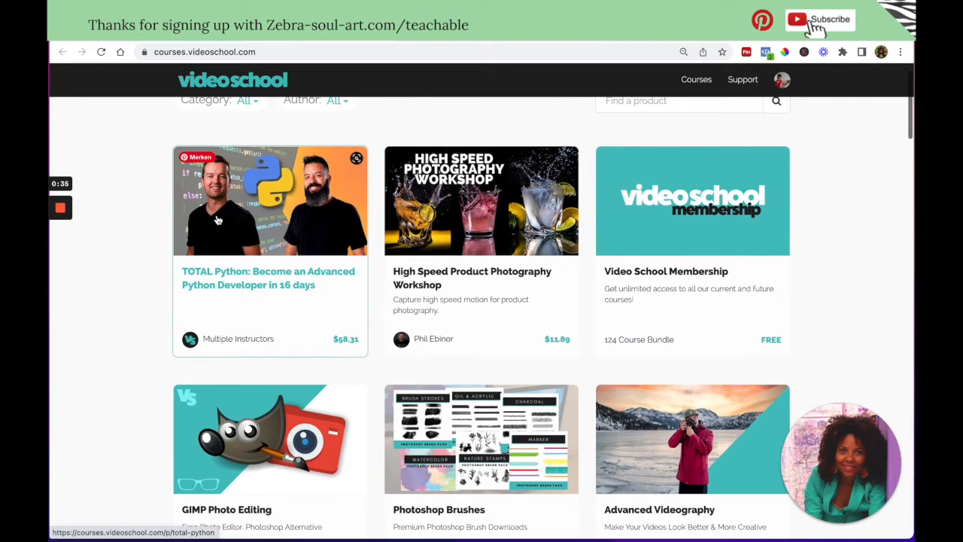
scroll(up, 3)
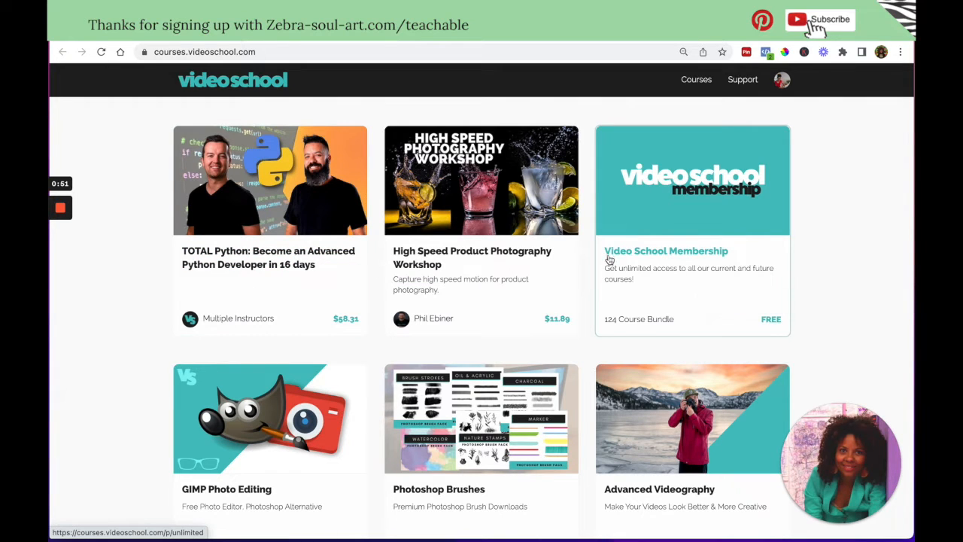
mouse_move(211, 229)
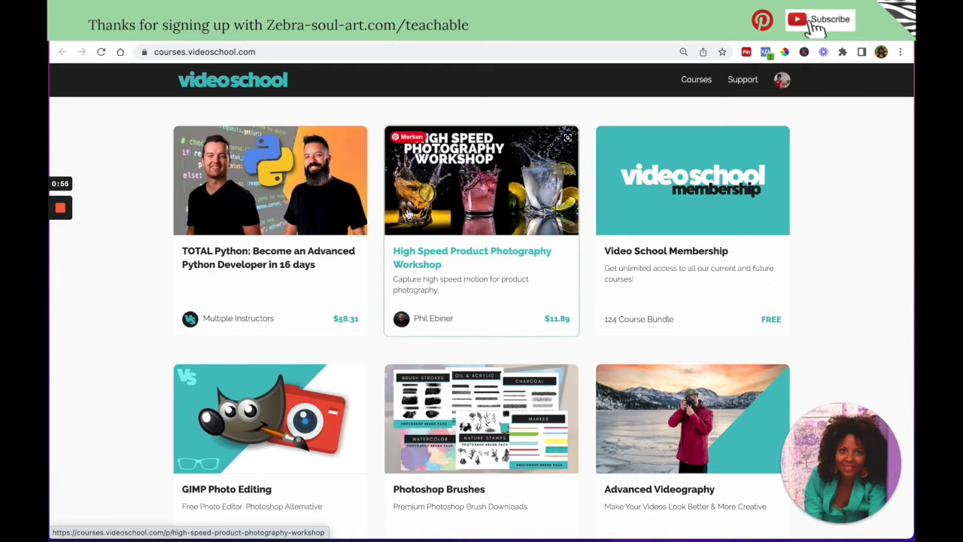
mouse_move(663, 414)
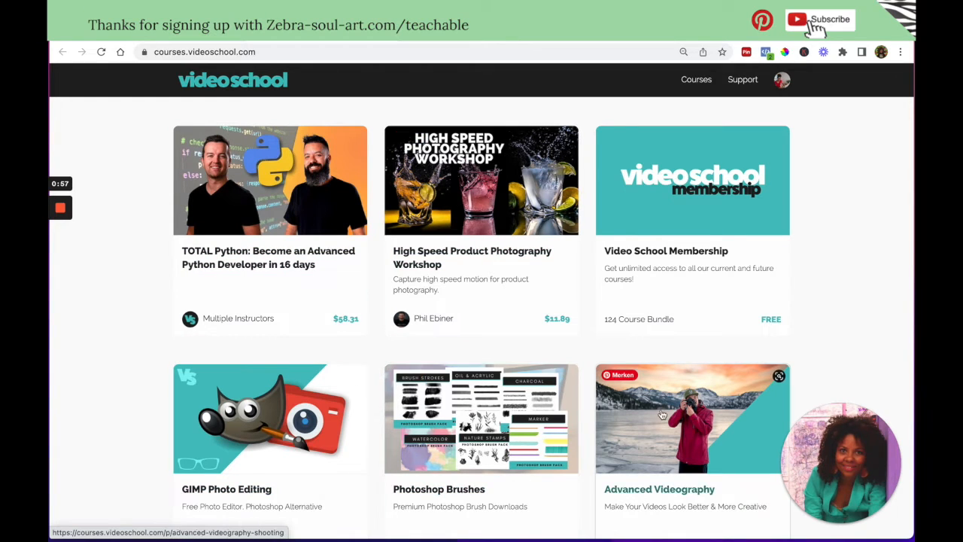
mouse_move(611, 182)
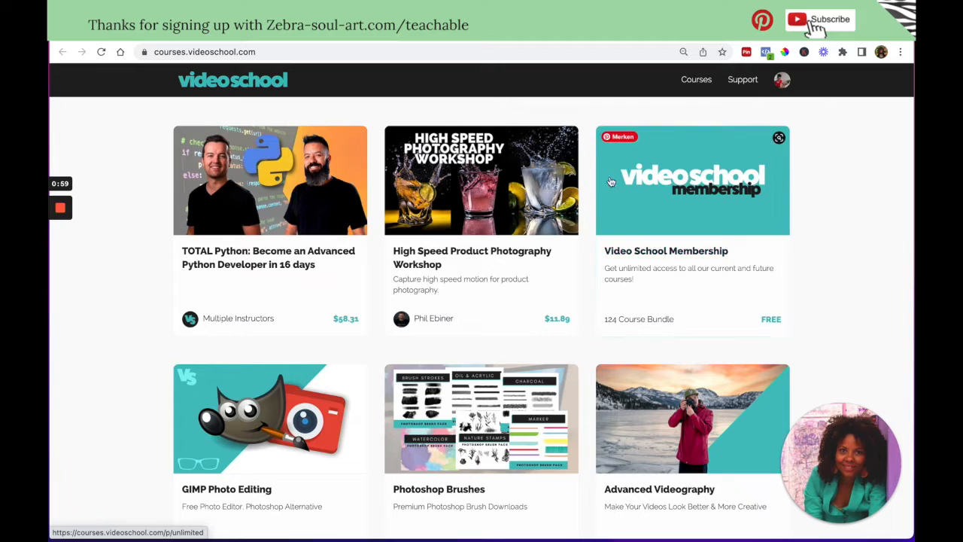
mouse_move(648, 181)
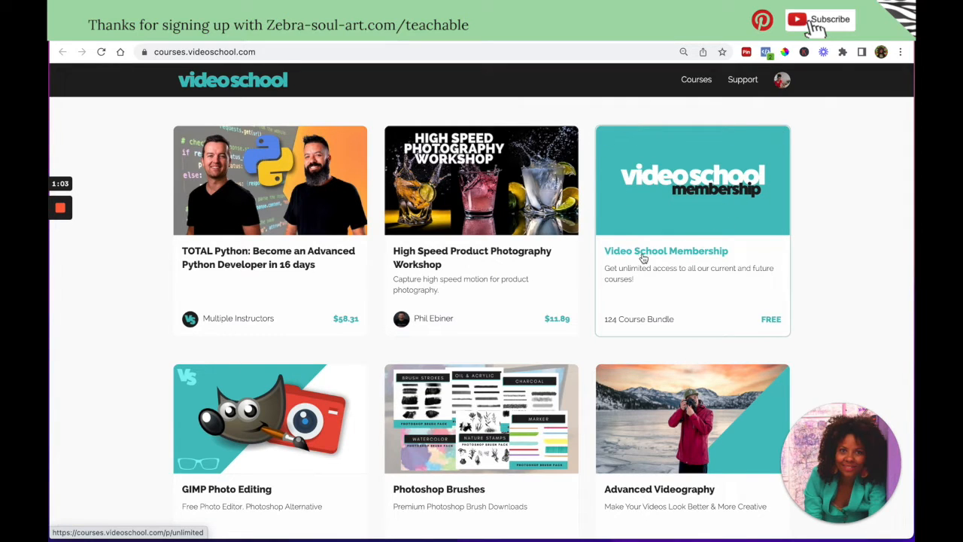
mouse_move(620, 279)
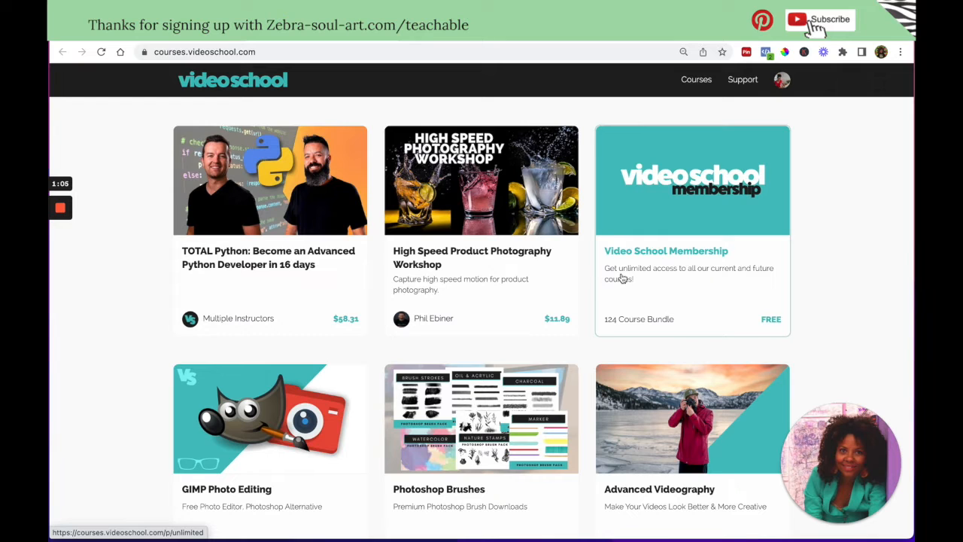
mouse_move(736, 277)
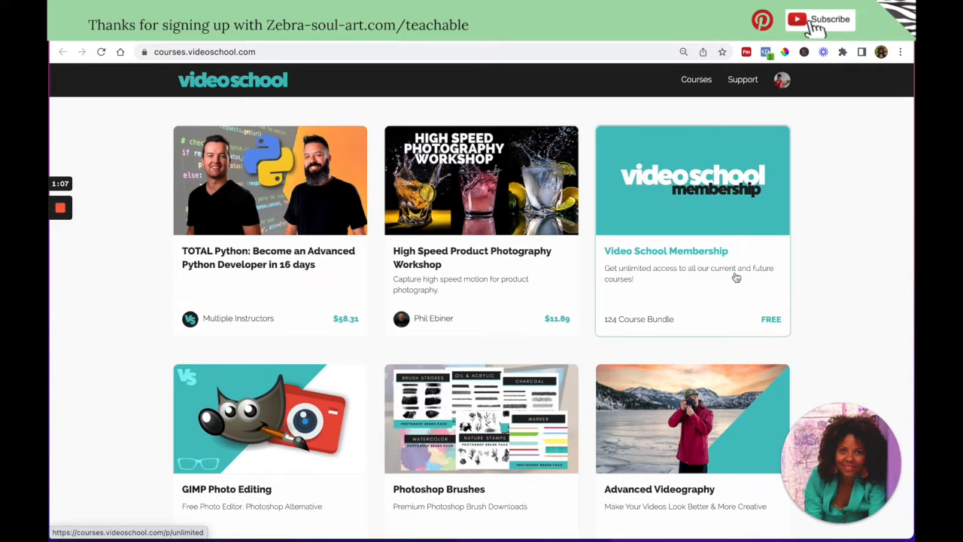
scroll(down, 3)
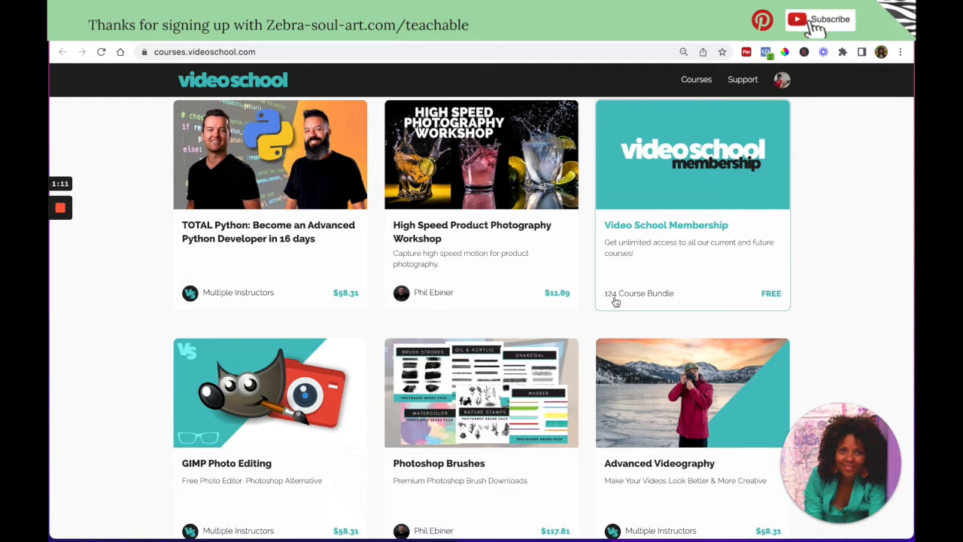
mouse_move(766, 301)
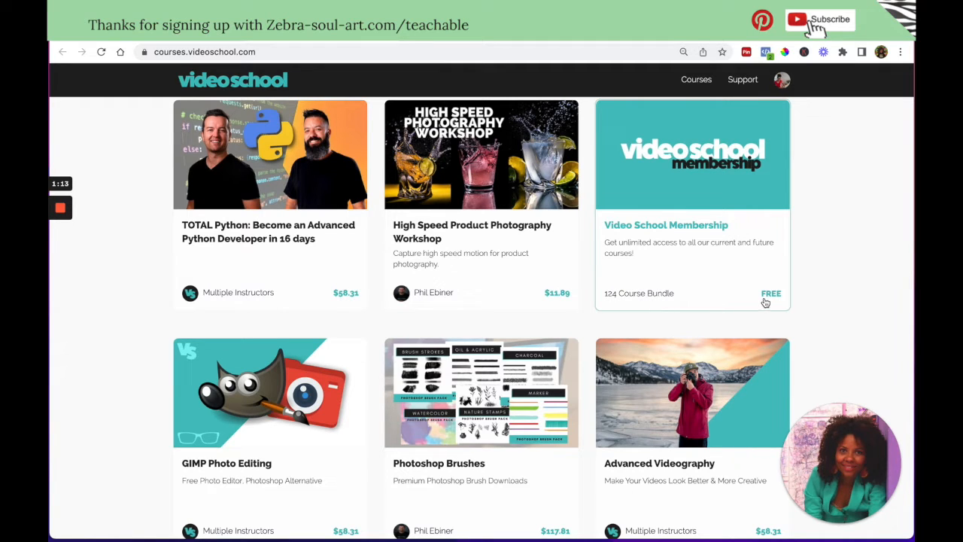
mouse_move(674, 229)
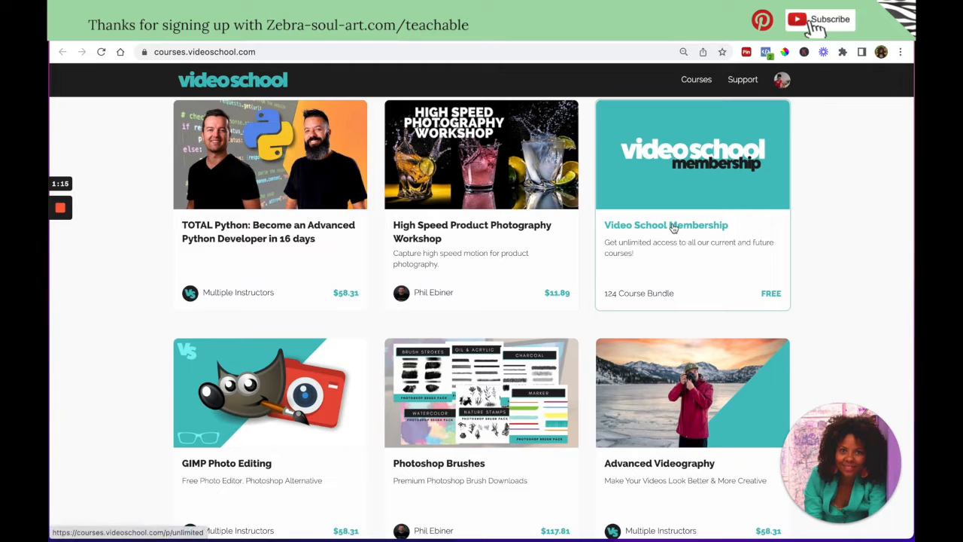
Step: Go to the Video School Membership sales page and bring its promo video into view
click(665, 225)
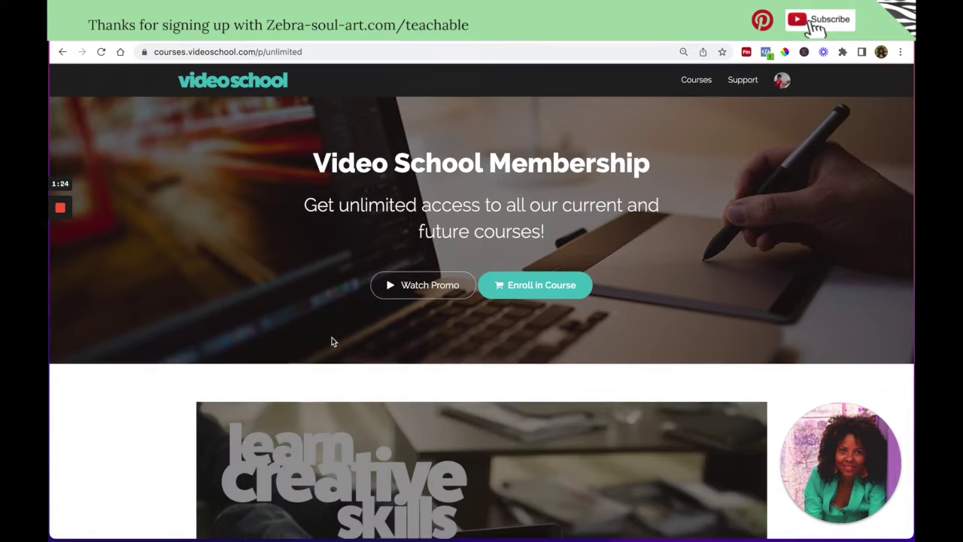
mouse_move(494, 298)
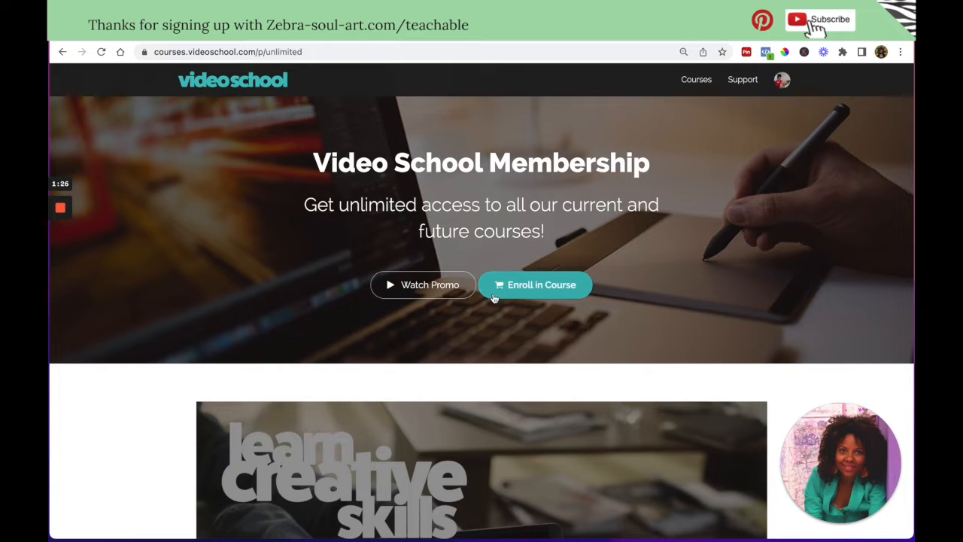
mouse_move(254, 89)
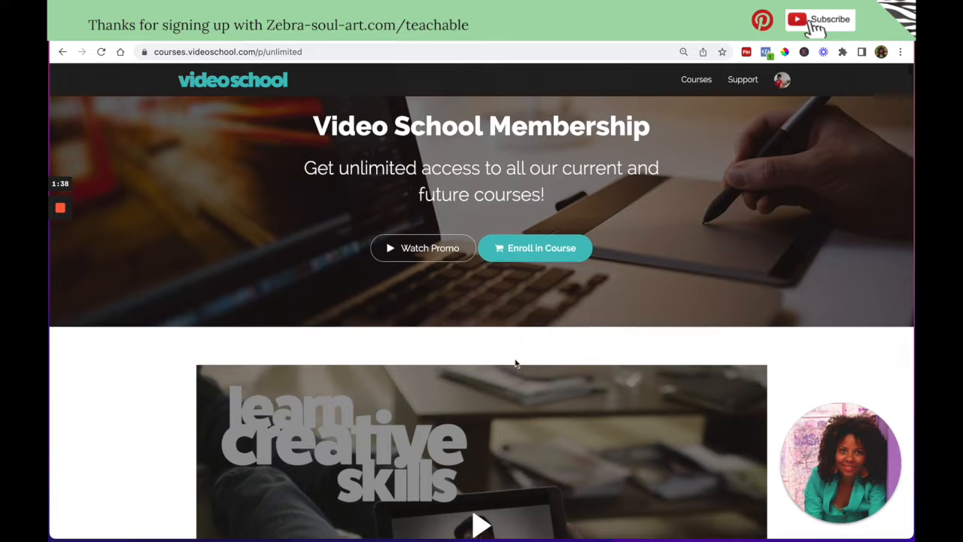
scroll(down, 3)
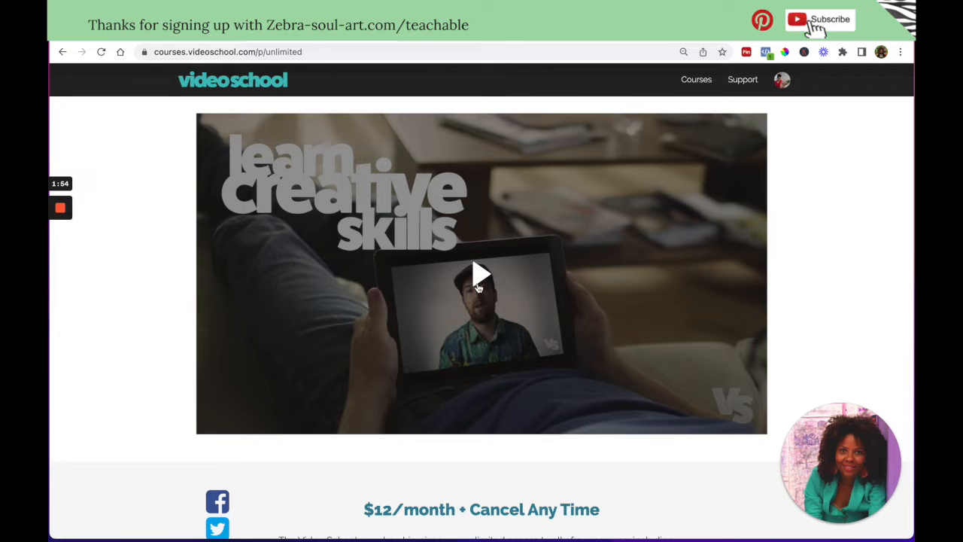
Step: Select the $12/month, cancel-anytime description paragraph, then continue down to the free-trial offer
scroll(down, 3)
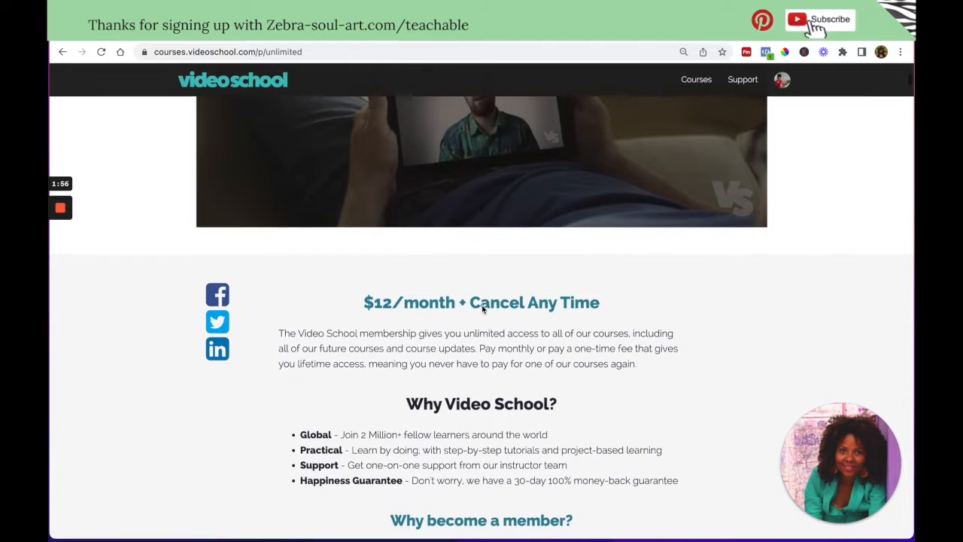
scroll(down, 3)
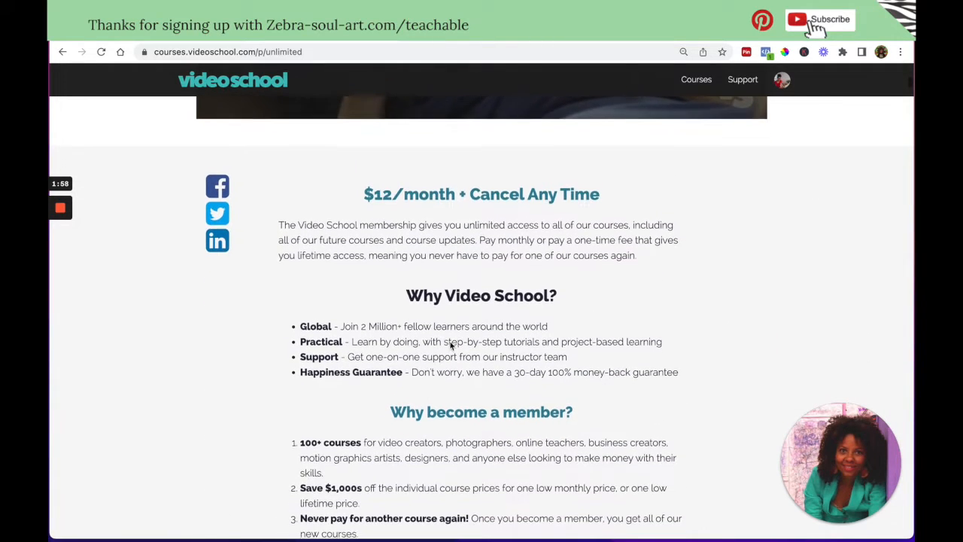
scroll(down, 3)
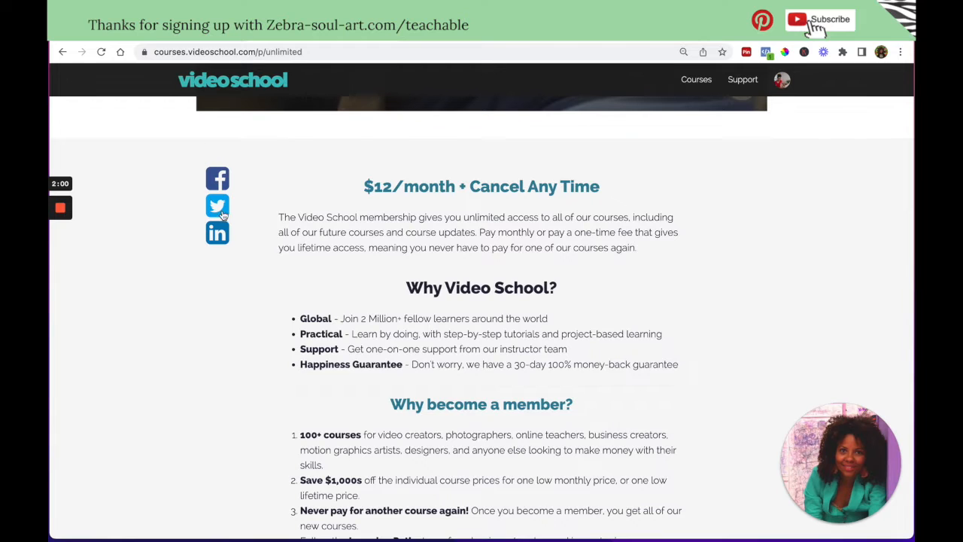
mouse_move(229, 252)
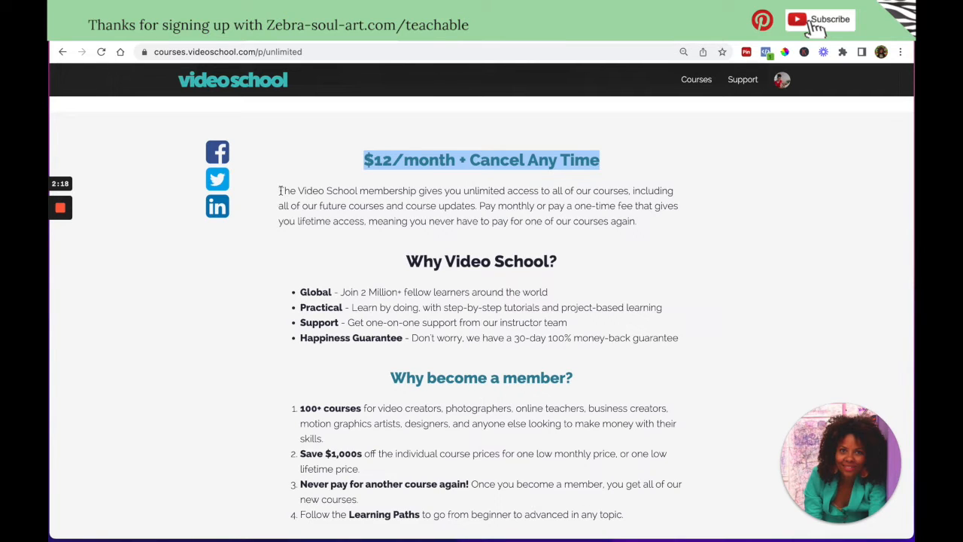
drag(279, 189, 485, 205)
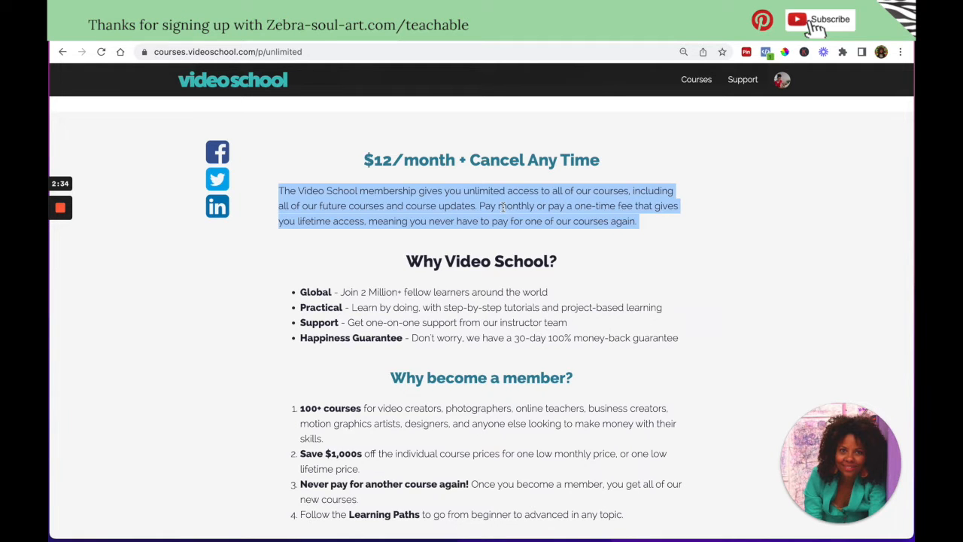
scroll(down, 3)
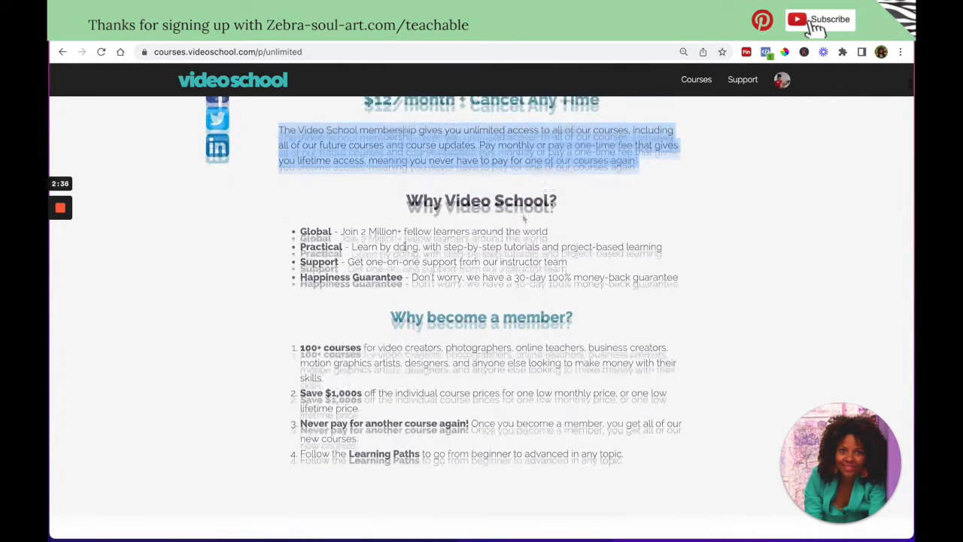
scroll(down, 3)
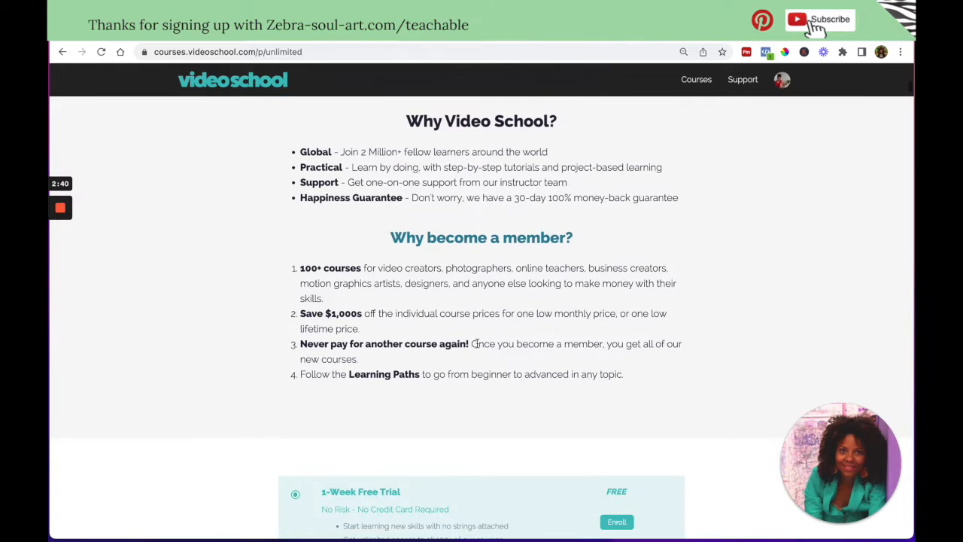
scroll(down, 3)
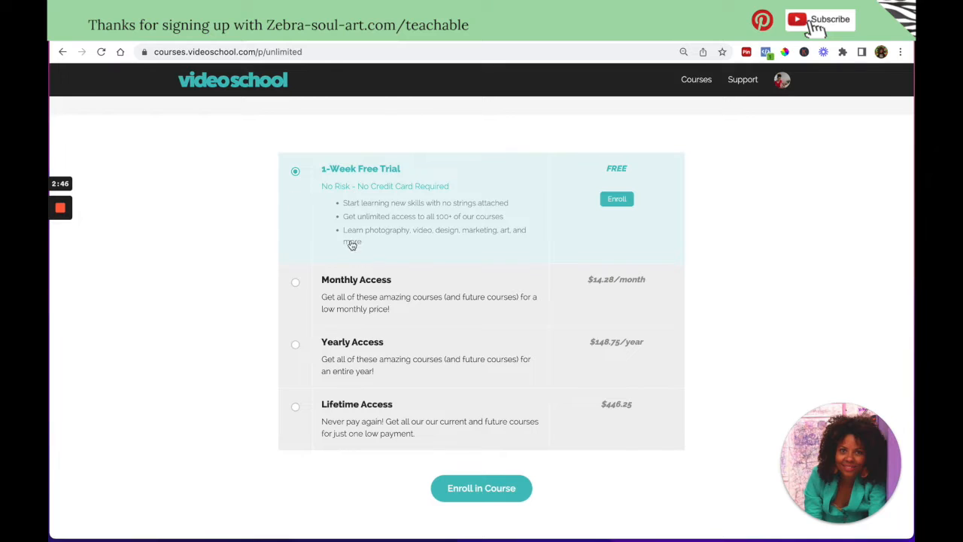
scroll(down, 3)
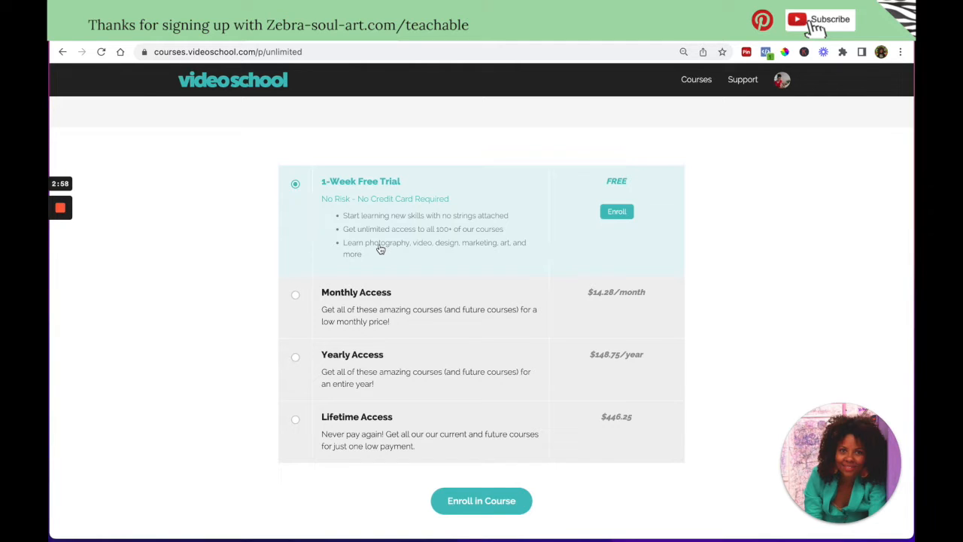
mouse_move(364, 163)
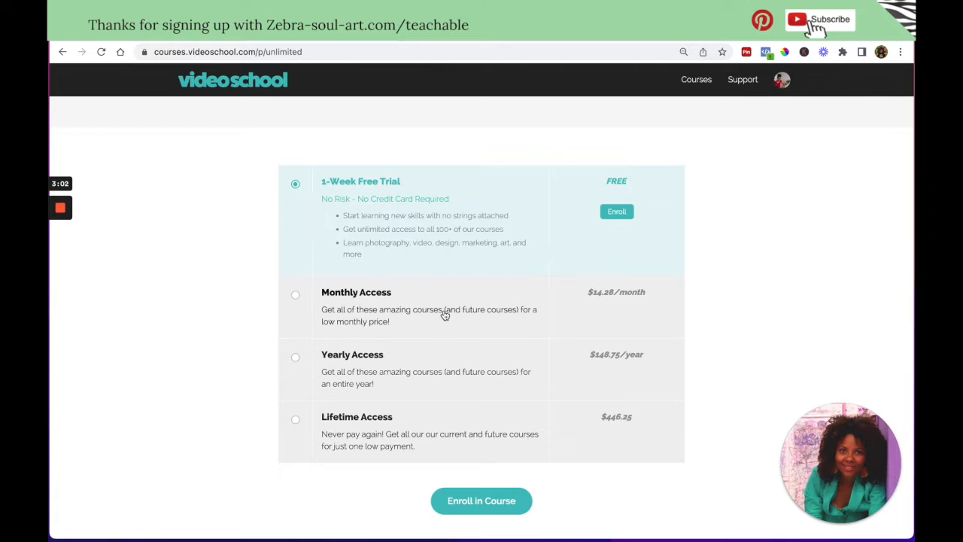
mouse_move(425, 188)
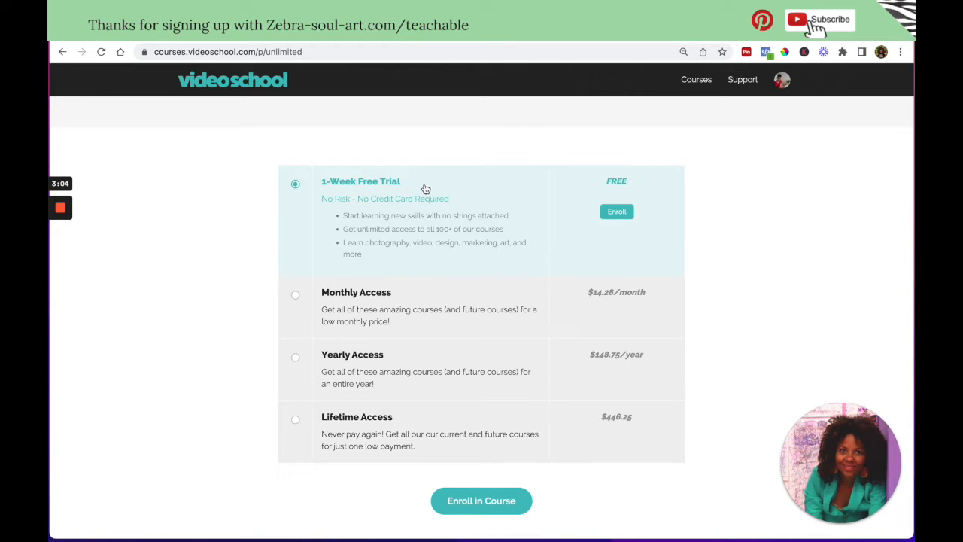
mouse_move(350, 187)
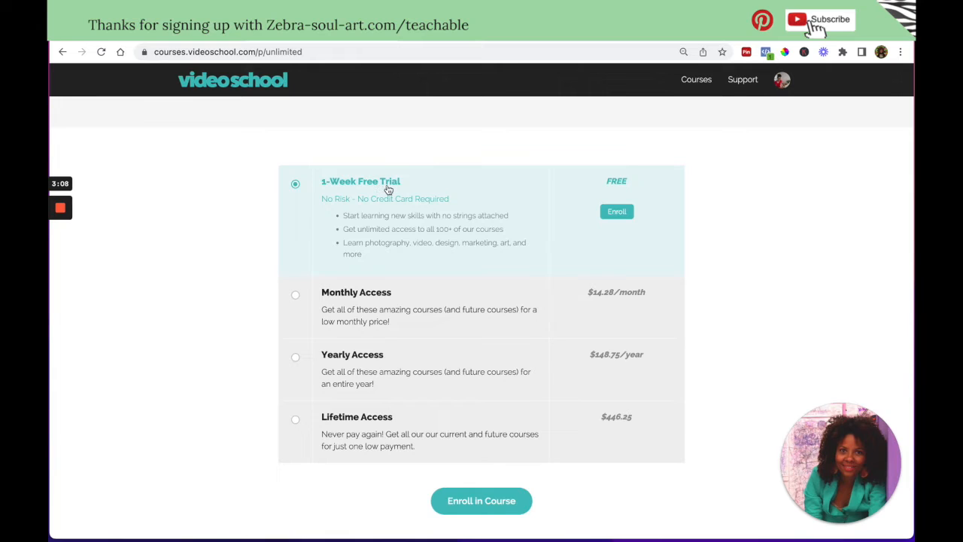
mouse_move(280, 232)
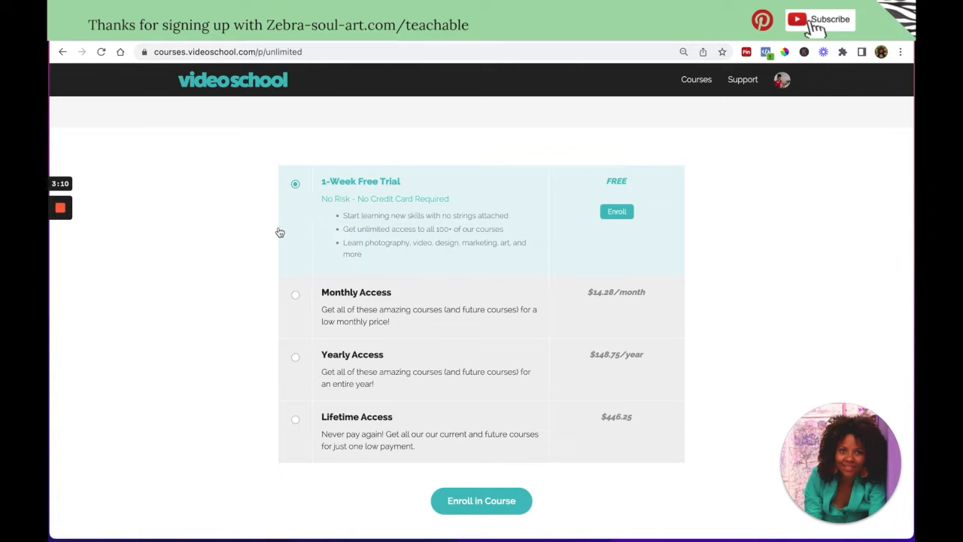
mouse_move(343, 201)
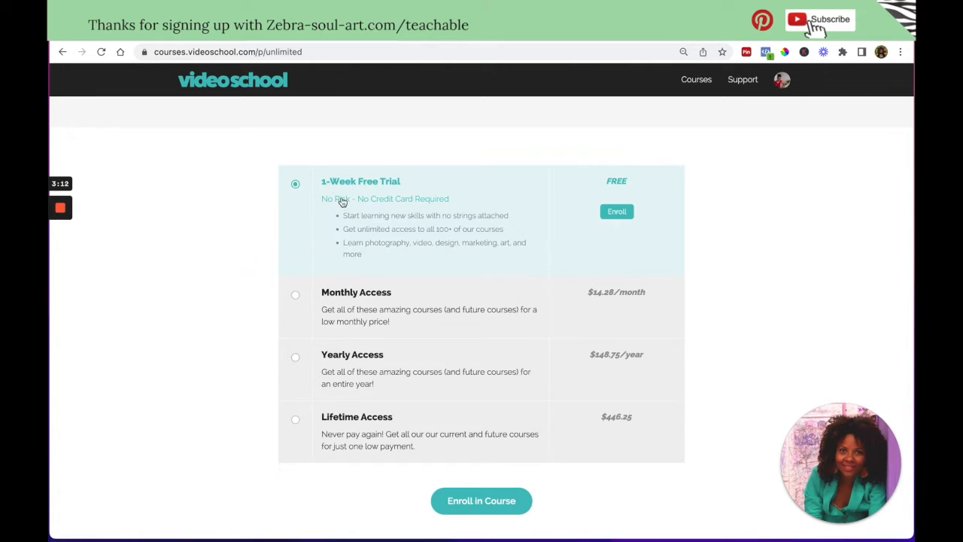
mouse_move(369, 199)
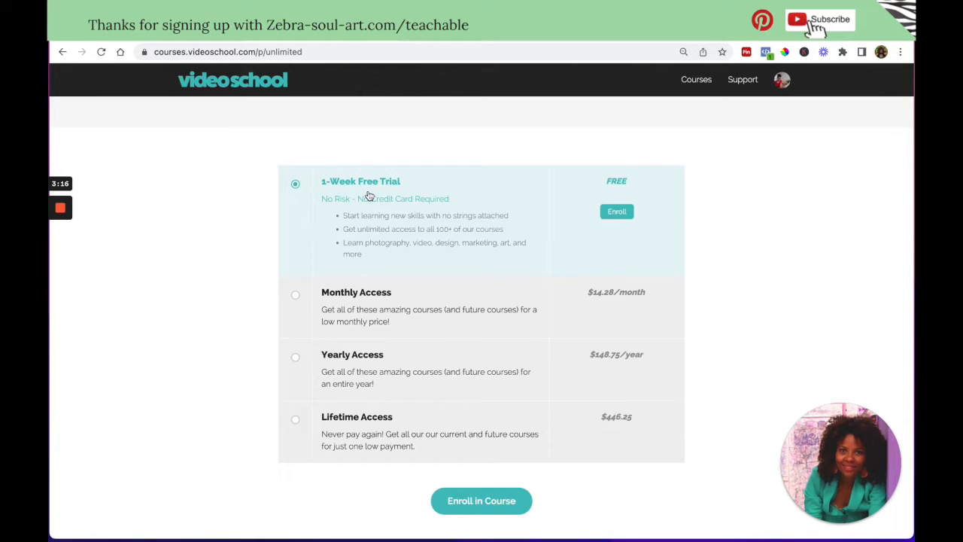
mouse_move(322, 189)
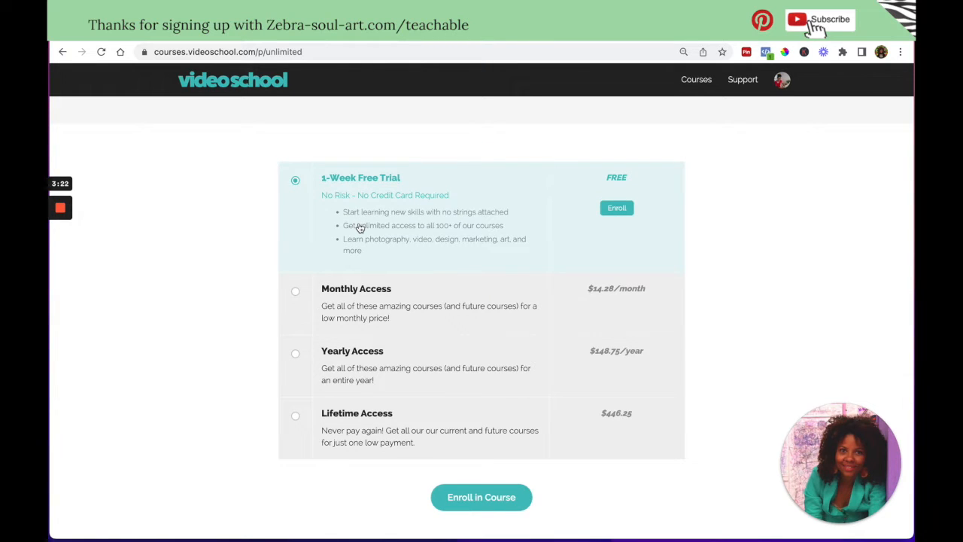
mouse_move(323, 187)
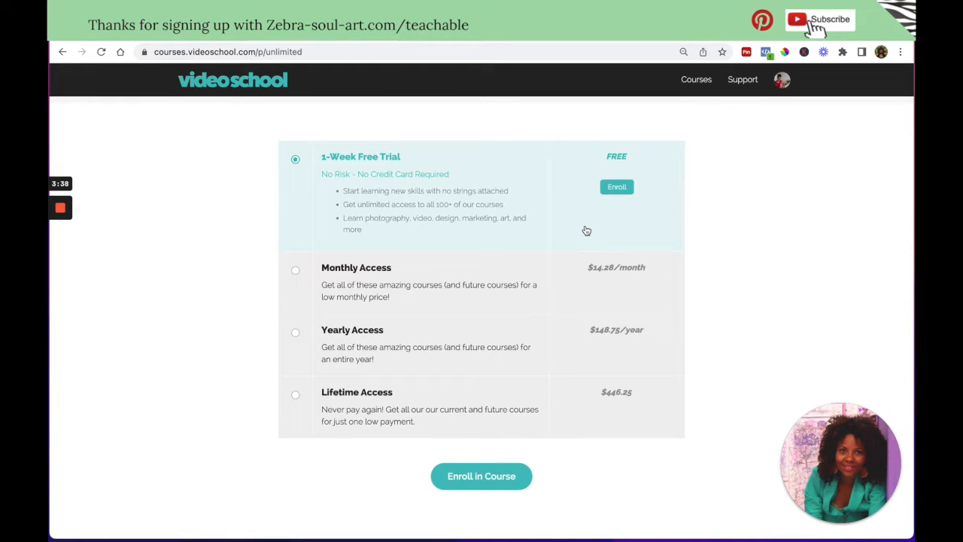
scroll(up, 3)
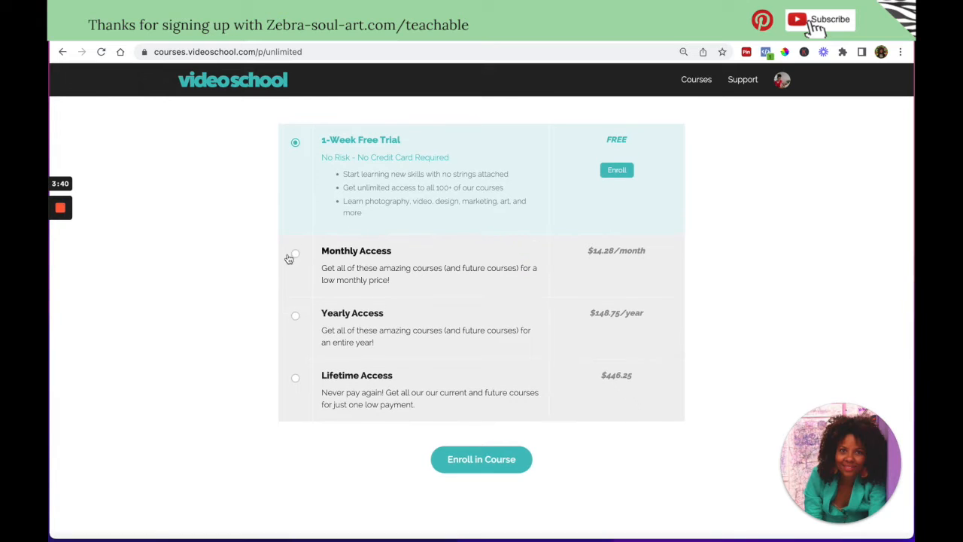
Step: Choose the Monthly Access plan, revealing $14.28/month billing with cancel anytime
click(295, 253)
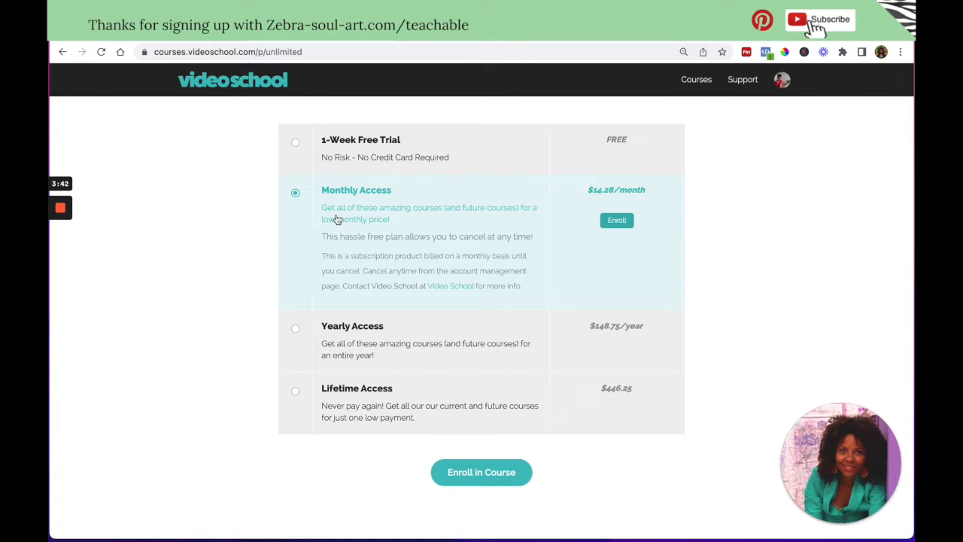
mouse_move(517, 218)
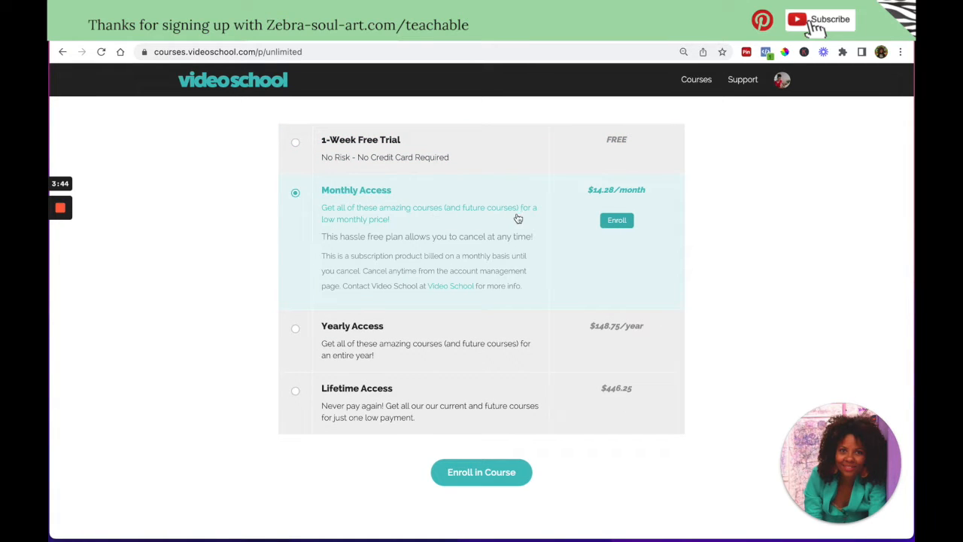
mouse_move(572, 172)
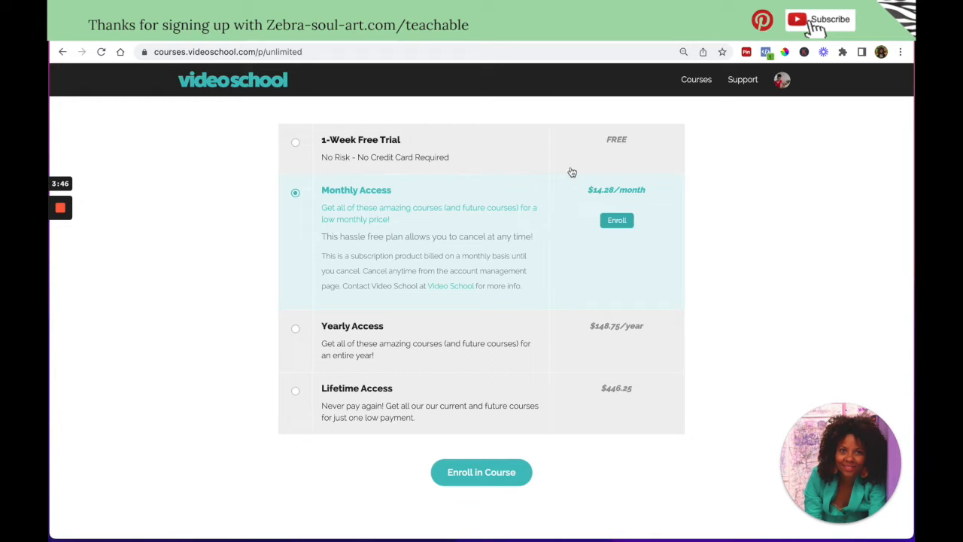
mouse_move(356, 200)
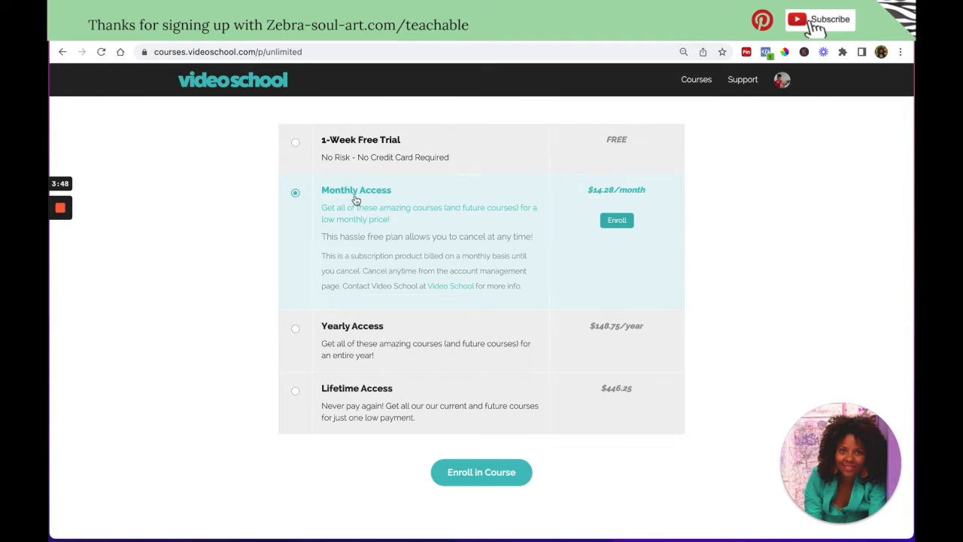
mouse_move(419, 214)
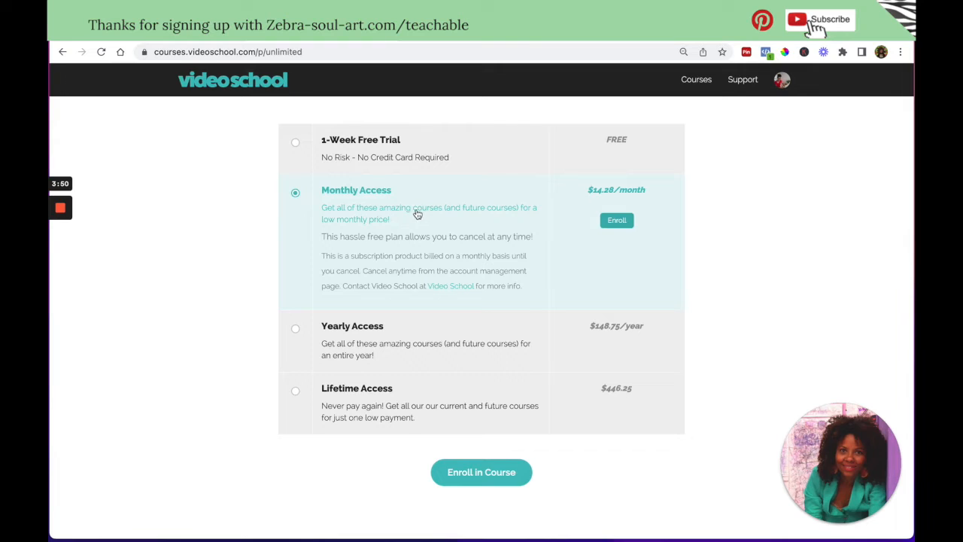
mouse_move(432, 226)
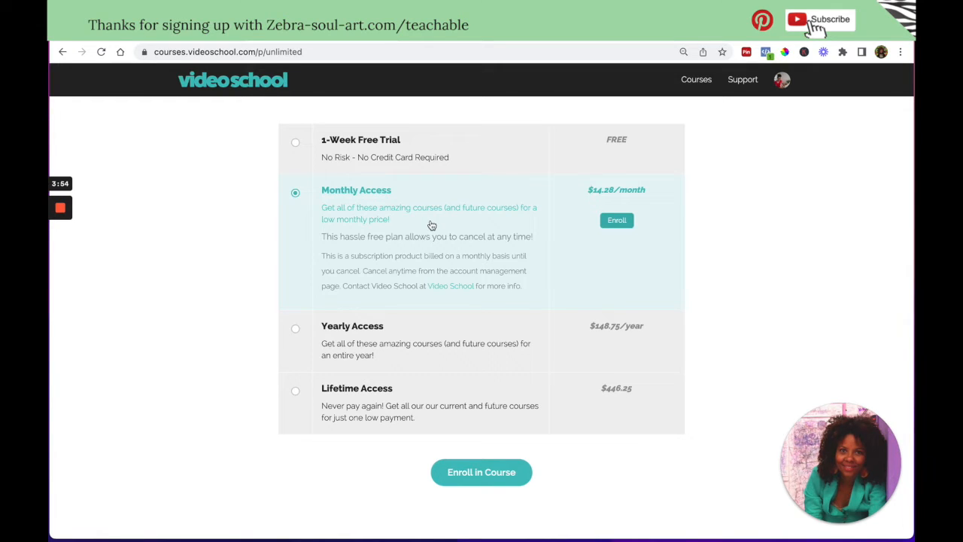
mouse_move(439, 253)
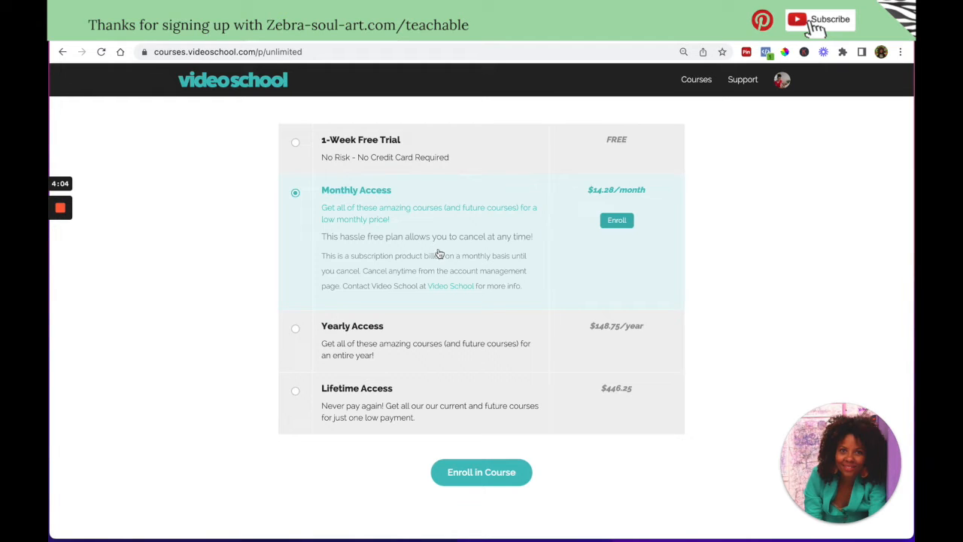
mouse_move(600, 218)
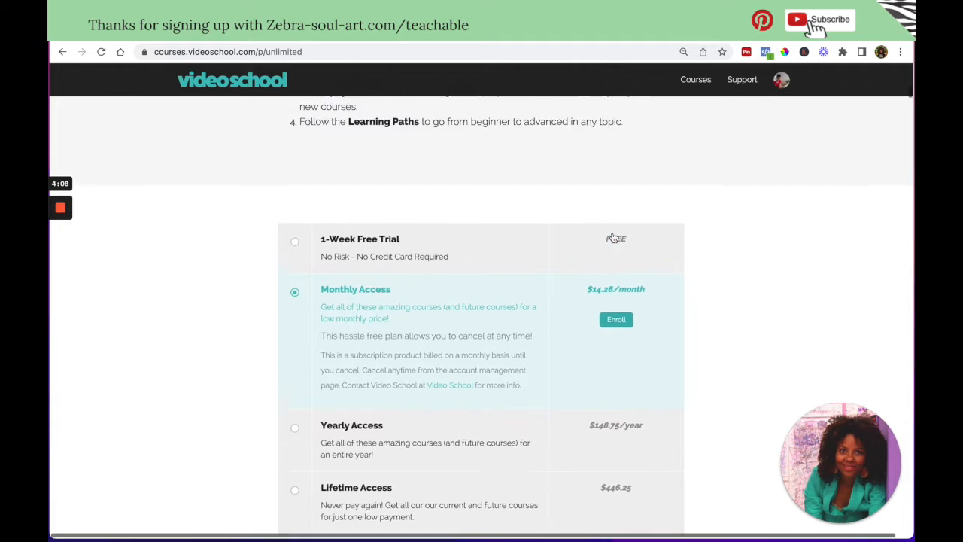
scroll(up, 3)
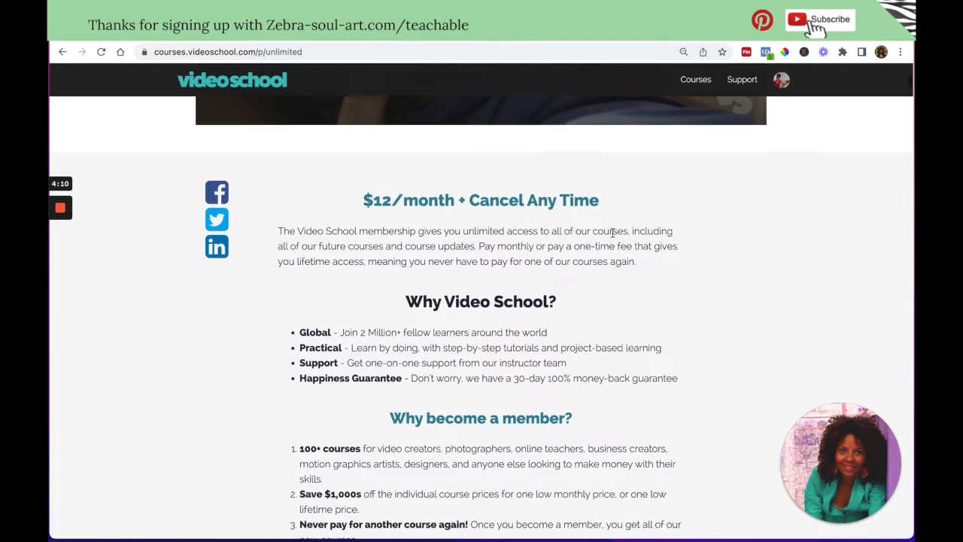
scroll(down, 3)
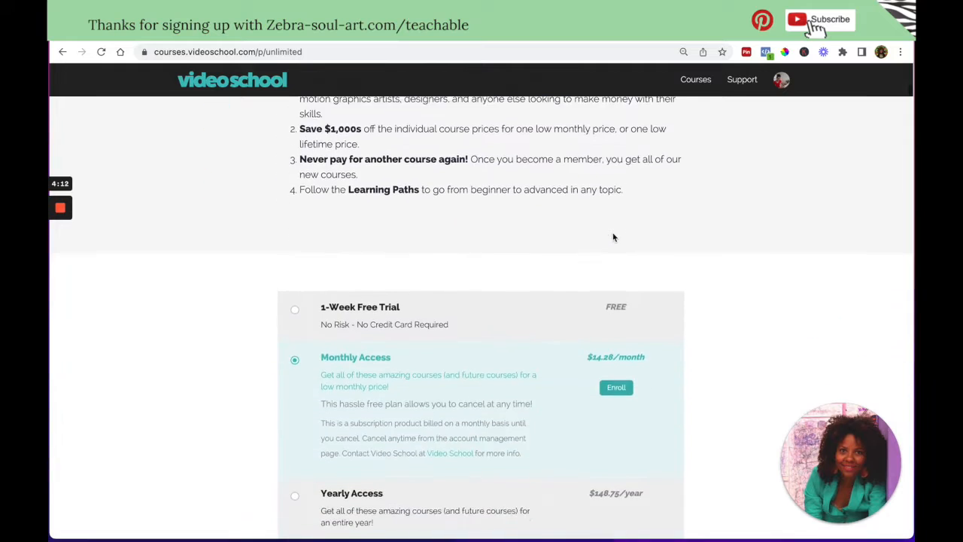
scroll(down, 3)
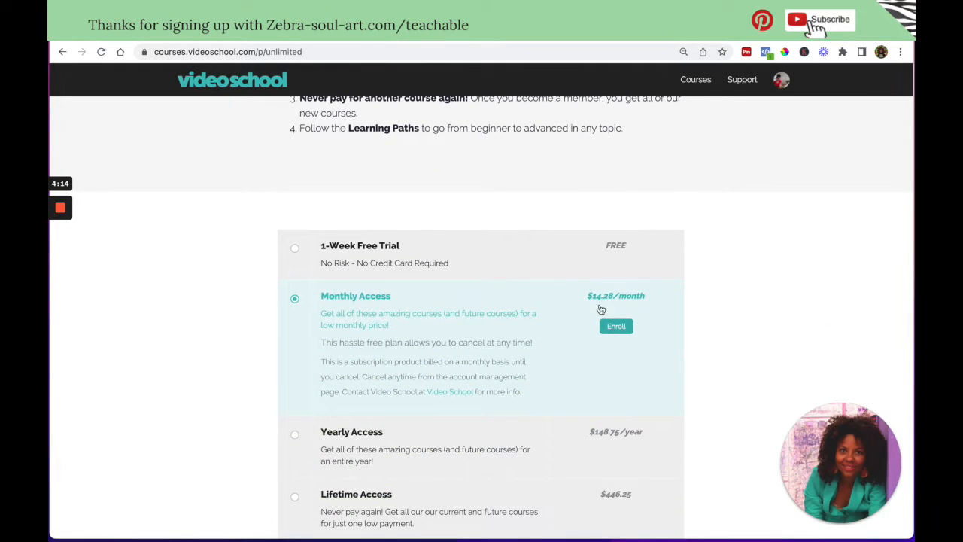
scroll(down, 3)
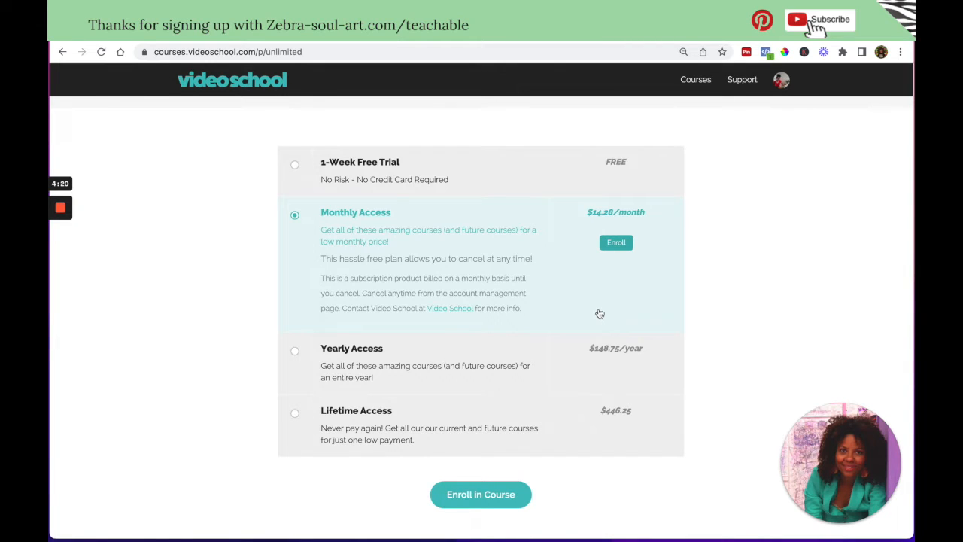
mouse_move(565, 271)
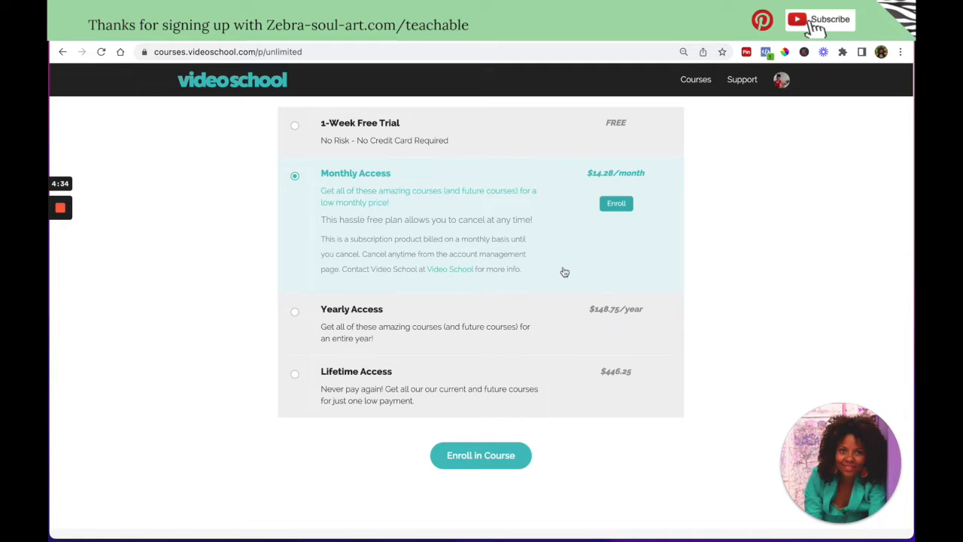
scroll(down, 3)
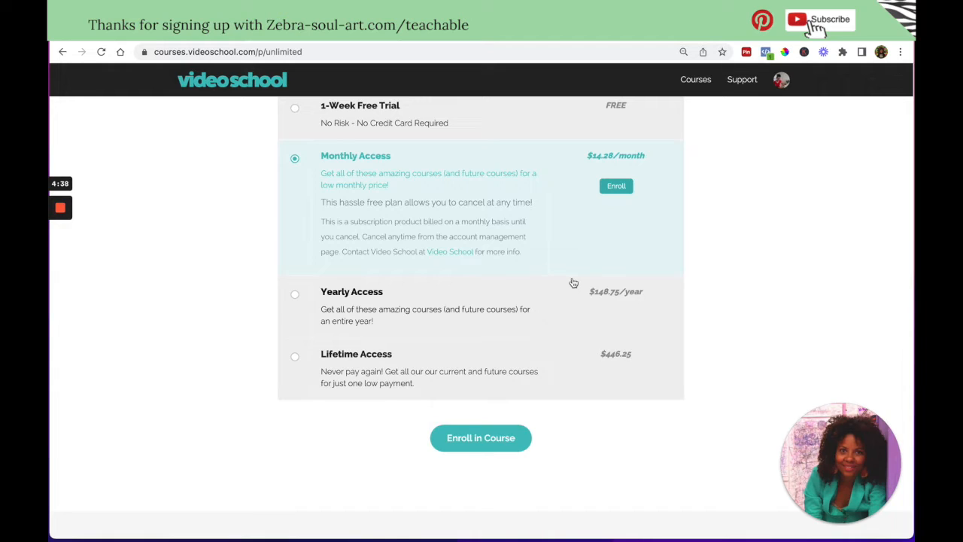
scroll(down, 3)
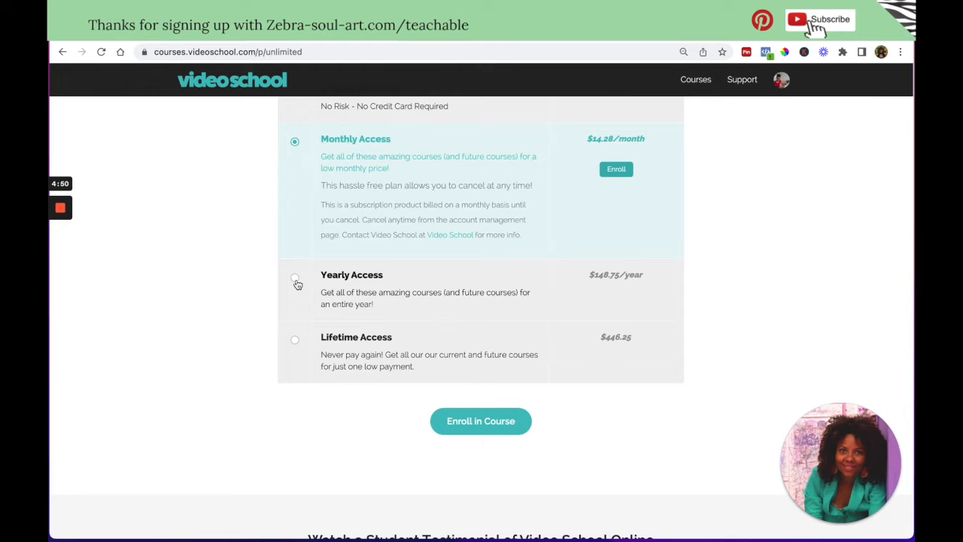
Step: Choose the Yearly Access plan, revealing $148.75/year billing with cancel anytime
click(295, 278)
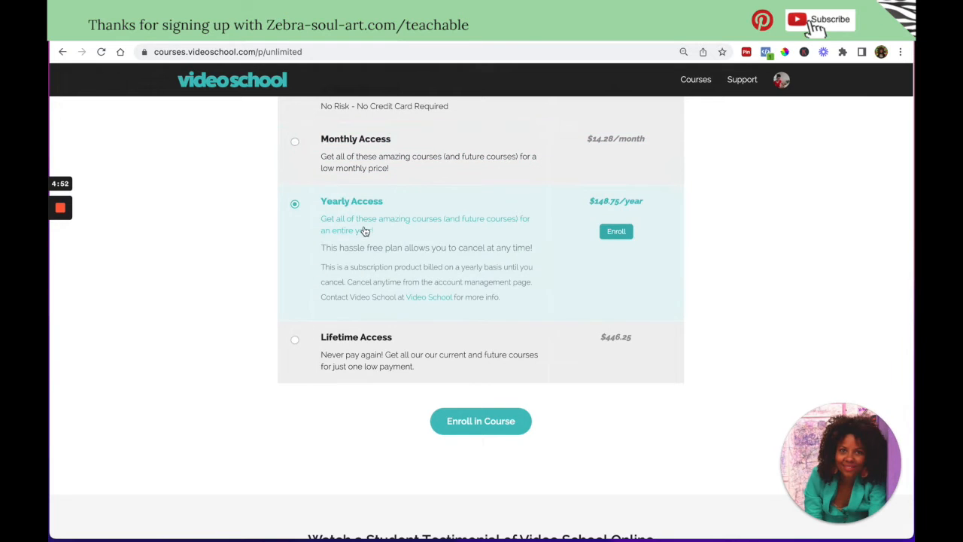
scroll(up, 3)
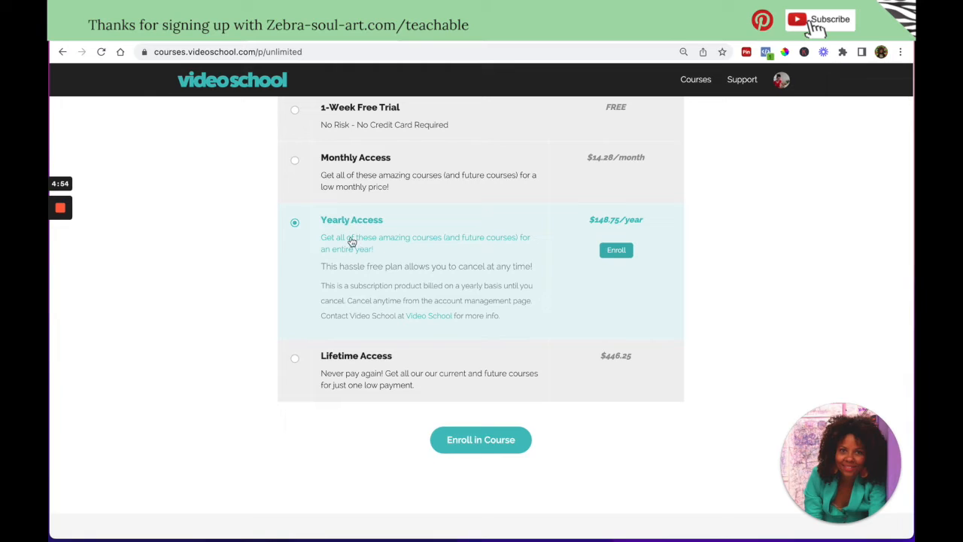
mouse_move(602, 232)
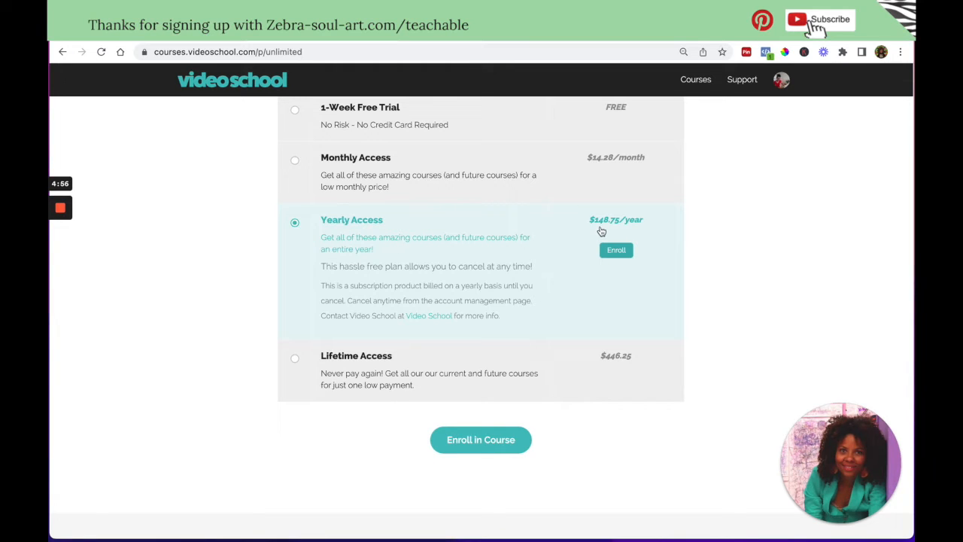
mouse_move(609, 229)
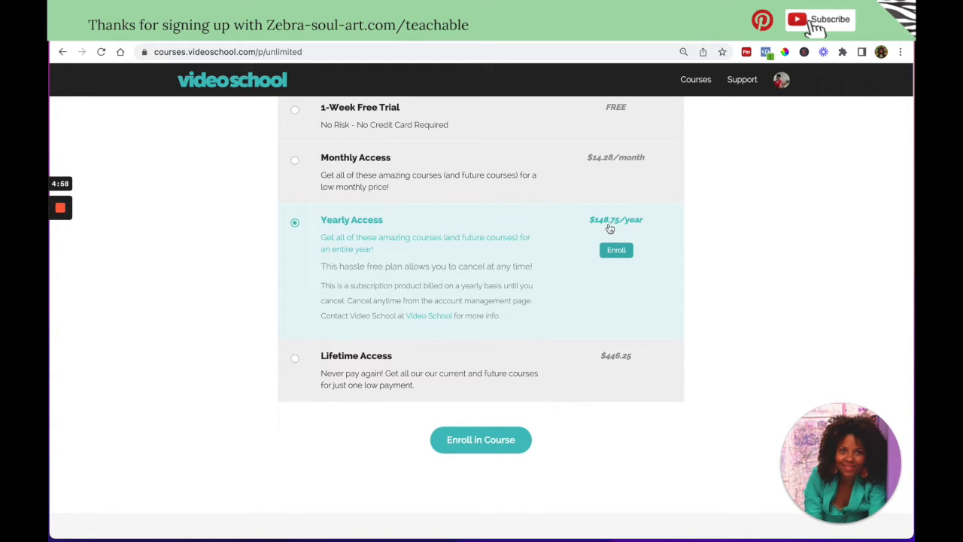
scroll(up, 3)
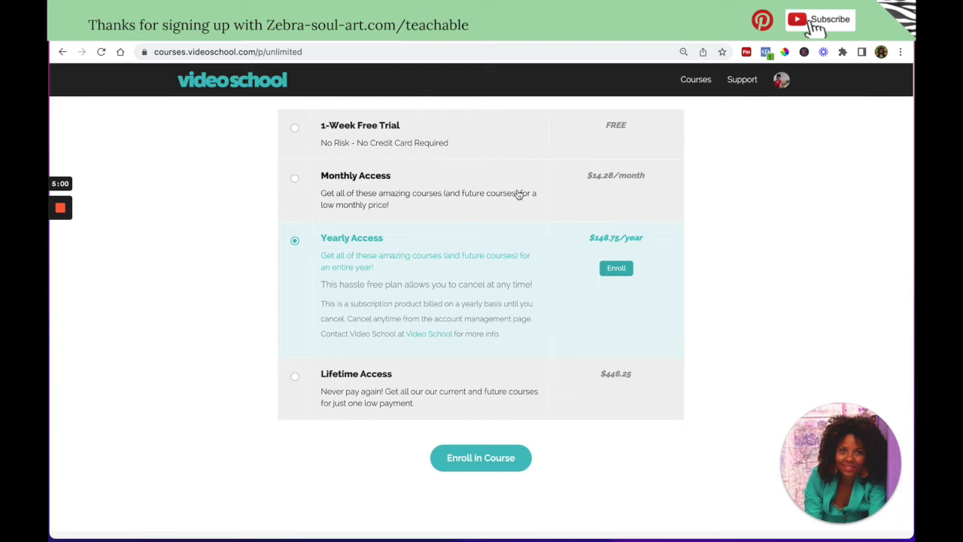
mouse_move(582, 194)
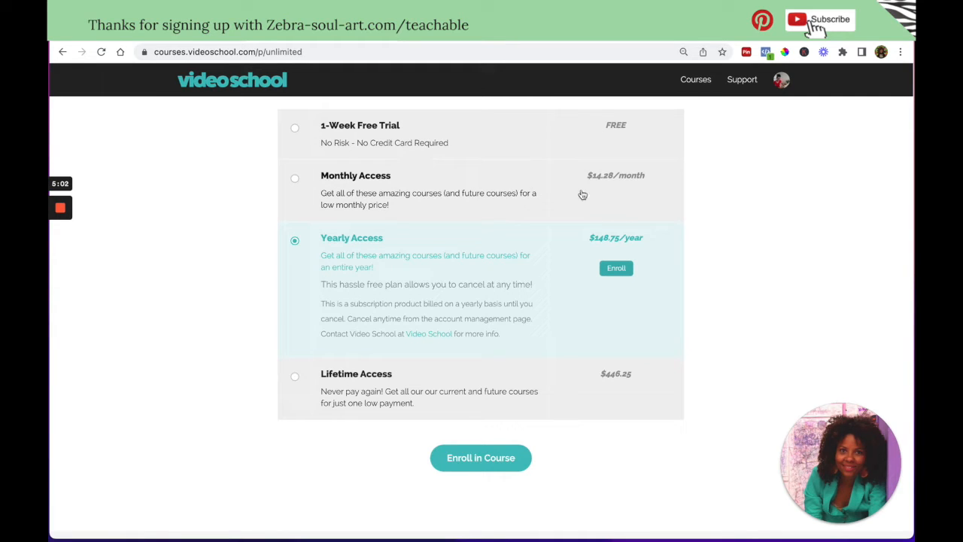
scroll(down, 3)
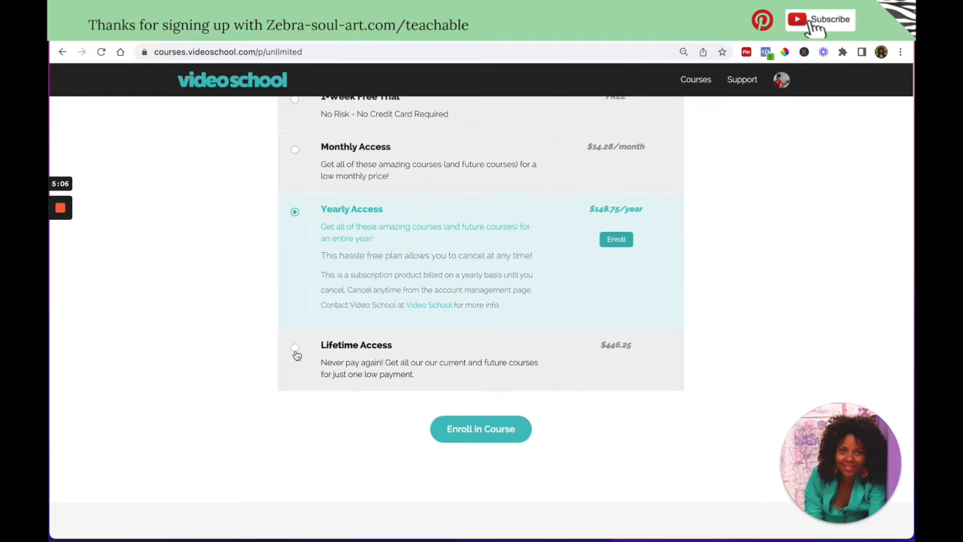
Step: Choose the Lifetime Access plan, revealing the one-time $446.25 payment and 30-day guarantee
click(295, 349)
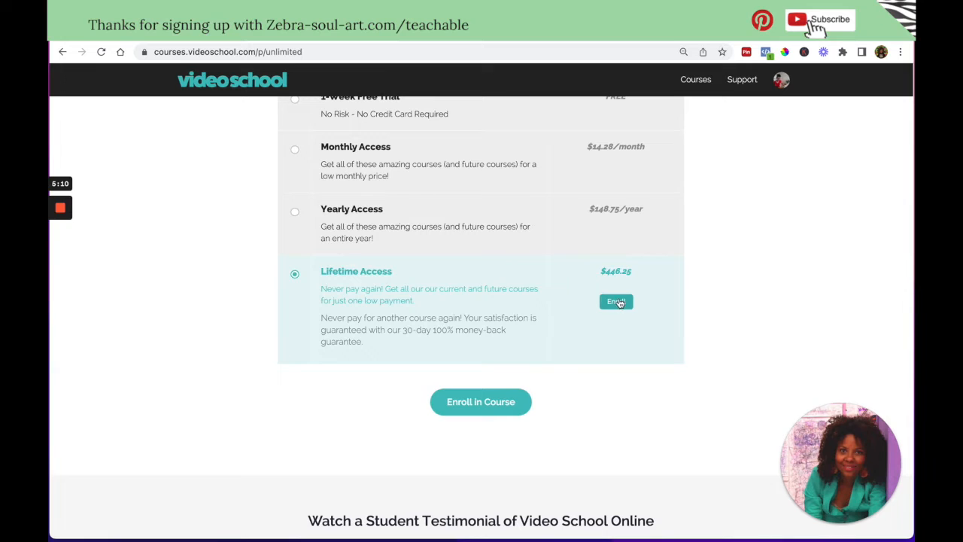
scroll(up, 3)
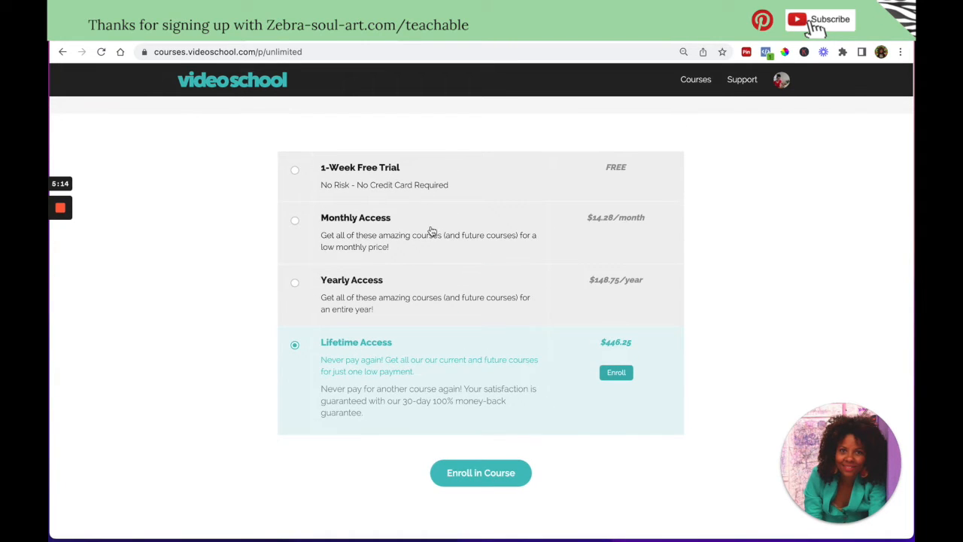
scroll(down, 3)
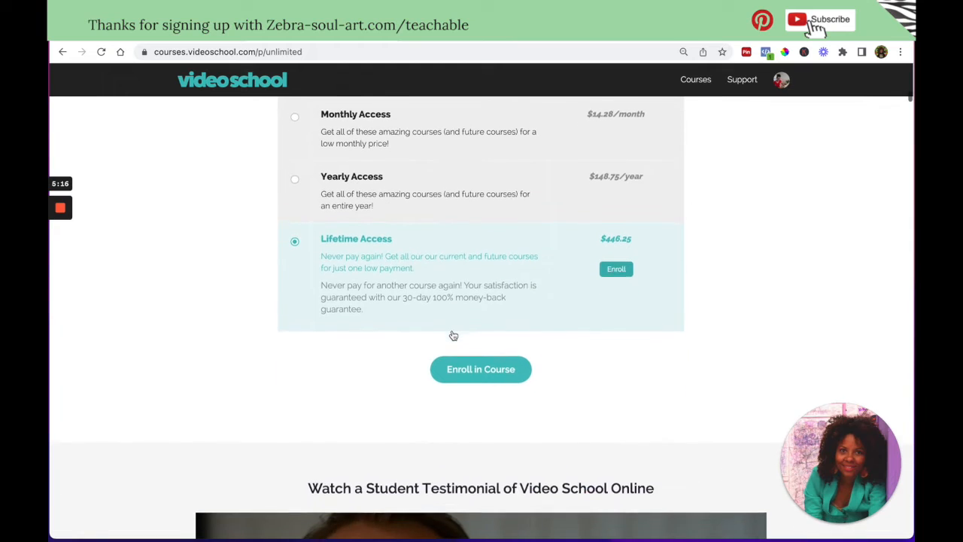
Step: Move down past the testimonial video, reviews and Learn On Demand banner to Your Instructor
scroll(down, 3)
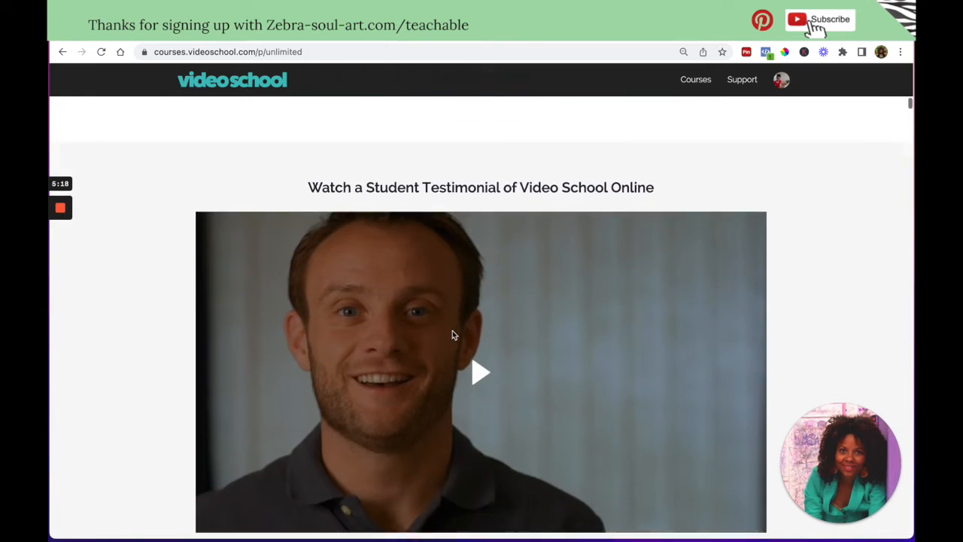
scroll(down, 3)
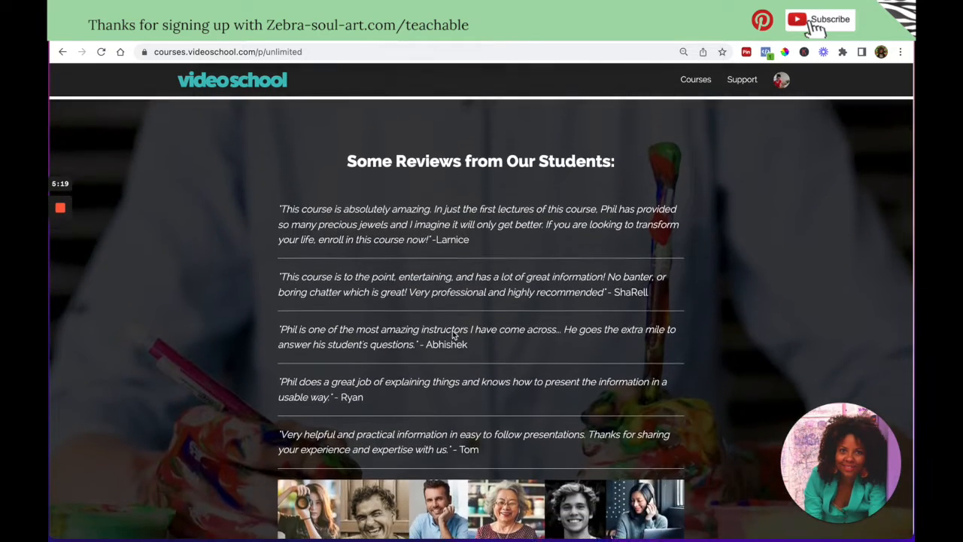
scroll(down, 3)
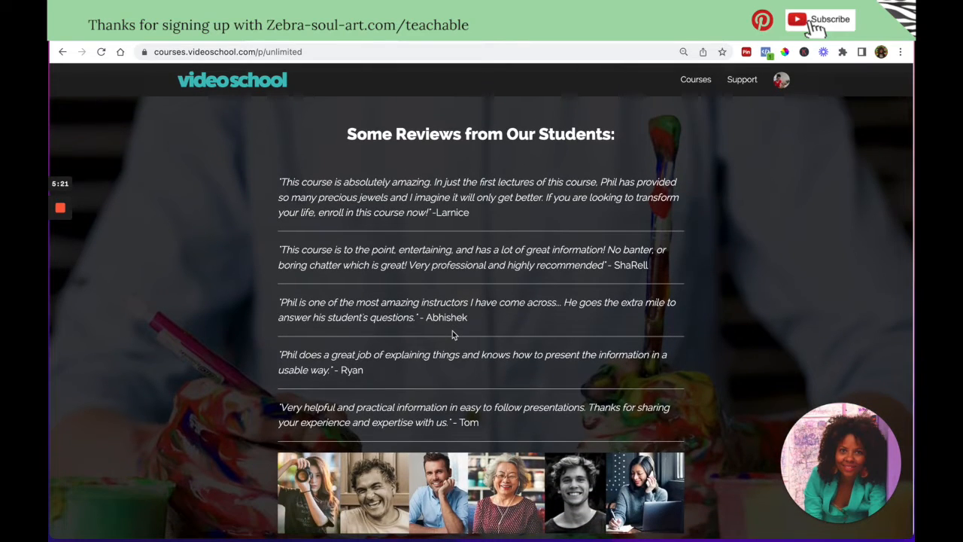
scroll(down, 3)
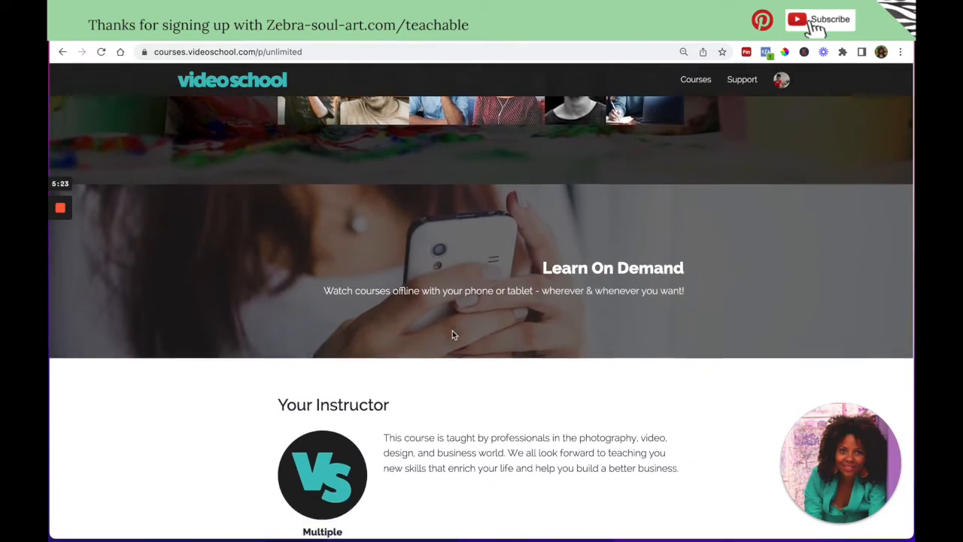
scroll(down, 3)
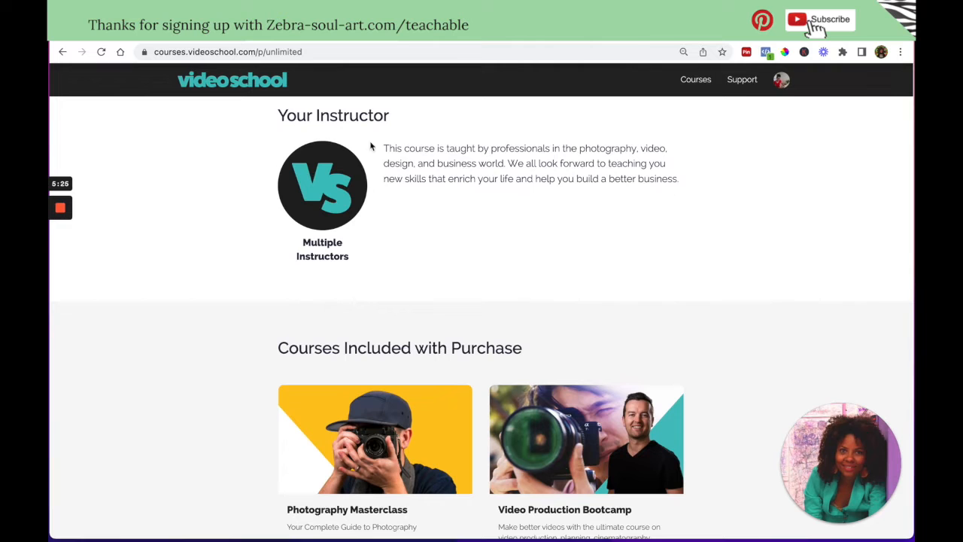
Step: Browse the full Courses Included with Purchase grid and their prices to the page bottom
scroll(down, 3)
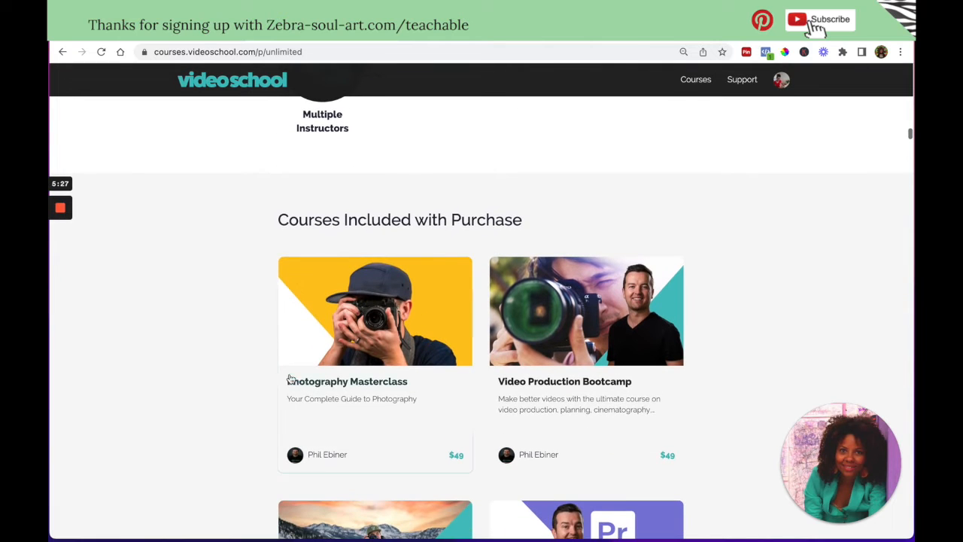
scroll(down, 3)
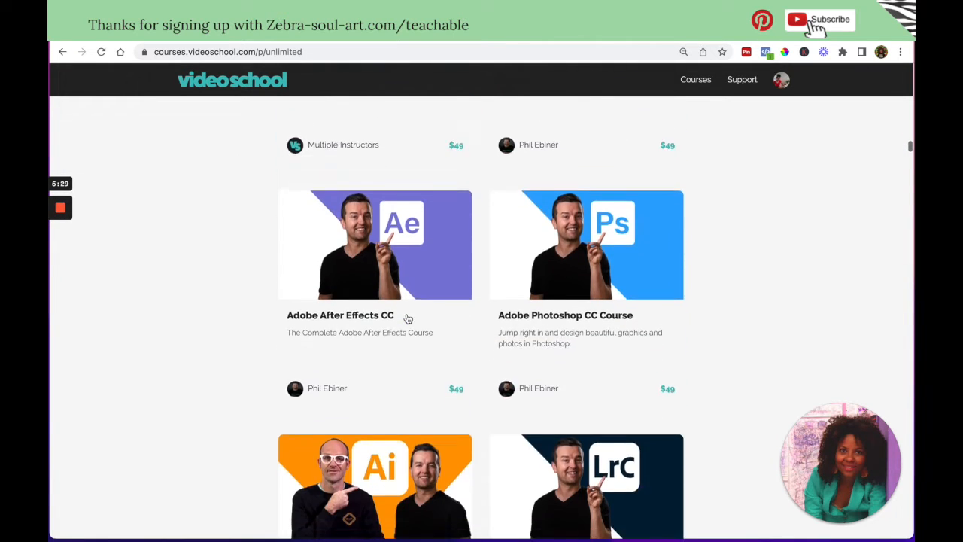
scroll(down, 3)
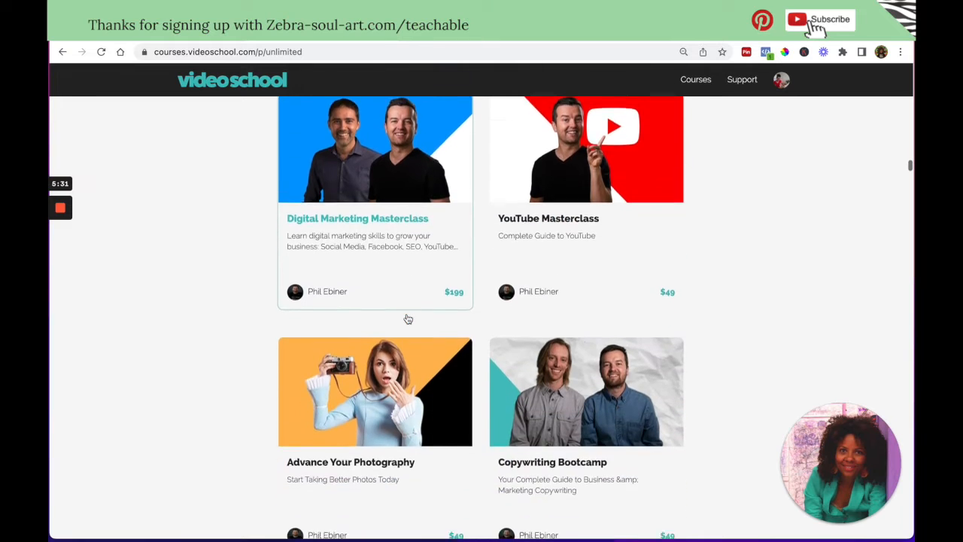
scroll(down, 3)
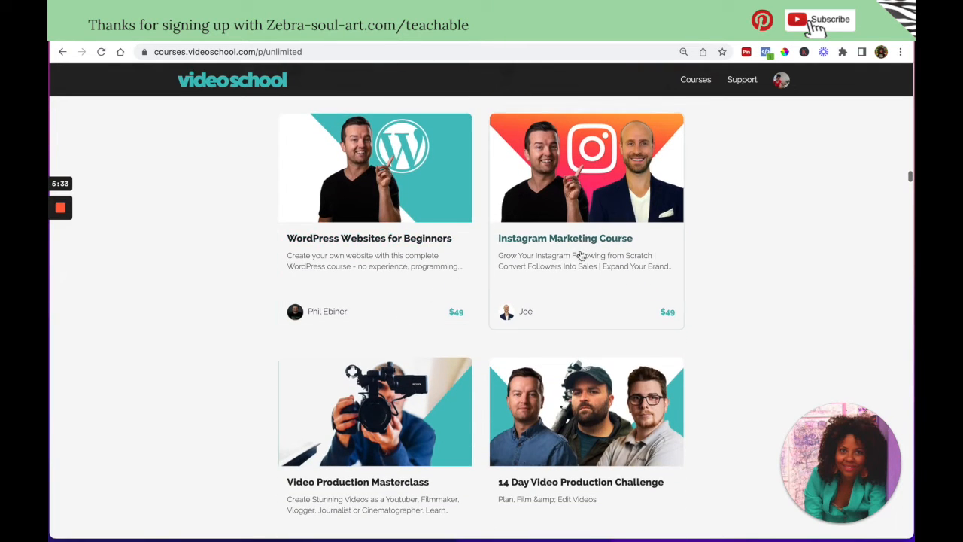
scroll(down, 3)
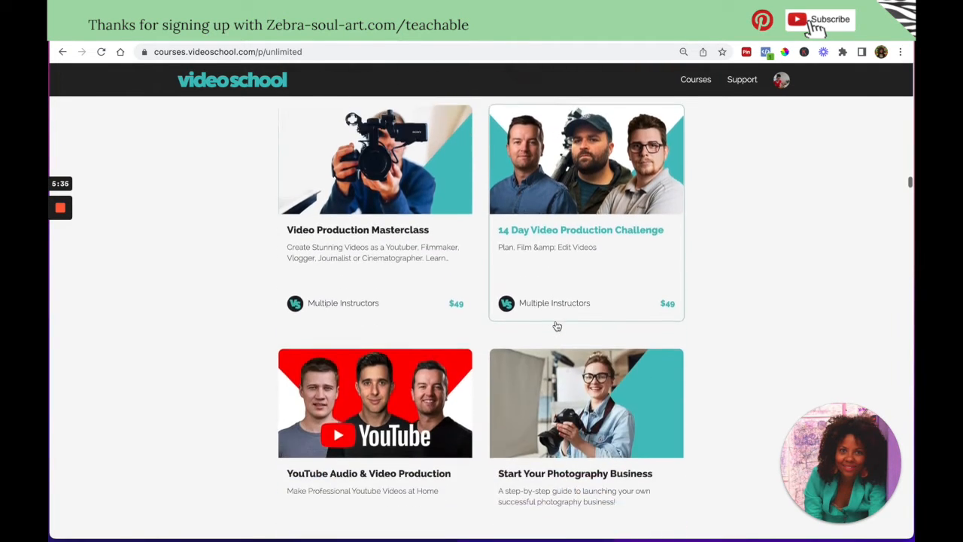
scroll(down, 3)
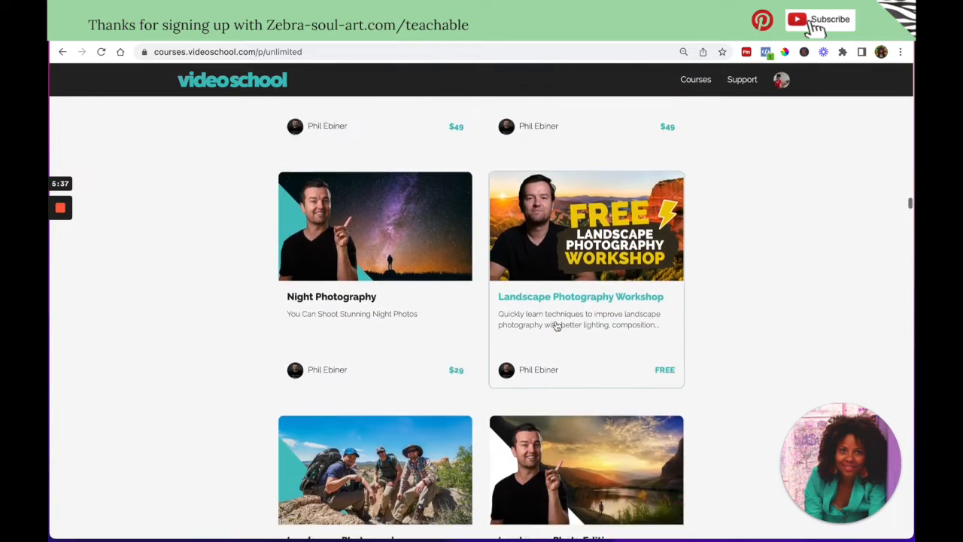
scroll(down, 3)
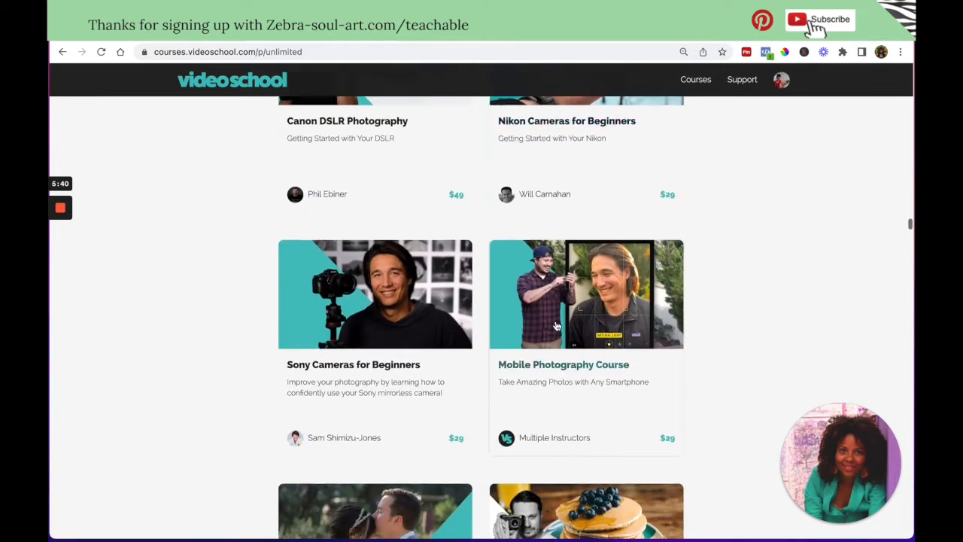
scroll(down, 3)
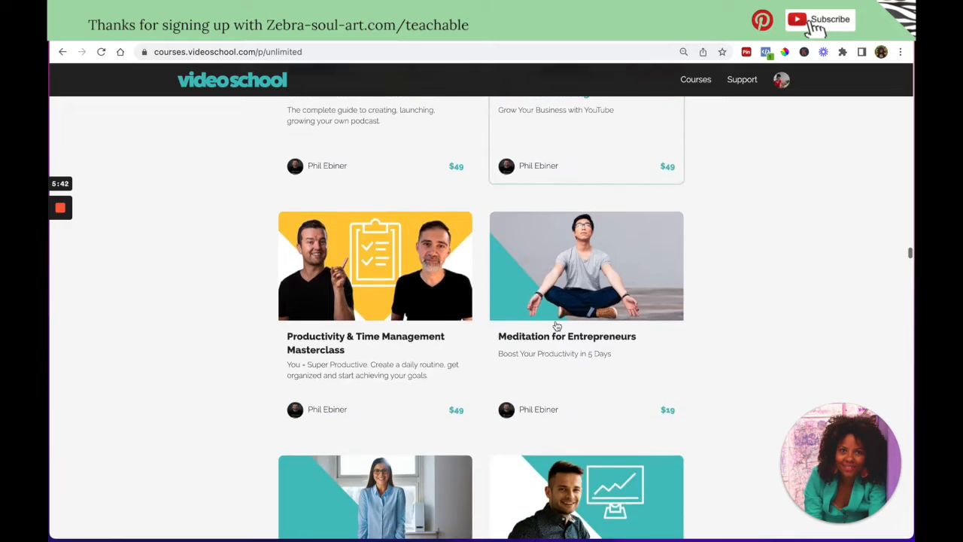
scroll(down, 3)
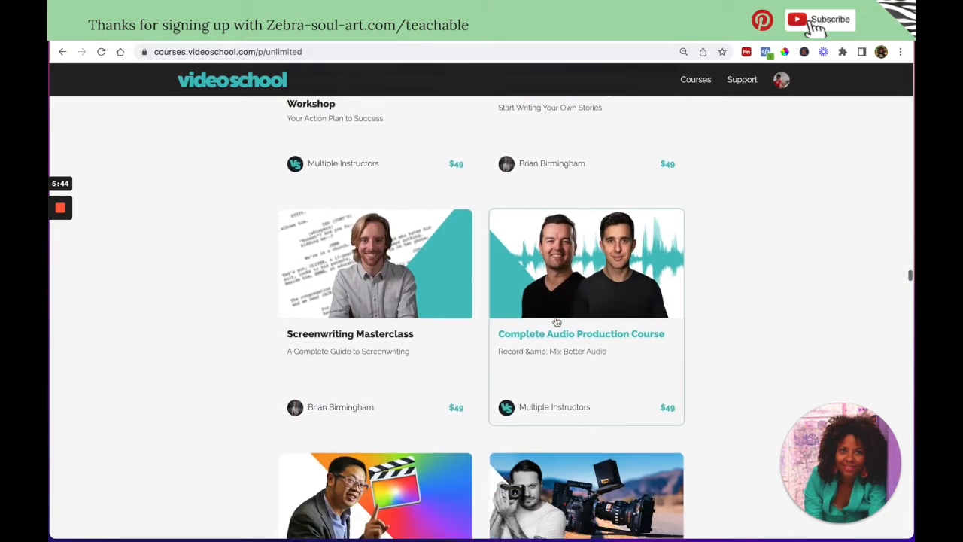
scroll(down, 3)
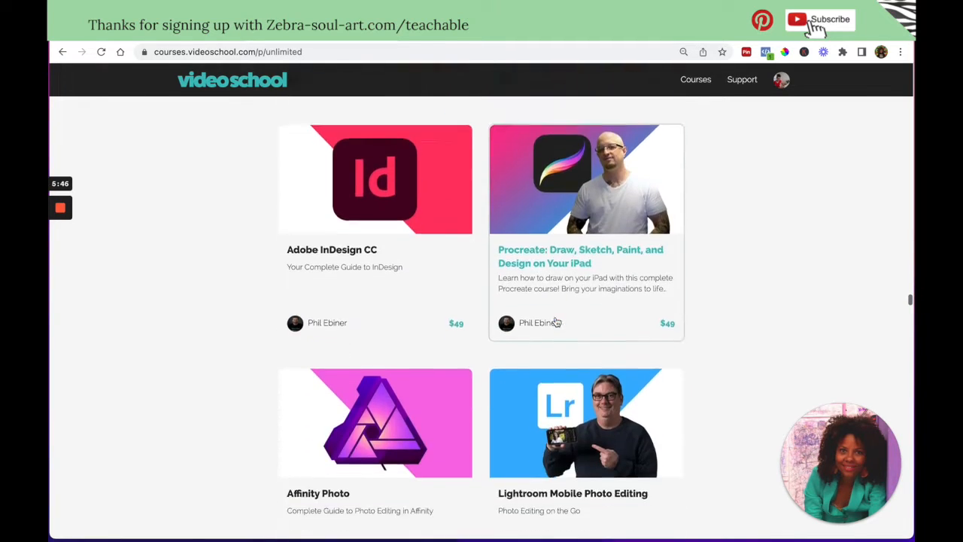
scroll(down, 3)
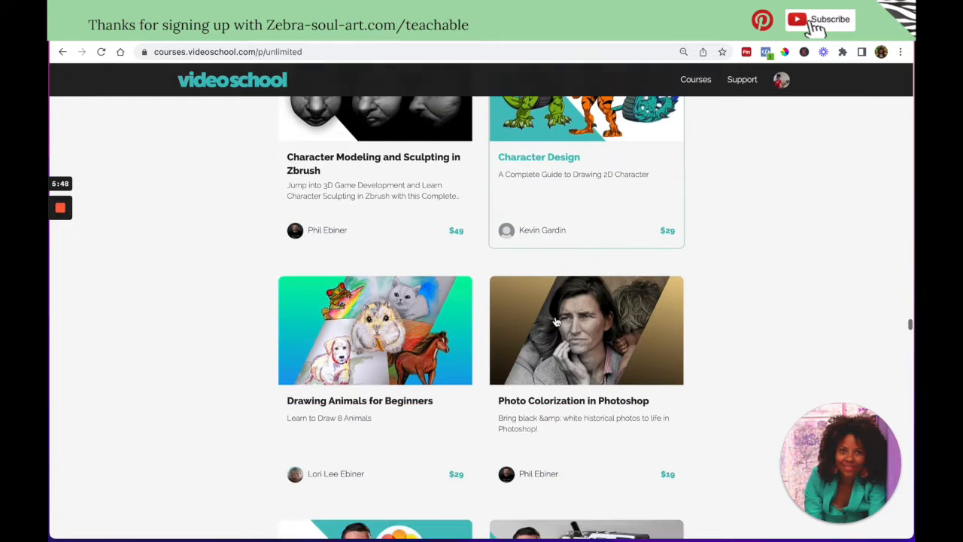
scroll(down, 3)
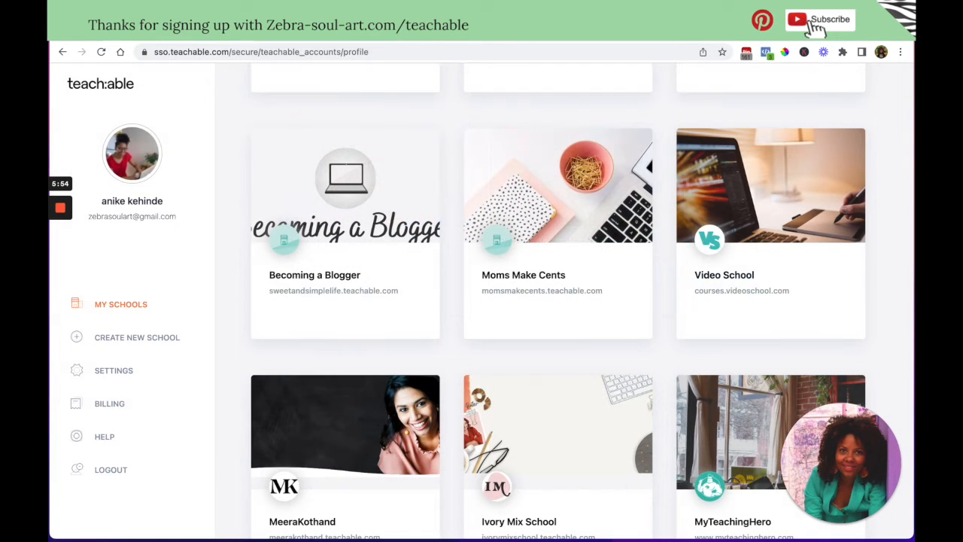
mouse_move(392, 193)
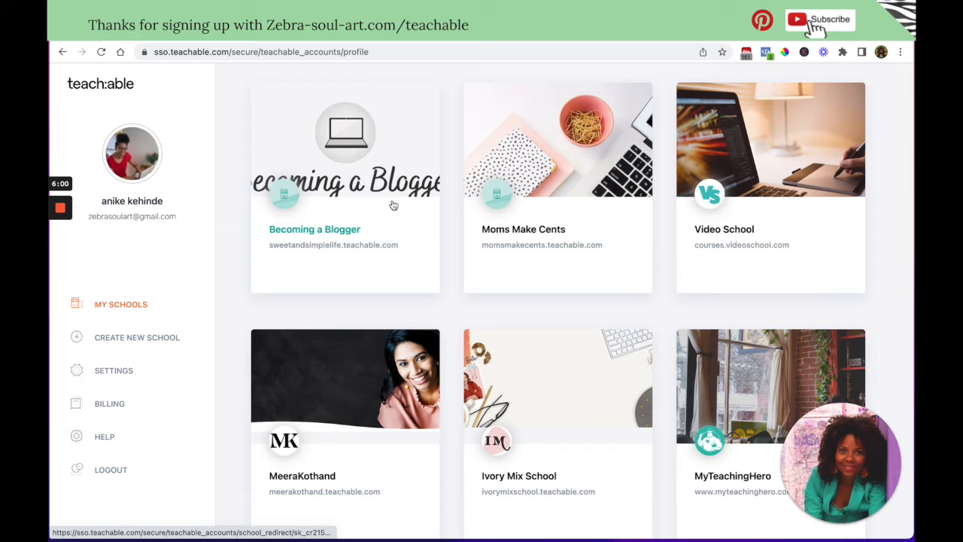
Step: Enter The Six Minute Strategist Academy from the My Schools list
scroll(down, 3)
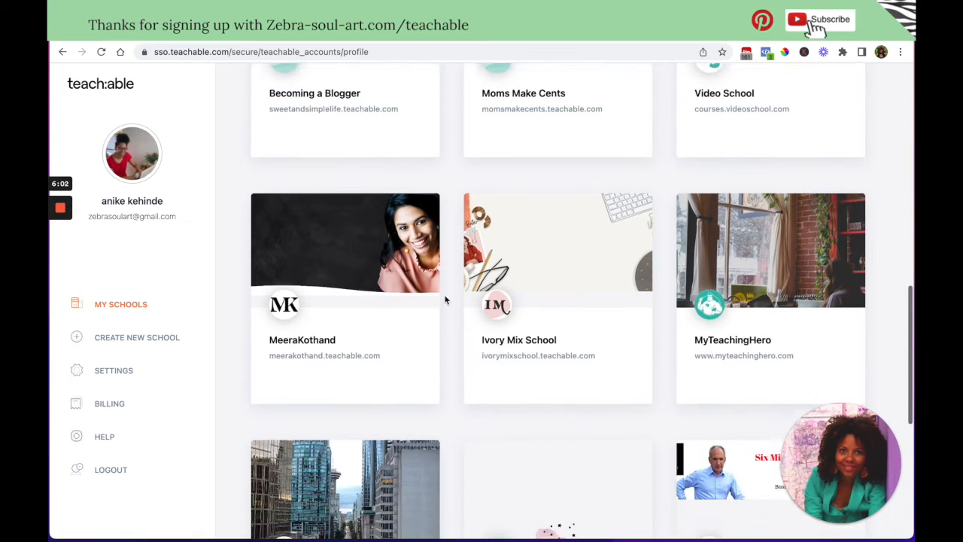
scroll(down, 3)
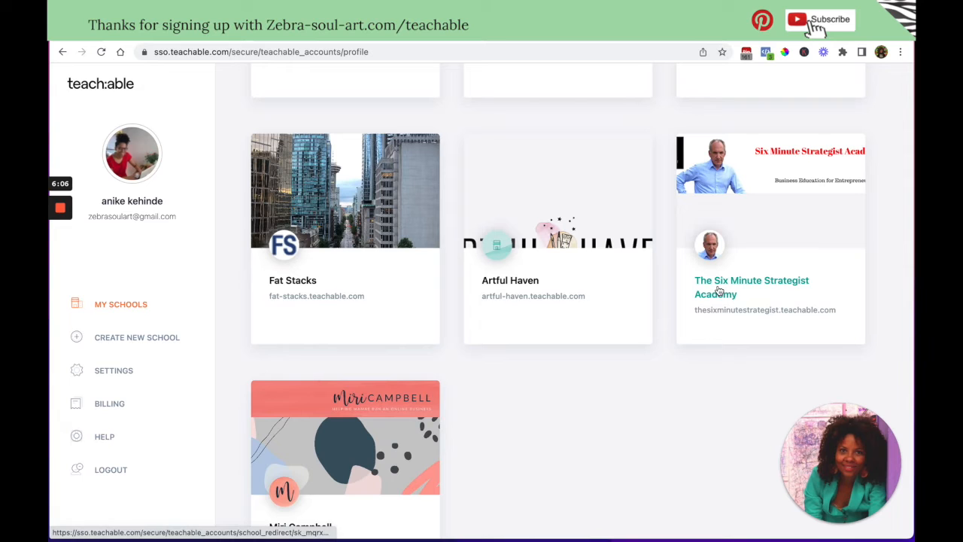
click(751, 286)
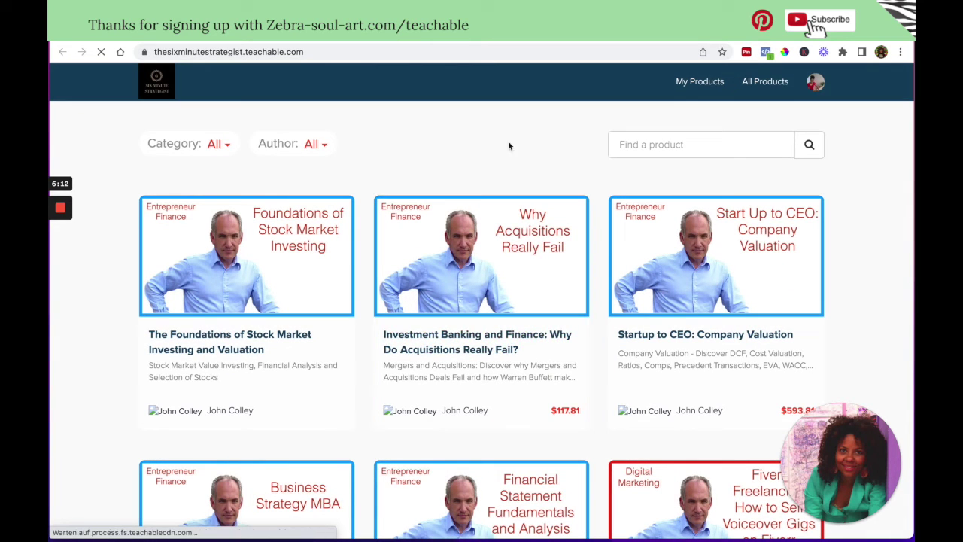
Step: Search the product catalog for 'membership', returning the 40 Course Bundle at $591.43
text(membership)
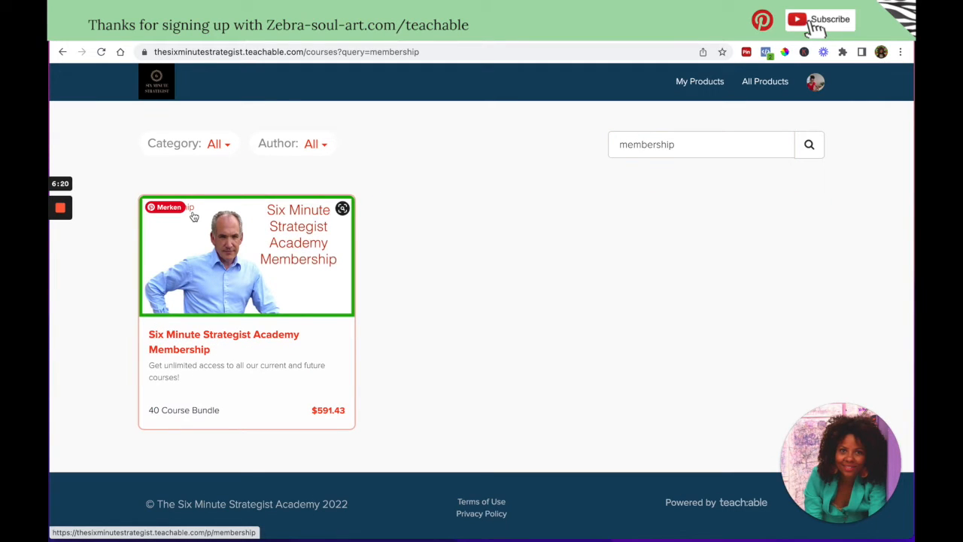
mouse_move(319, 249)
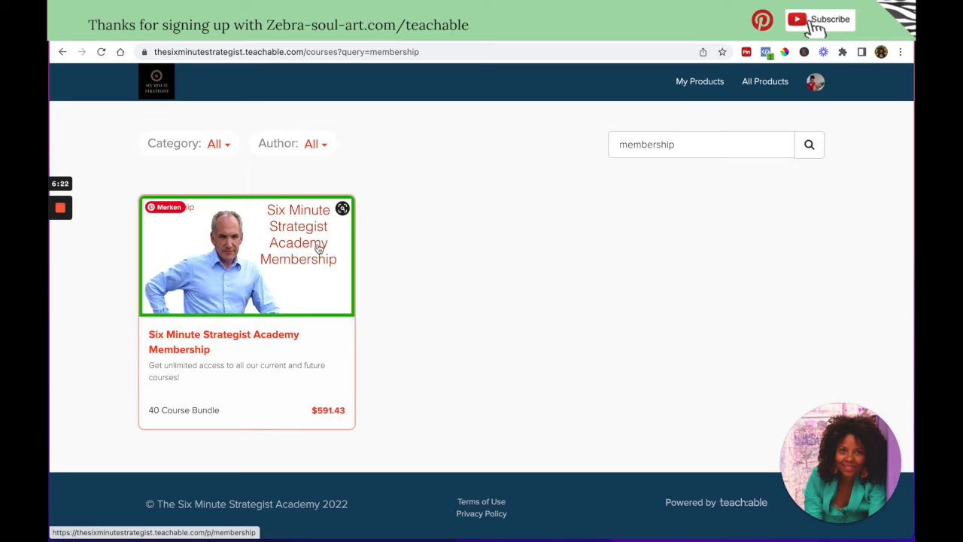
mouse_move(332, 265)
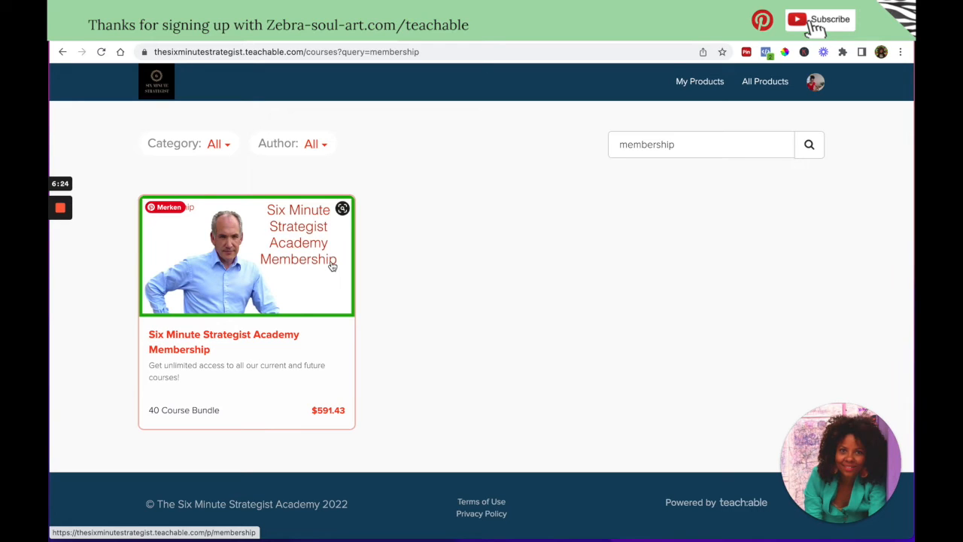
mouse_move(202, 417)
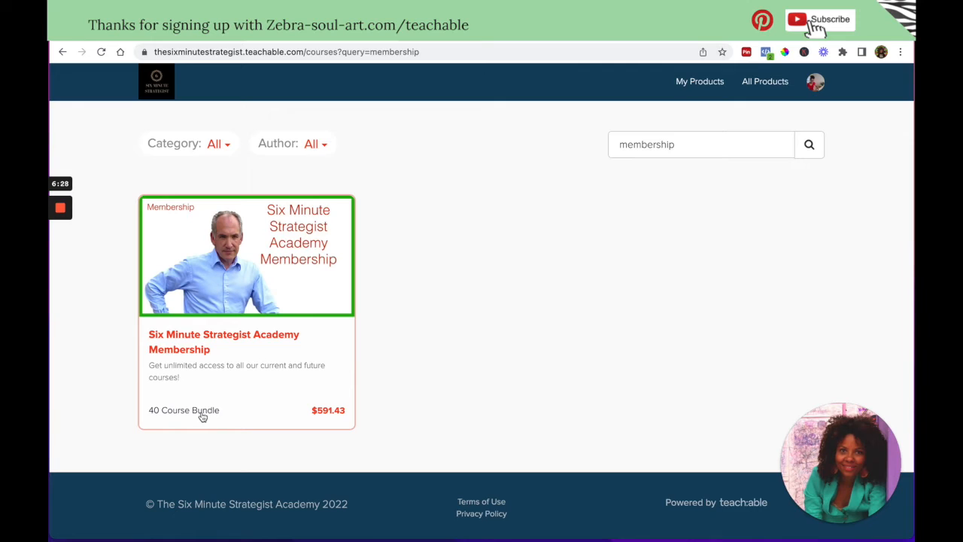
mouse_move(208, 324)
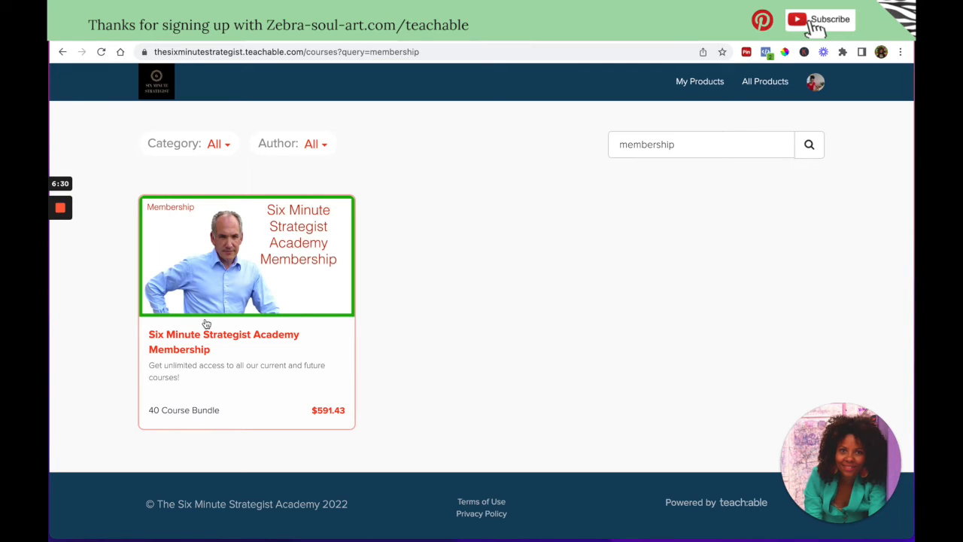
mouse_move(331, 420)
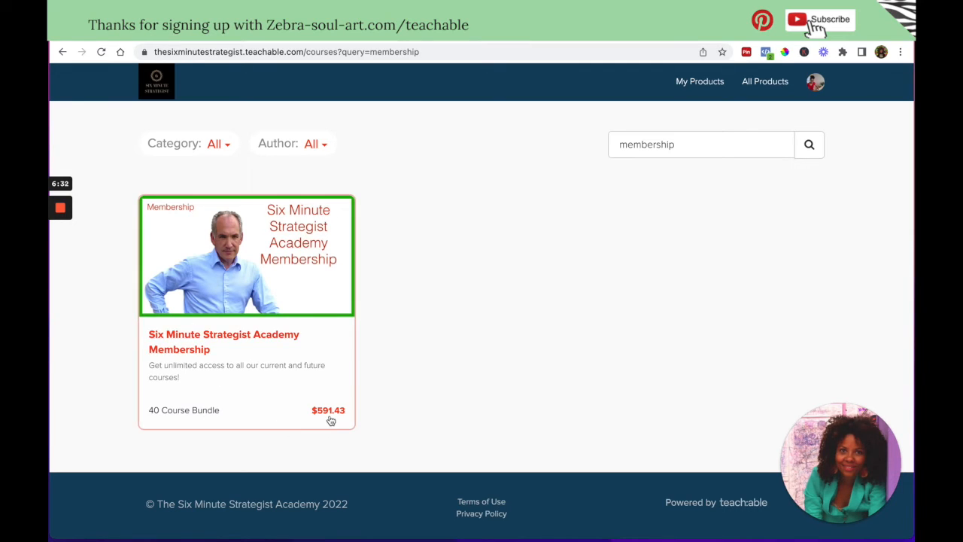
mouse_move(192, 427)
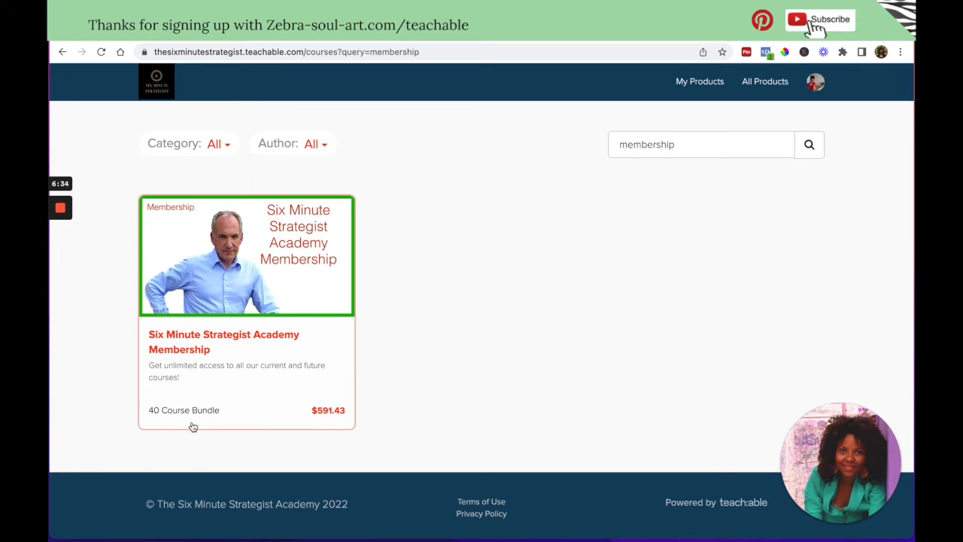
mouse_move(334, 422)
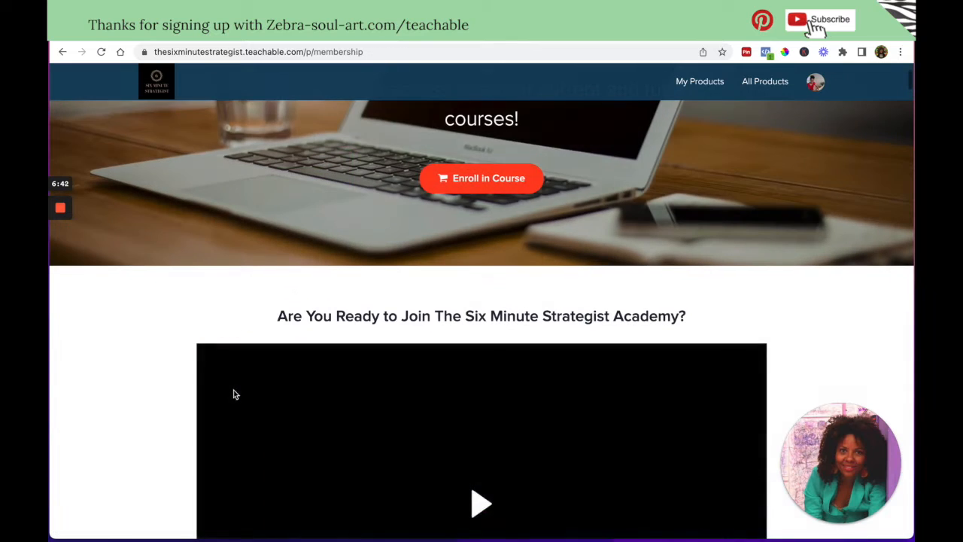
Step: Read down the membership pitch and instructor bio to the Course Curriculum heading
scroll(down, 3)
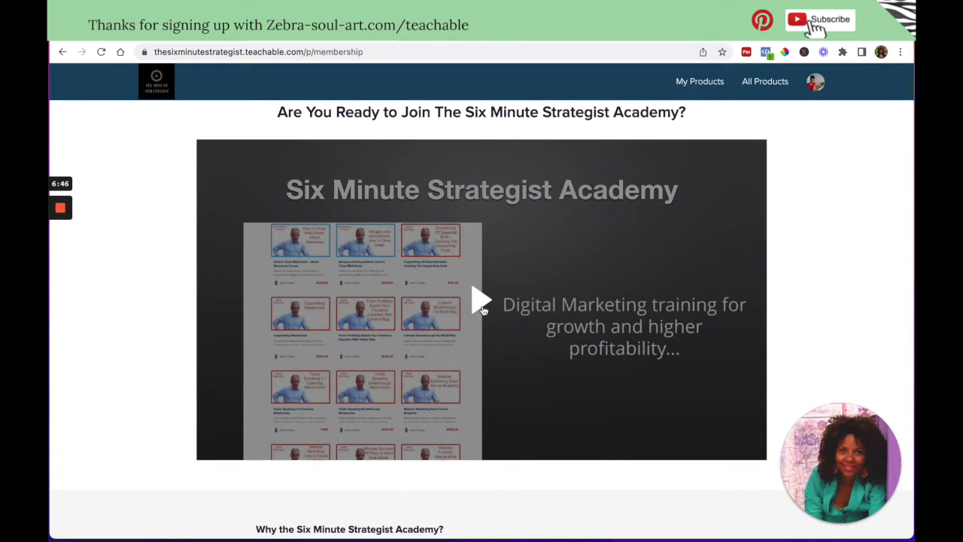
scroll(down, 3)
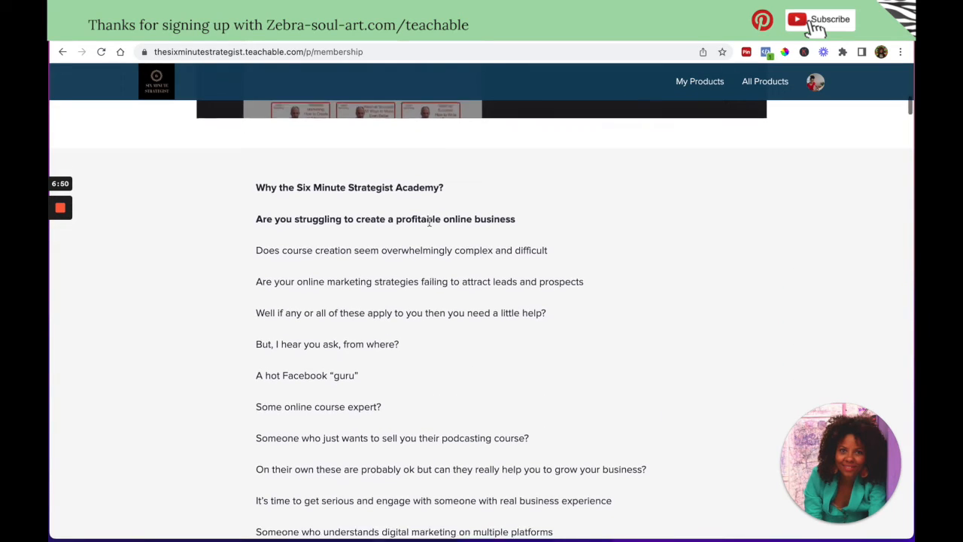
scroll(down, 3)
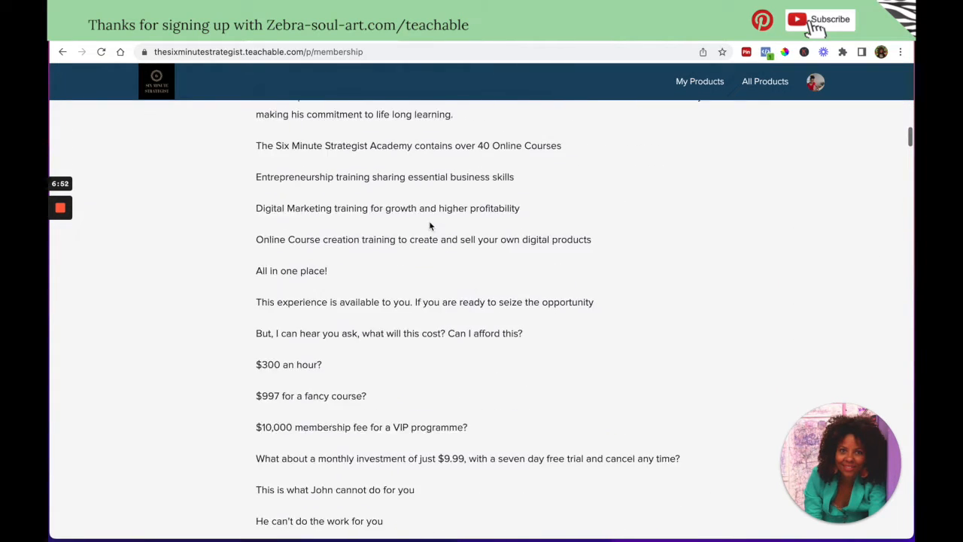
scroll(down, 3)
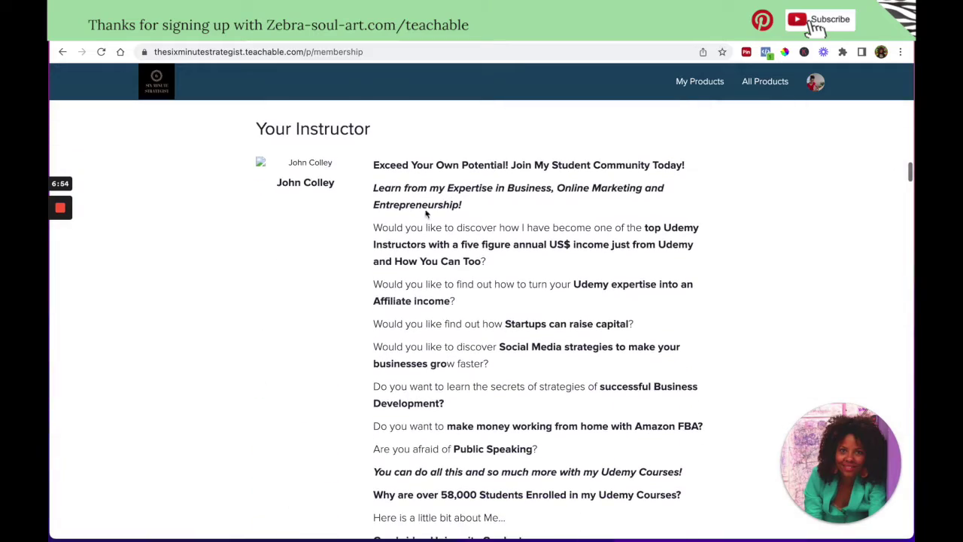
scroll(down, 3)
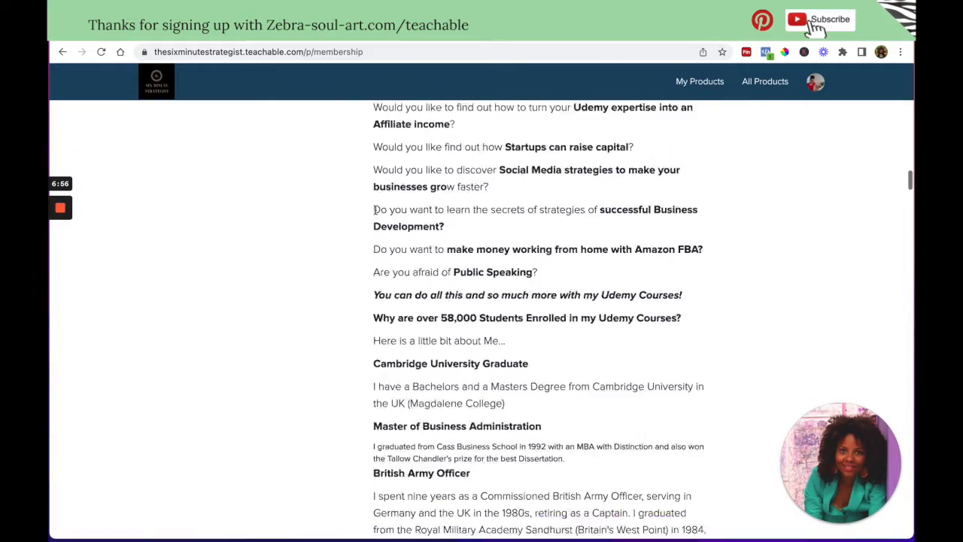
scroll(down, 3)
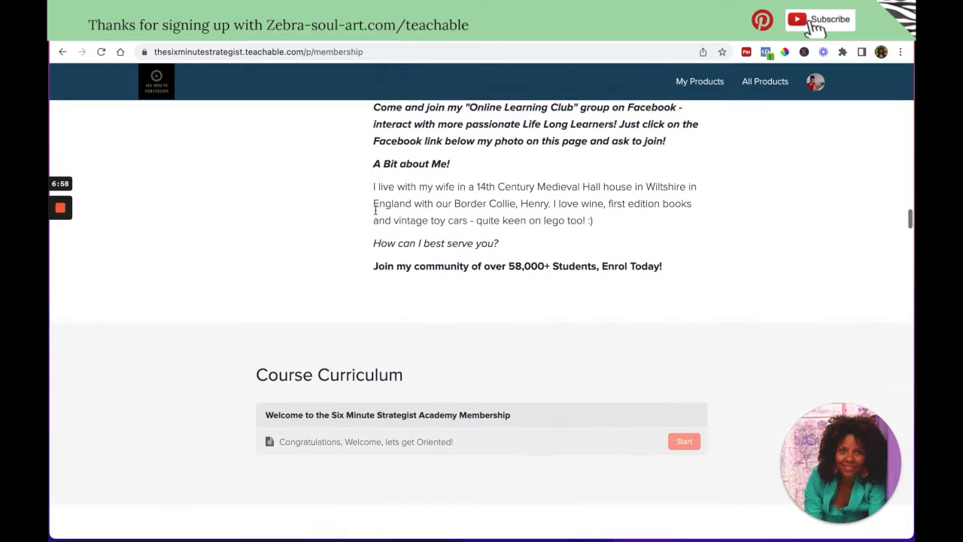
scroll(down, 3)
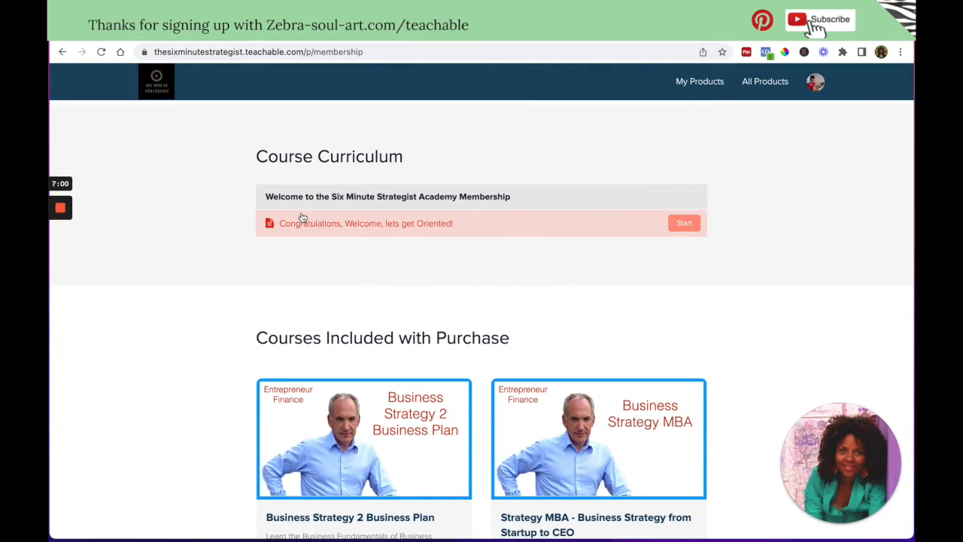
Step: Scroll the 'Courses Included with Purchase' grid, checking the finance and digital marketing course titles and prices
scroll(down, 3)
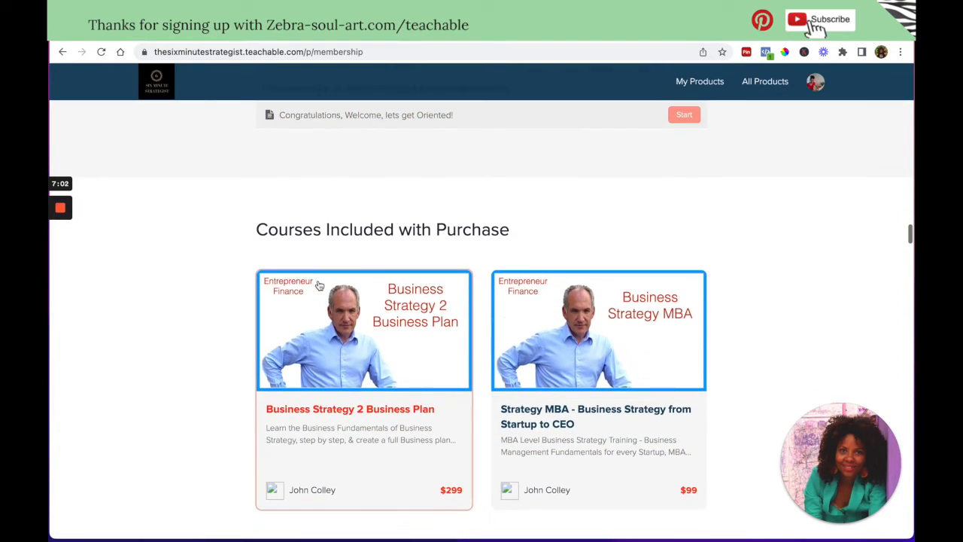
scroll(down, 3)
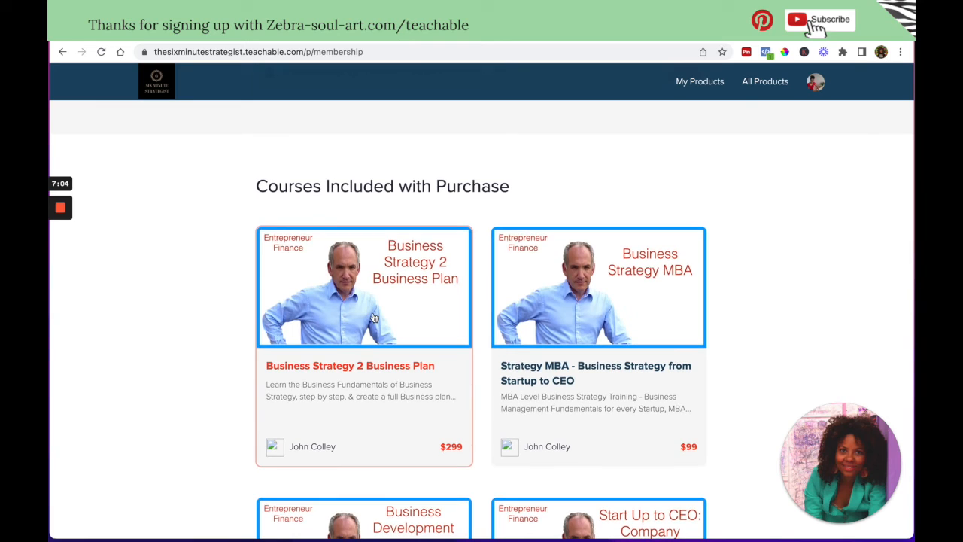
mouse_move(435, 430)
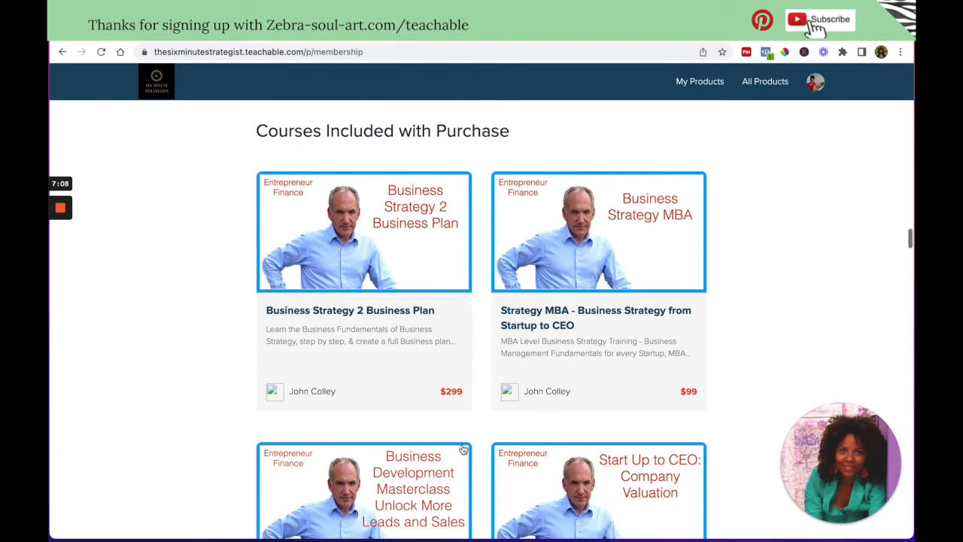
scroll(up, 3)
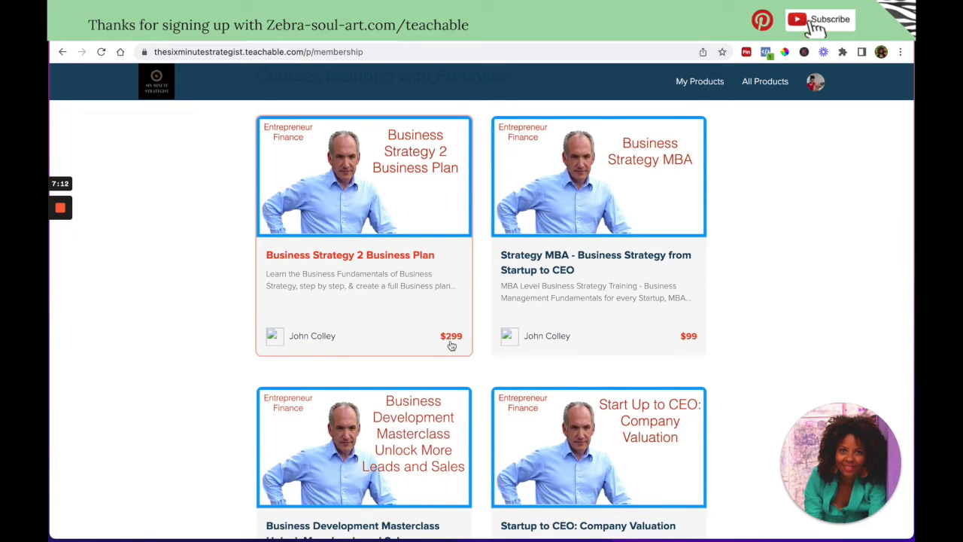
mouse_move(302, 265)
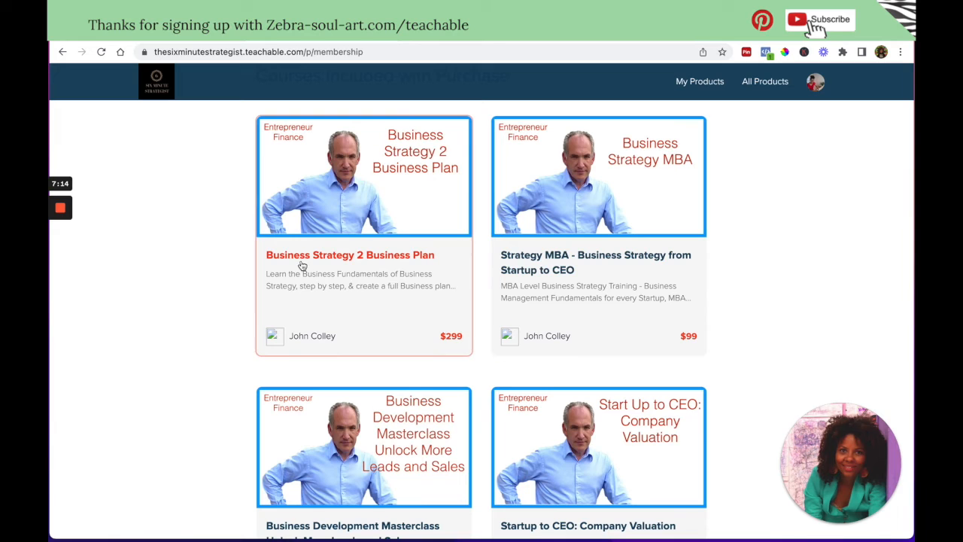
mouse_move(554, 280)
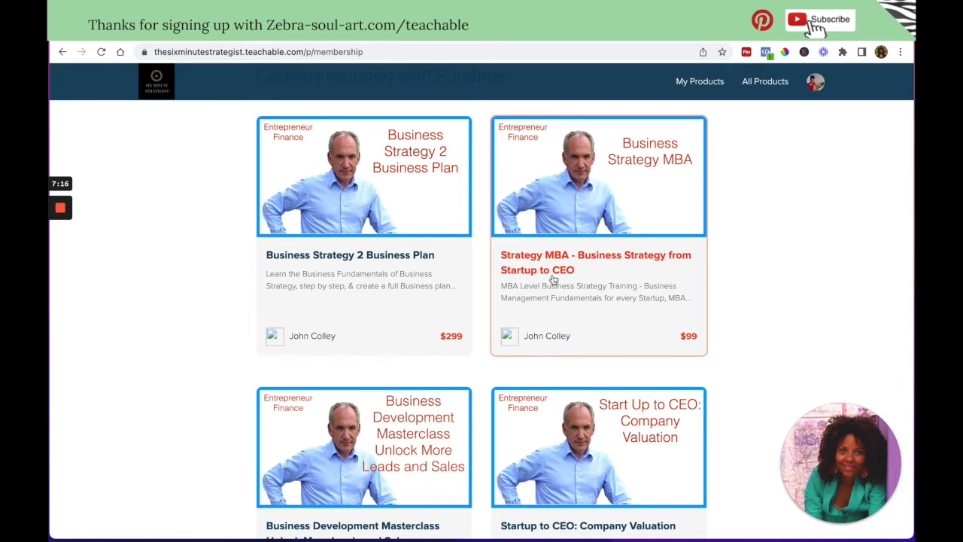
scroll(down, 3)
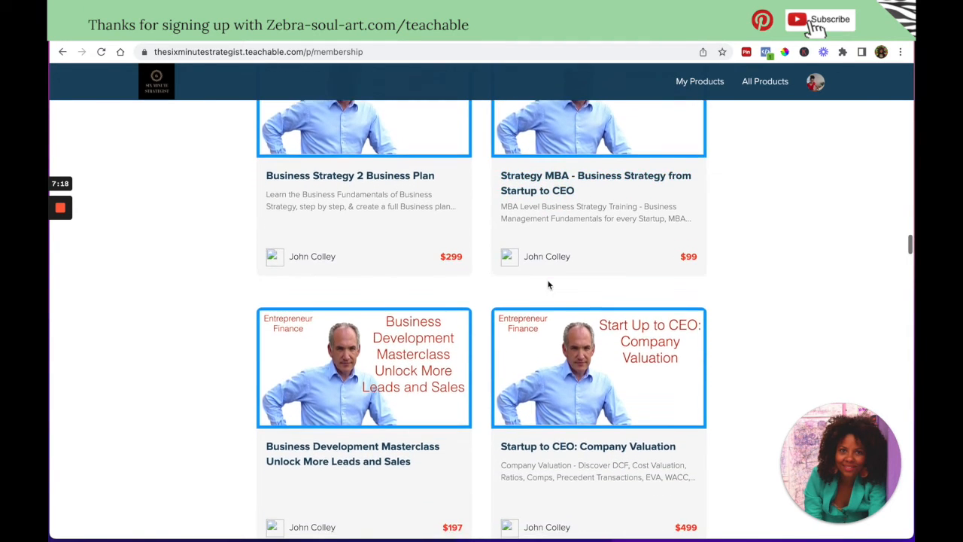
scroll(down, 3)
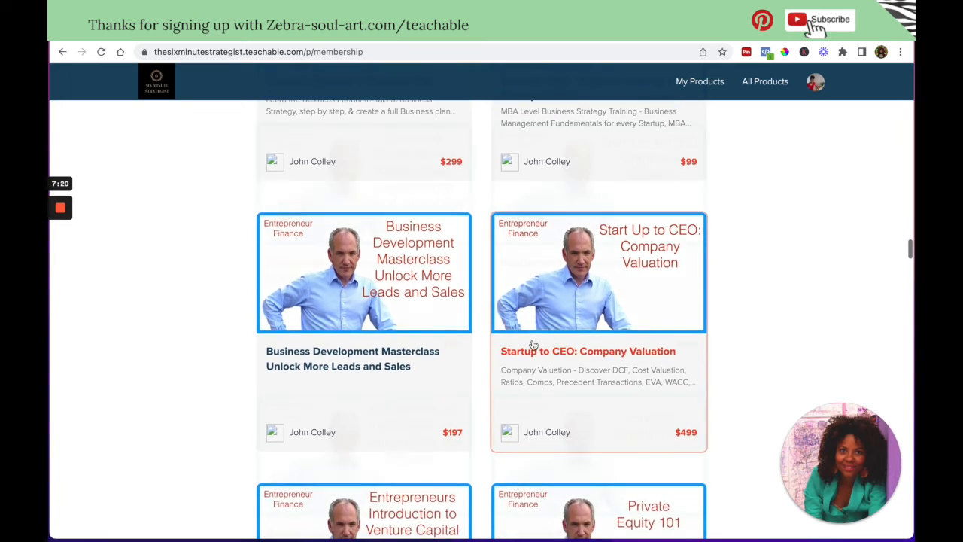
scroll(down, 3)
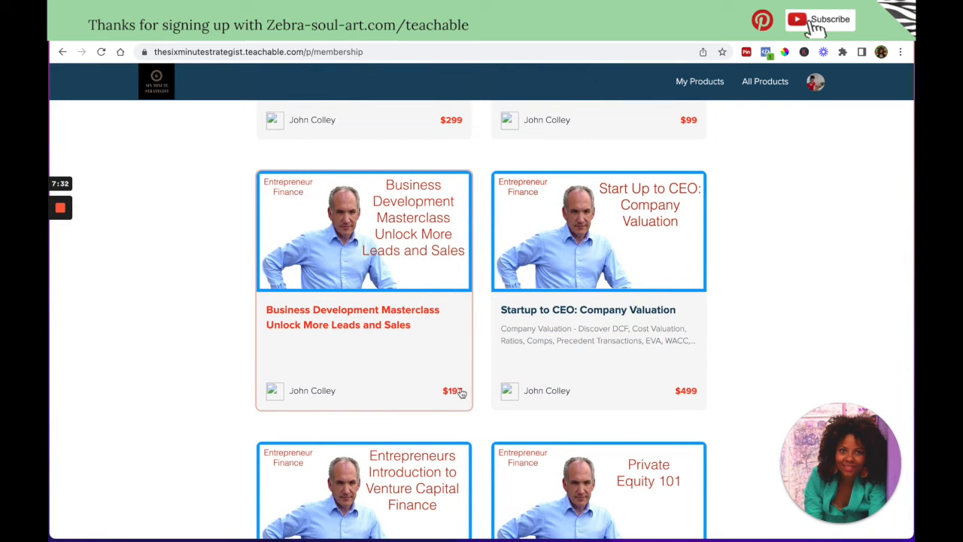
mouse_move(459, 383)
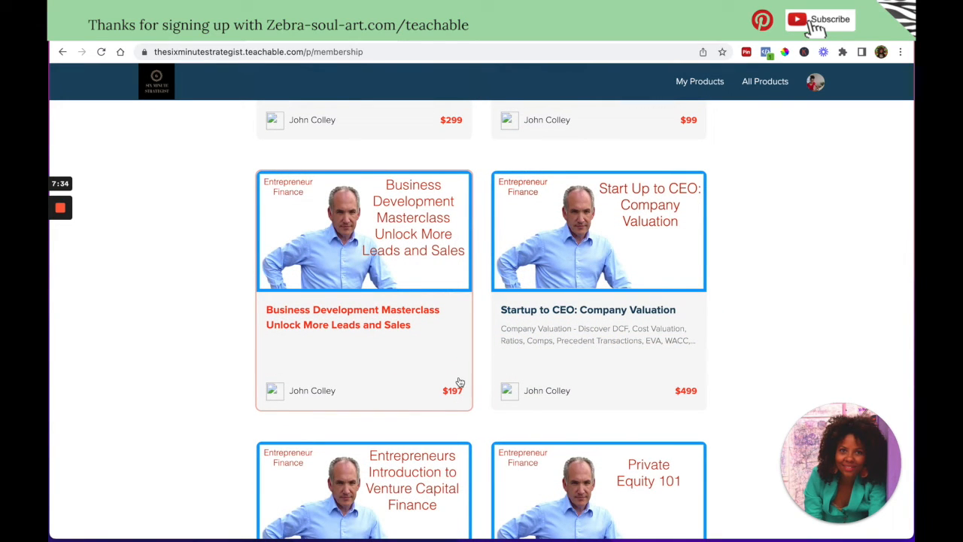
mouse_move(450, 284)
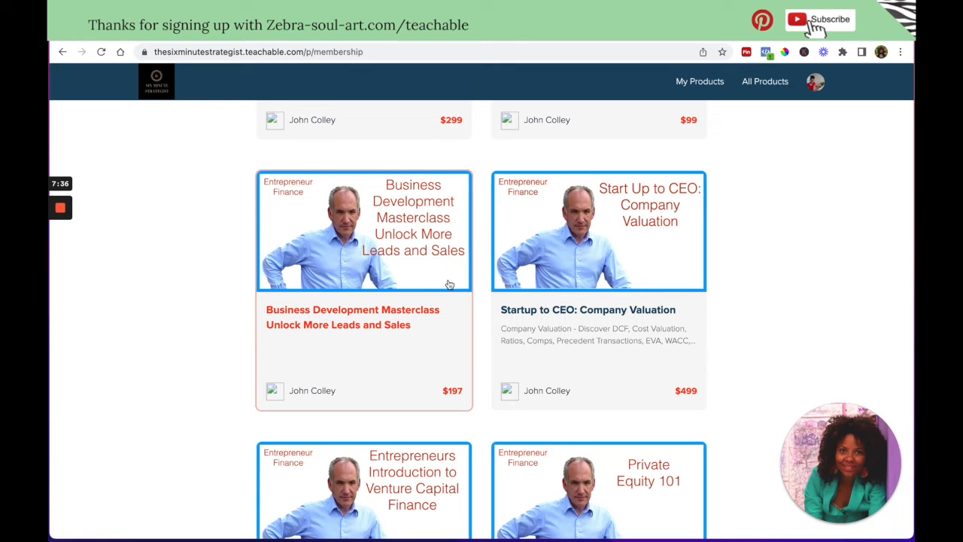
scroll(down, 3)
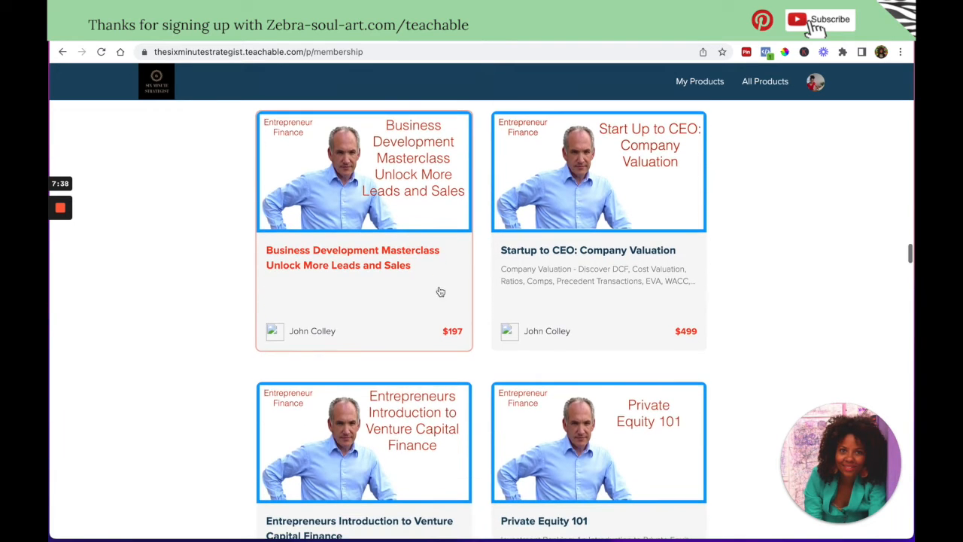
mouse_move(692, 338)
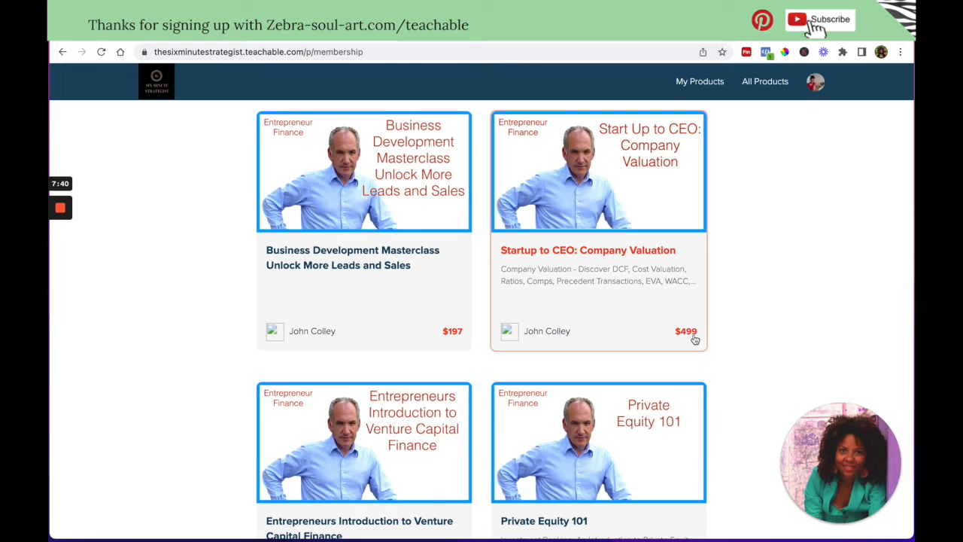
scroll(down, 3)
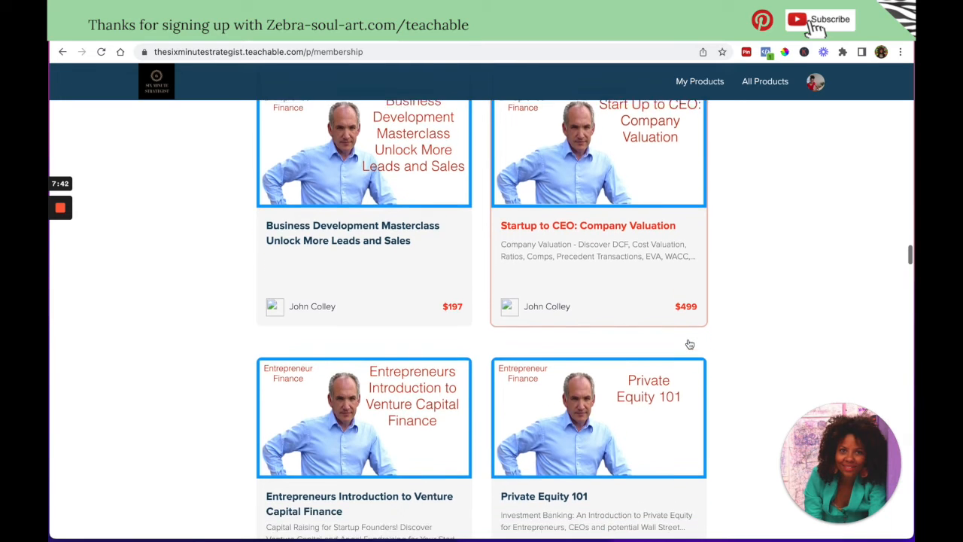
scroll(down, 3)
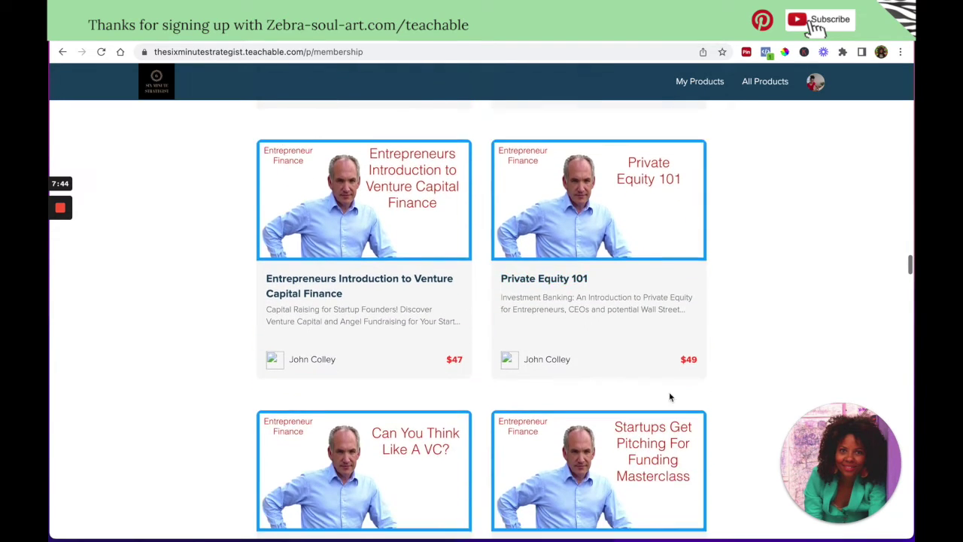
Step: Continue down the included-courses list to the webinar and online course creation titles
scroll(down, 3)
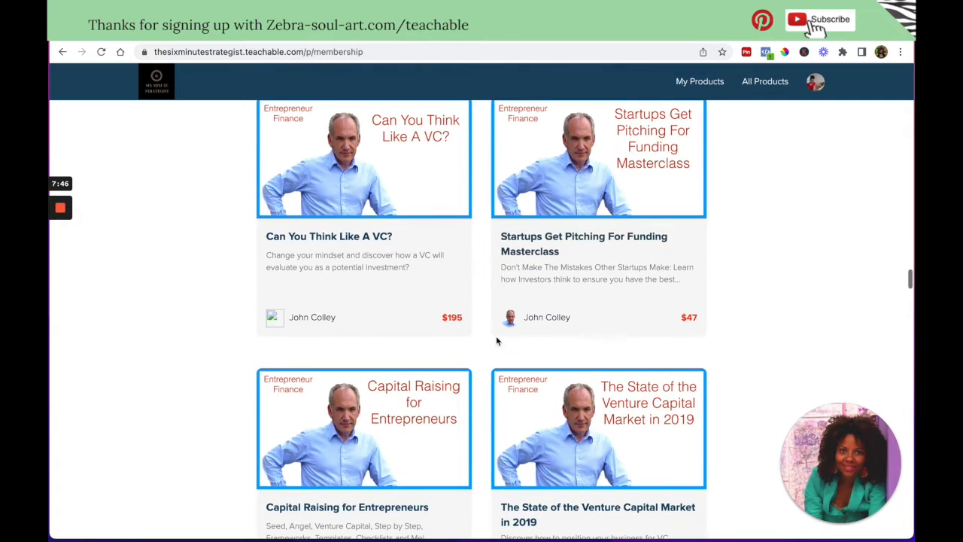
scroll(down, 3)
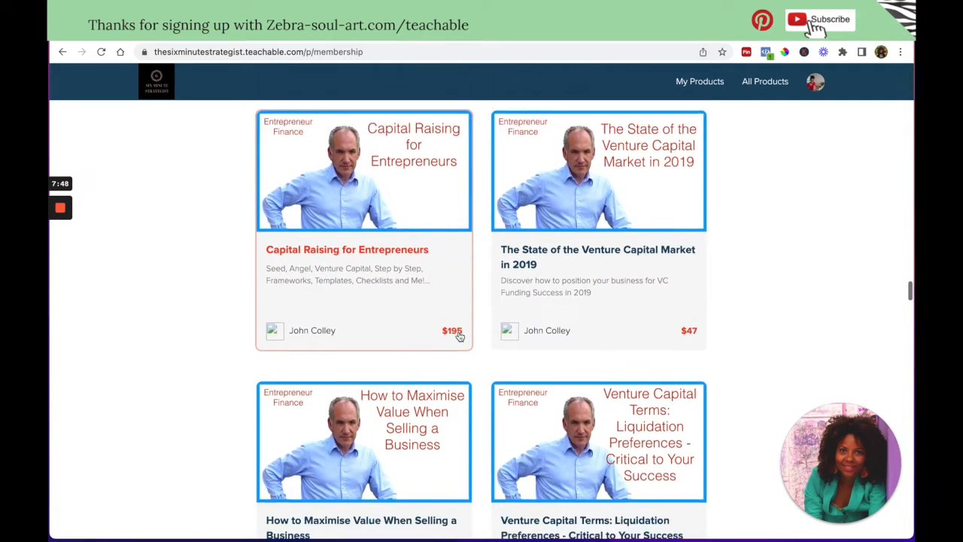
scroll(down, 3)
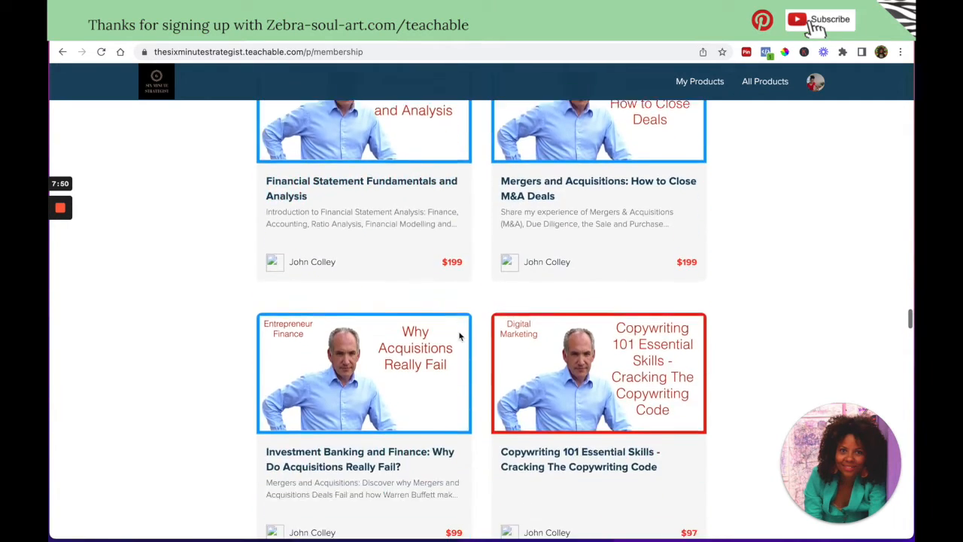
scroll(down, 3)
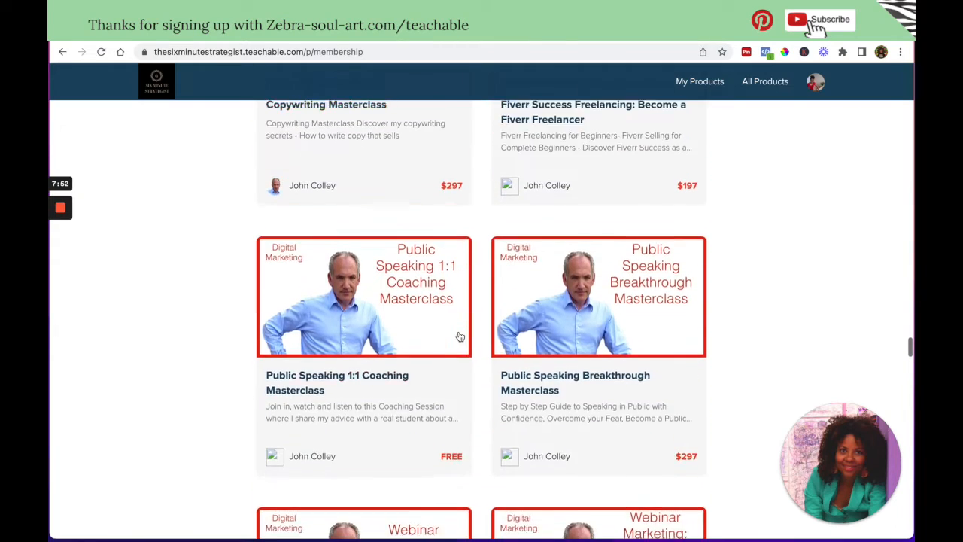
scroll(down, 3)
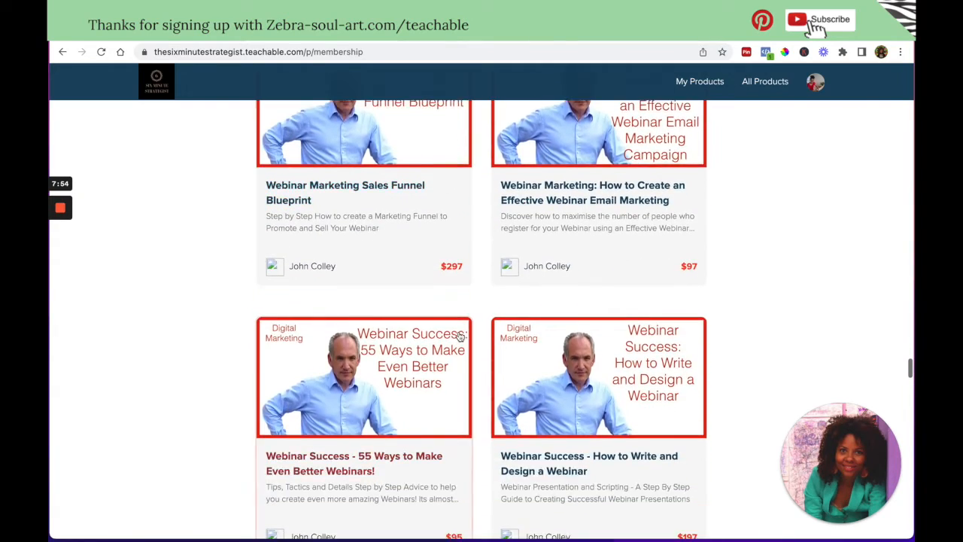
scroll(down, 3)
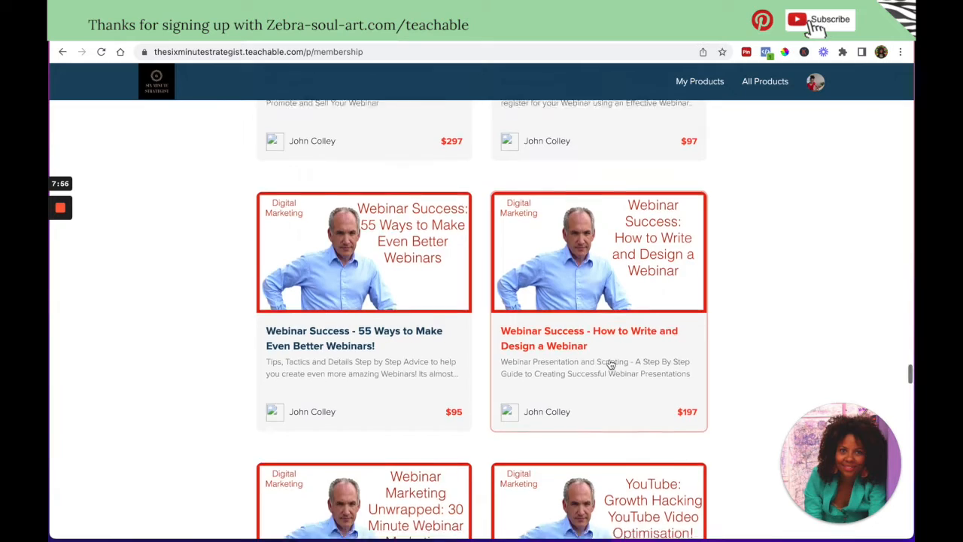
scroll(down, 3)
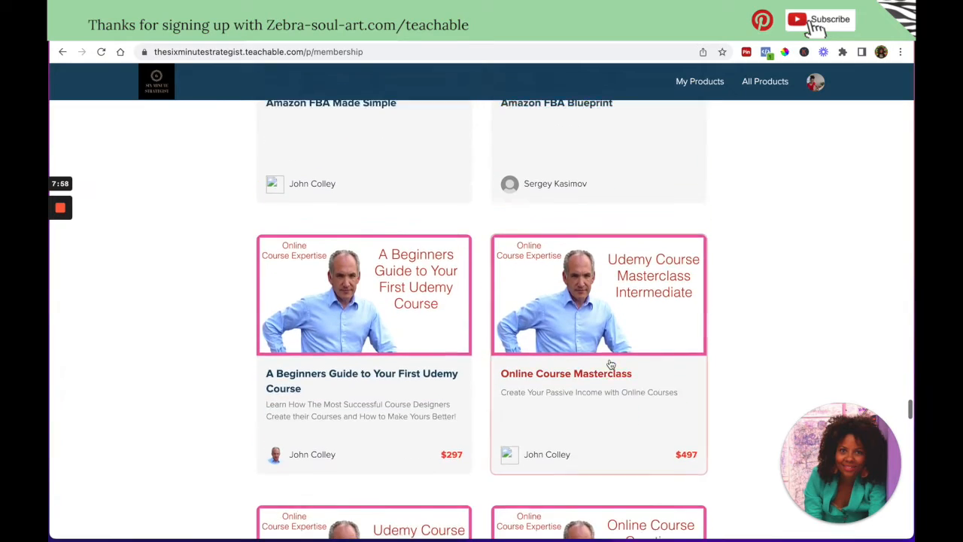
scroll(down, 3)
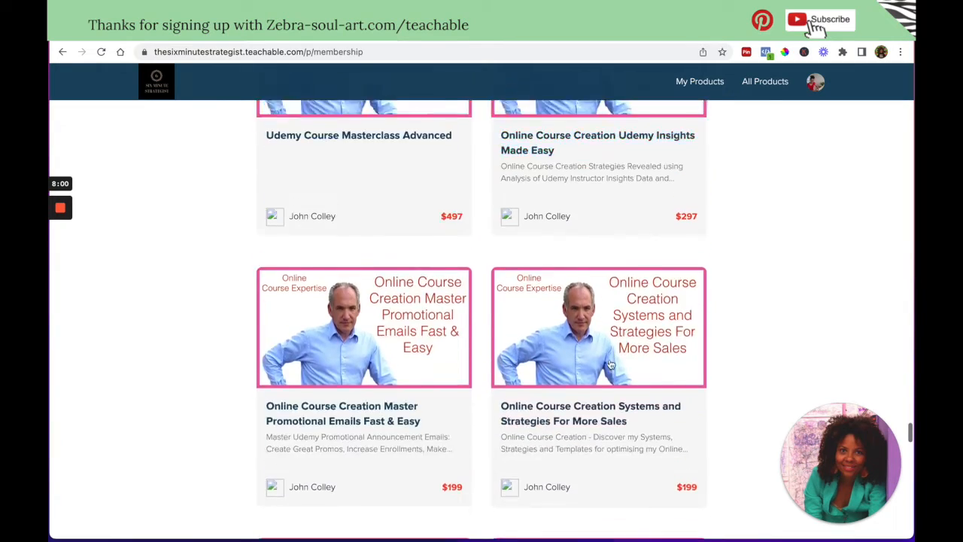
scroll(up, 3)
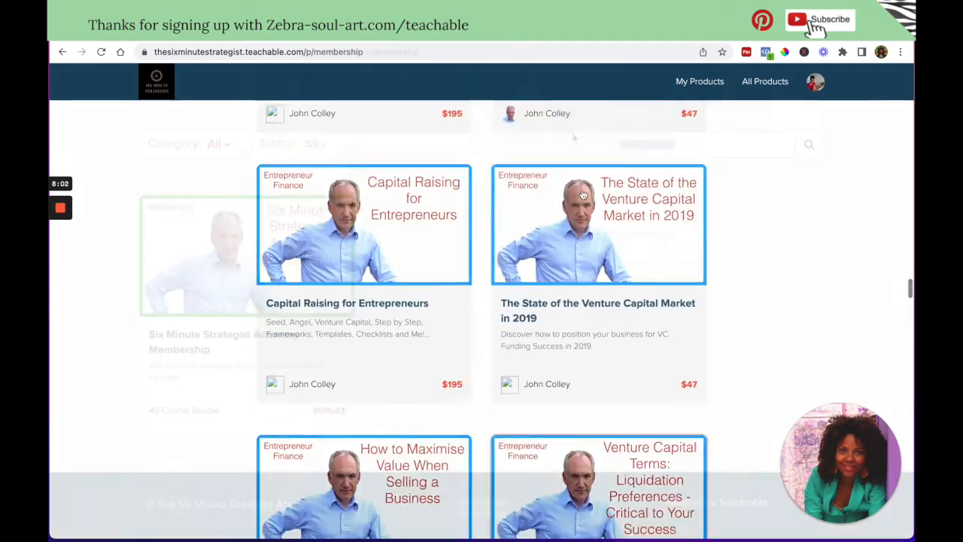
click(810, 145)
text(free)
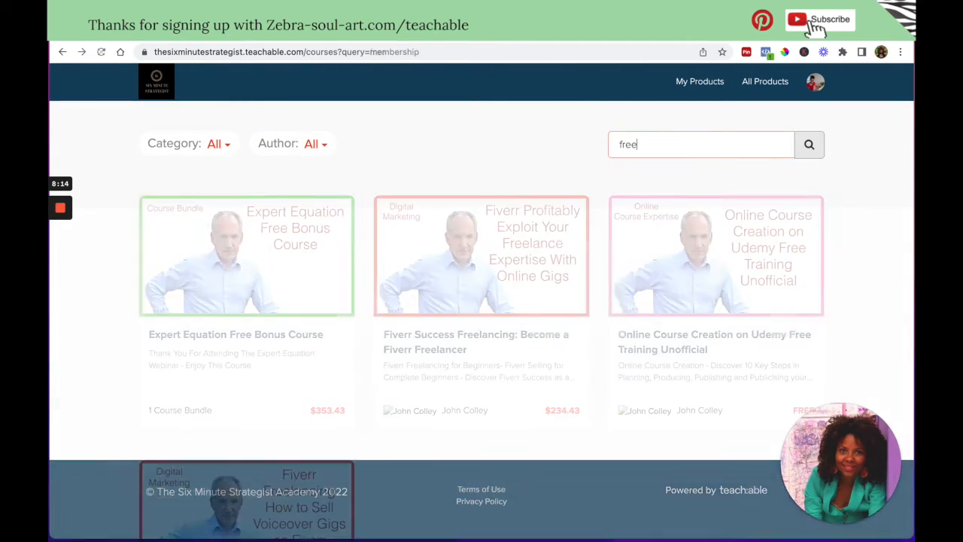
click(809, 145)
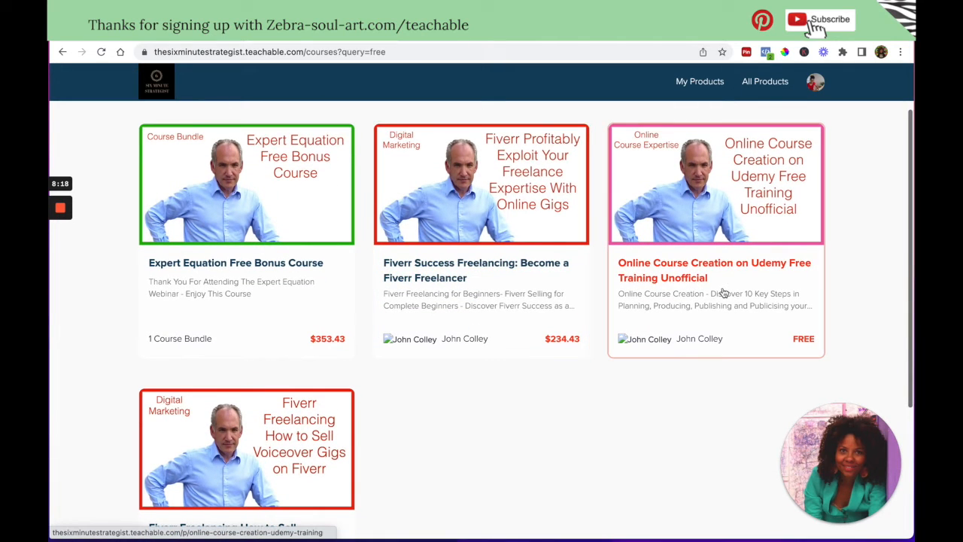
mouse_move(758, 274)
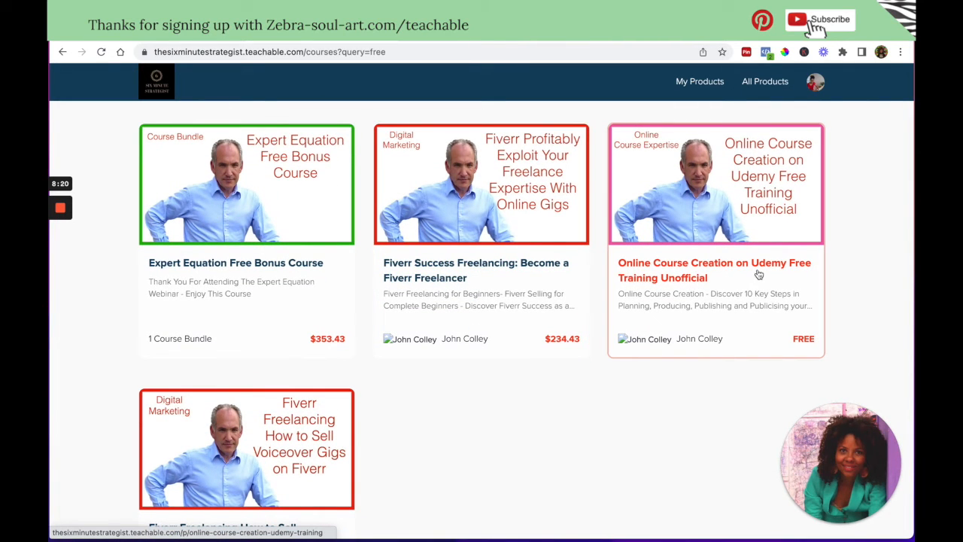
scroll(down, 3)
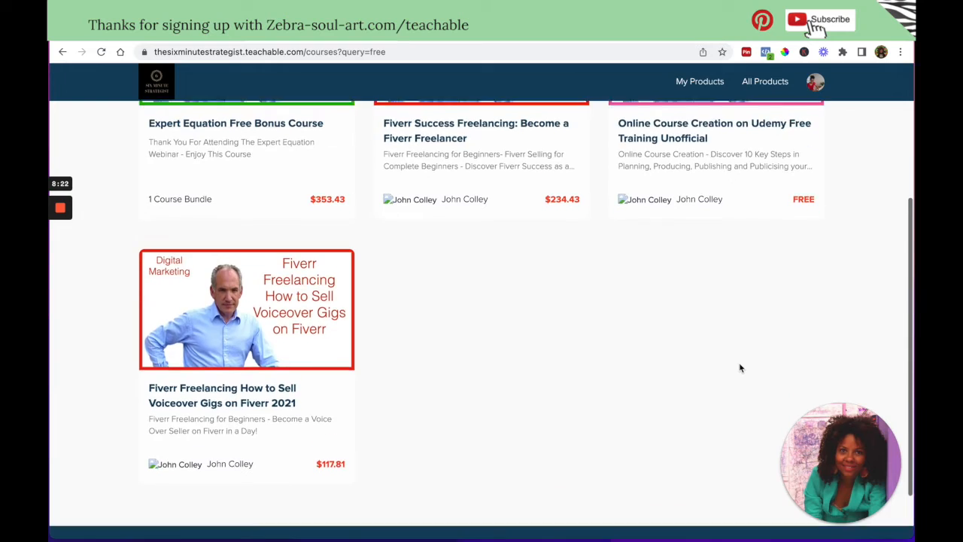
scroll(up, 3)
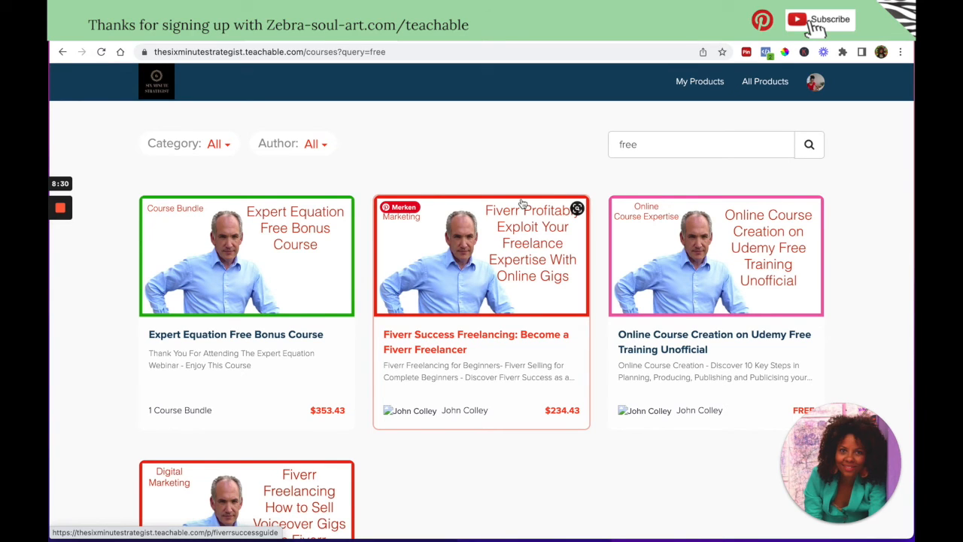
mouse_move(304, 112)
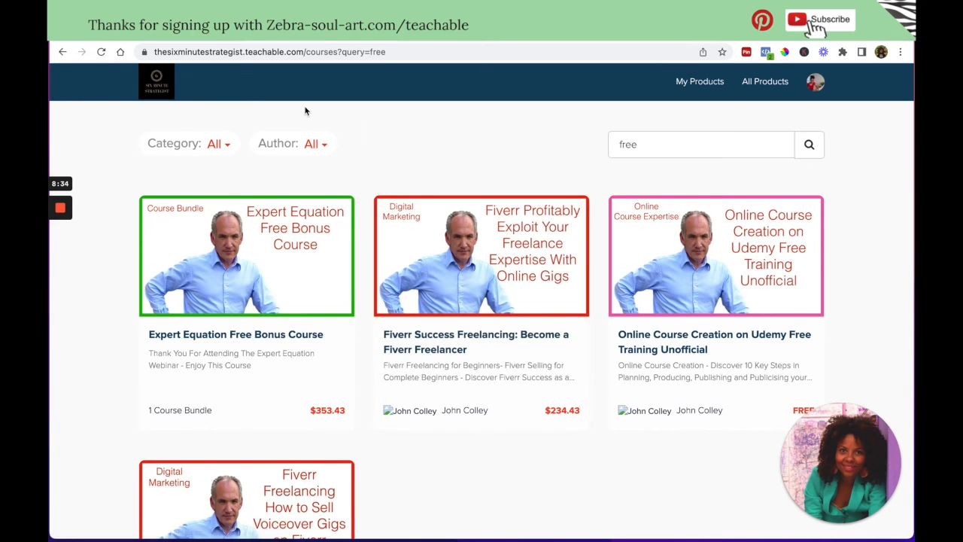
mouse_move(274, 160)
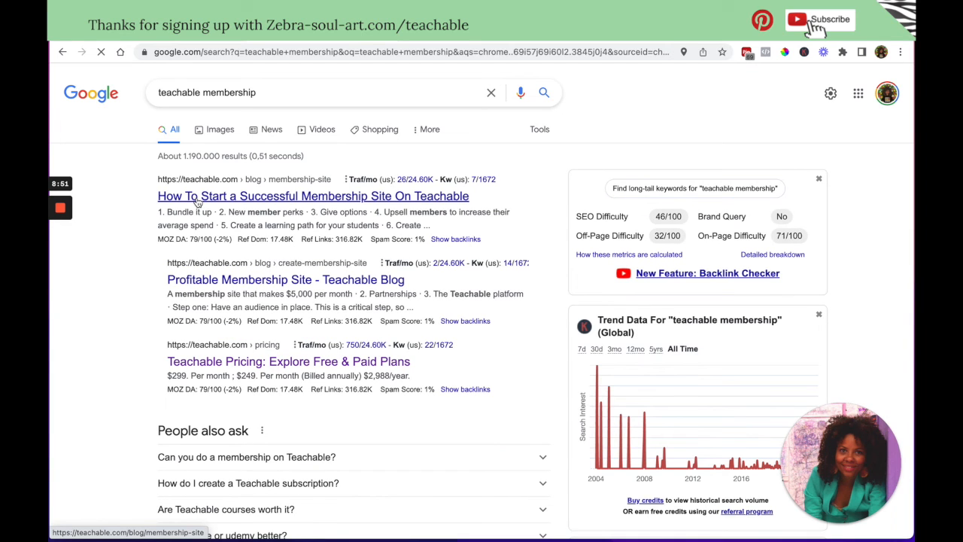
mouse_move(158, 199)
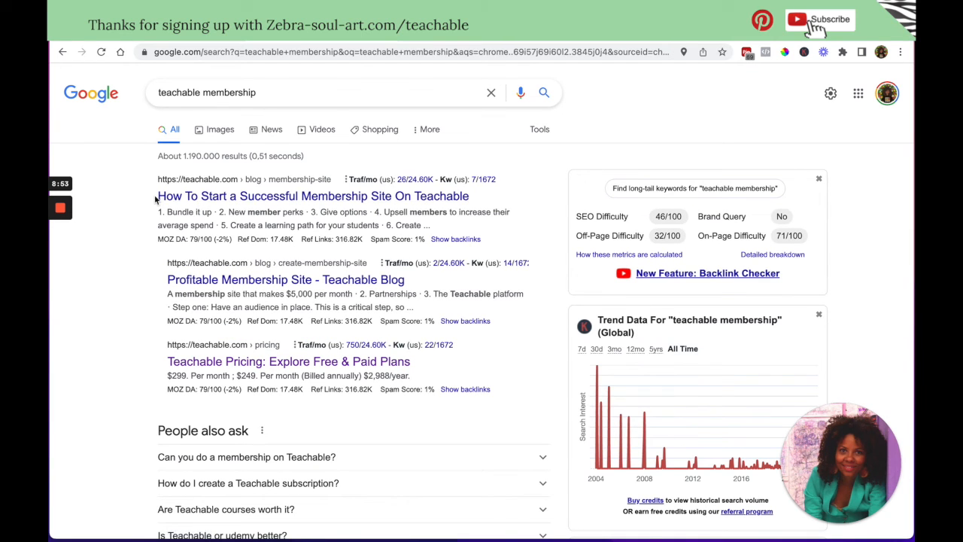
Step: Open the Teachable result 'How To Start a Successful Membership Site On Teachable'
click(313, 196)
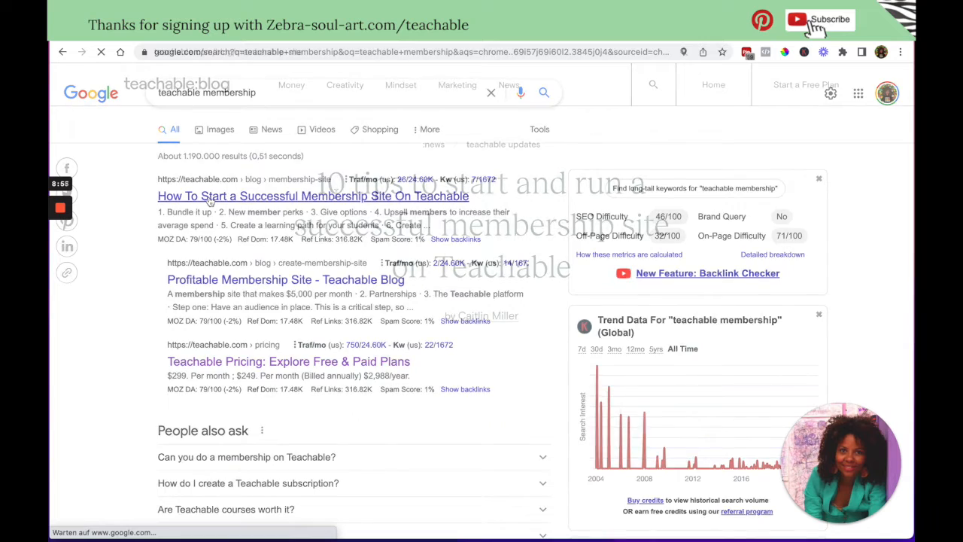
Step: Read down the membership-site article and highlight the '4. Upsell members to increase their average spend' heading
click(313, 196)
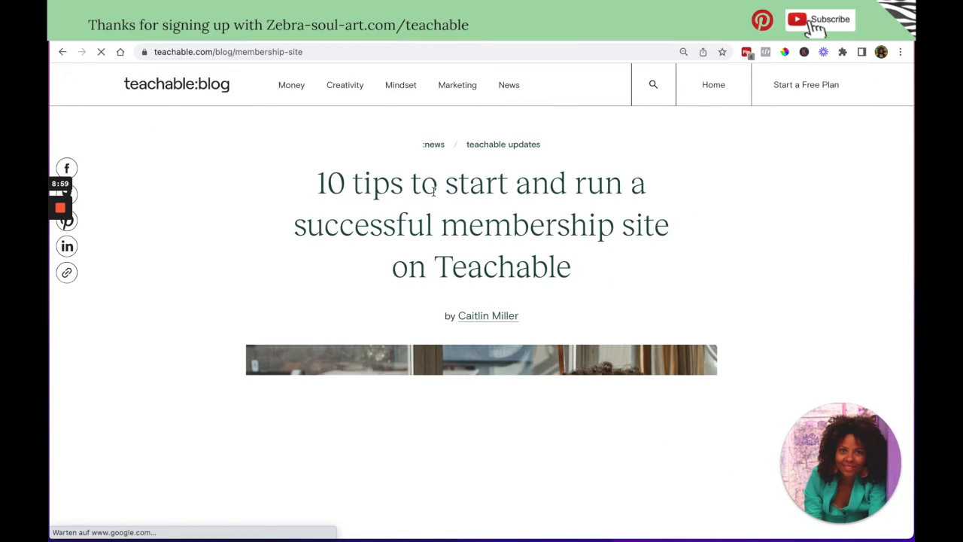
scroll(down, 3)
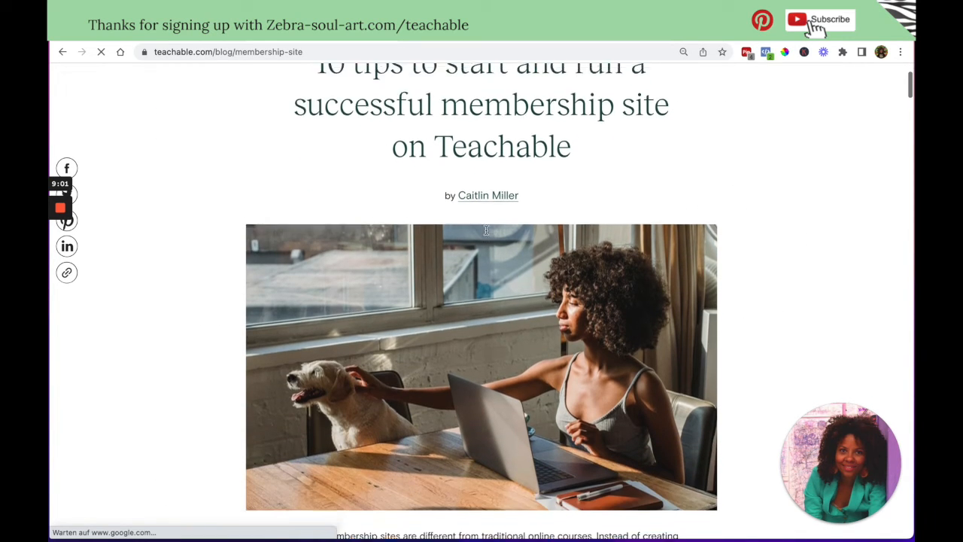
scroll(down, 3)
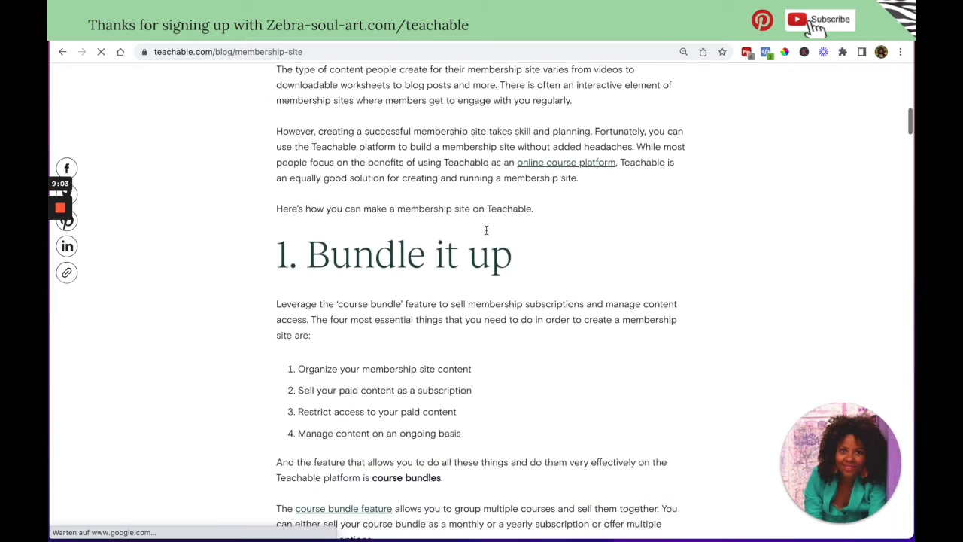
scroll(down, 3)
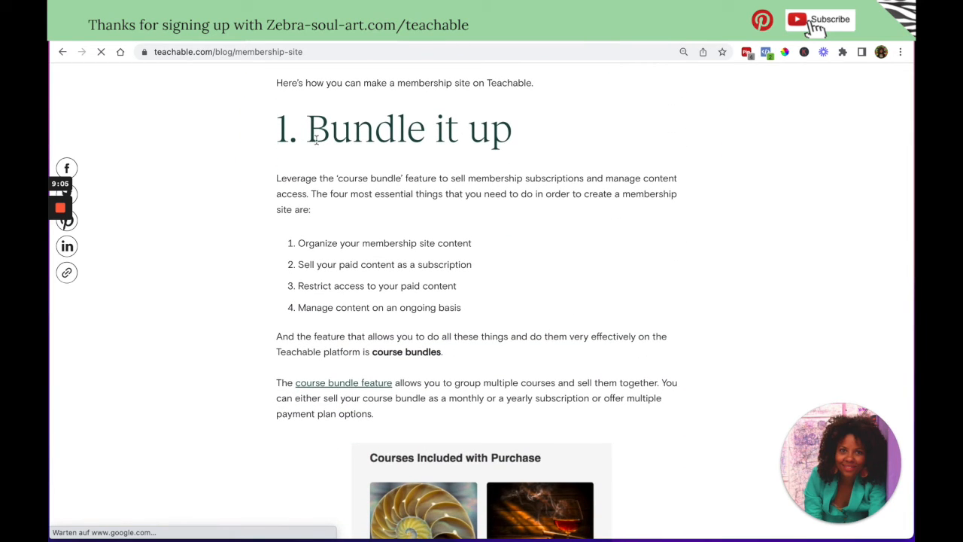
scroll(down, 3)
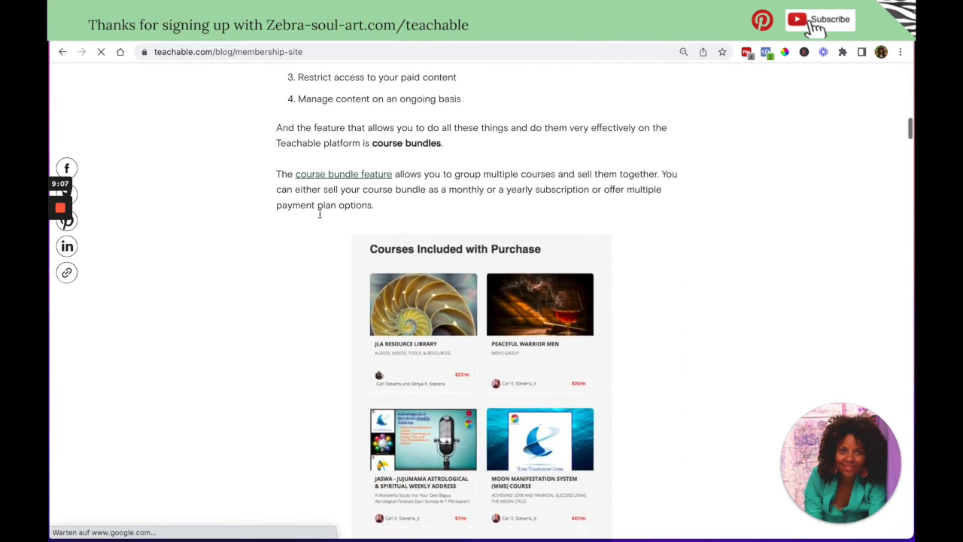
scroll(down, 3)
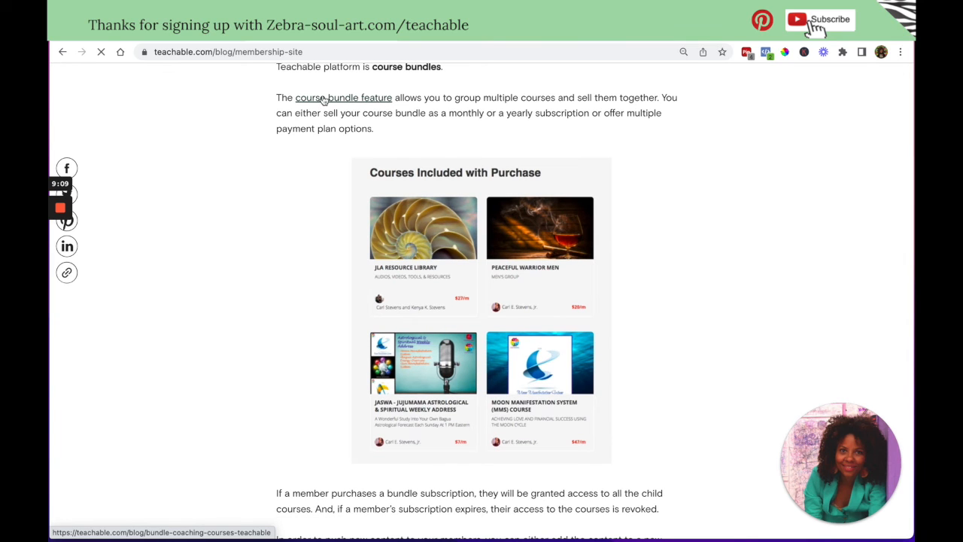
scroll(down, 3)
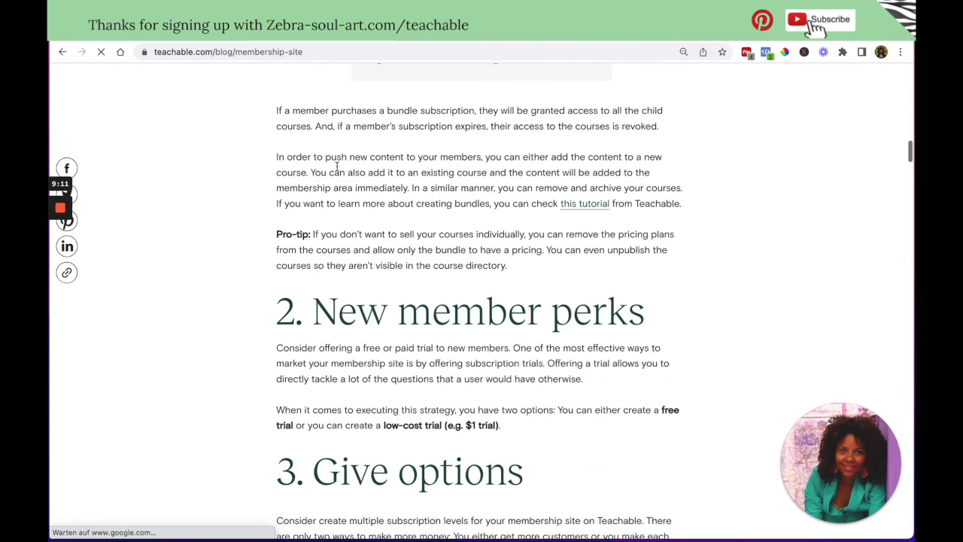
scroll(down, 3)
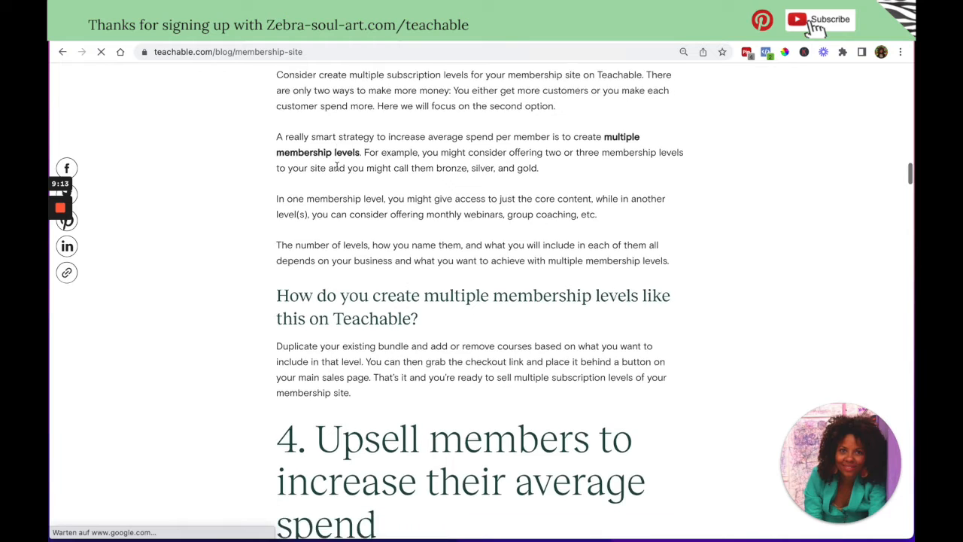
scroll(down, 3)
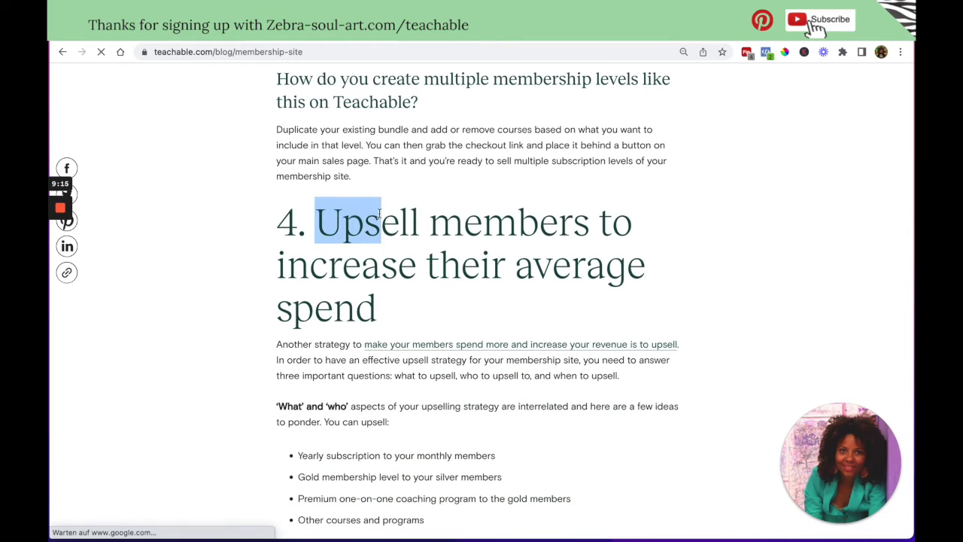
drag(361, 219, 487, 301)
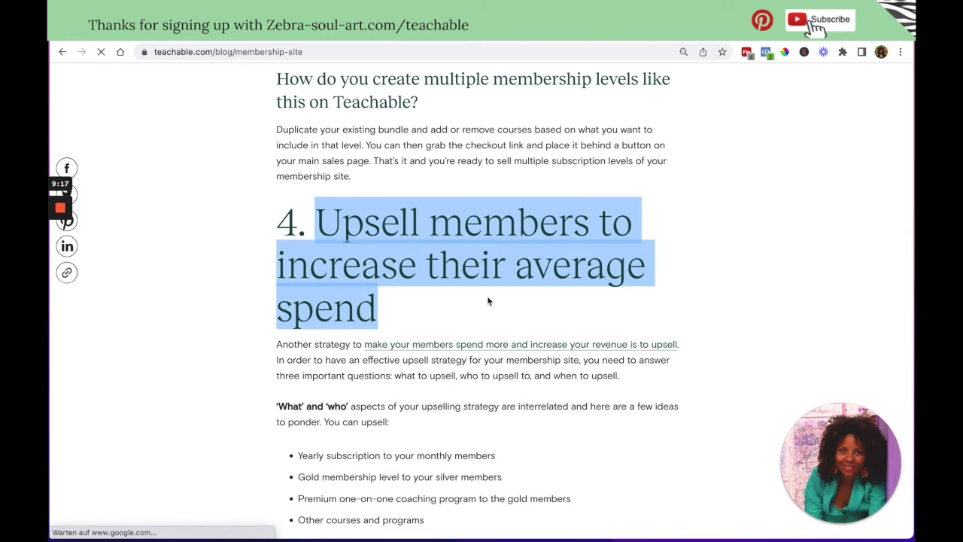
Step: Keep reading past the upsell section to section 6 on creating multiple content types
scroll(down, 3)
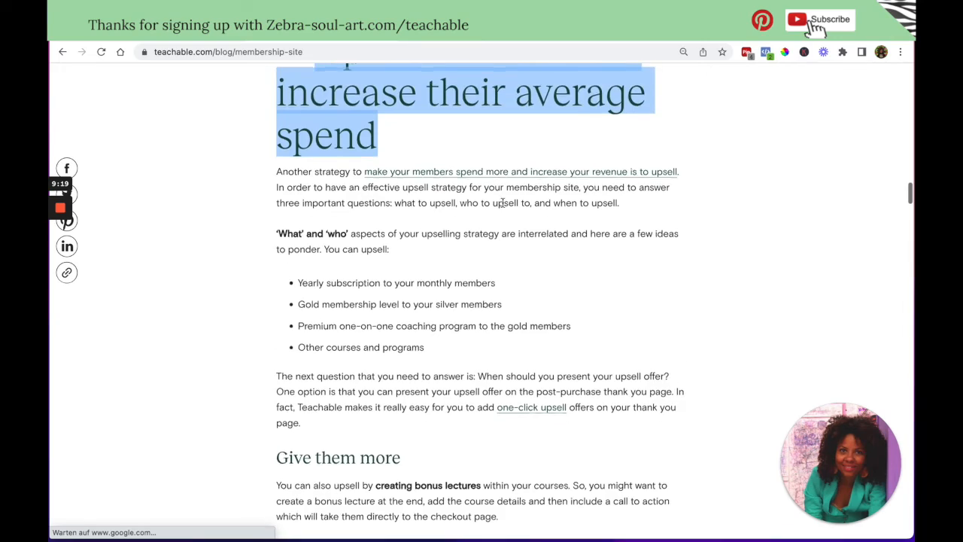
scroll(down, 3)
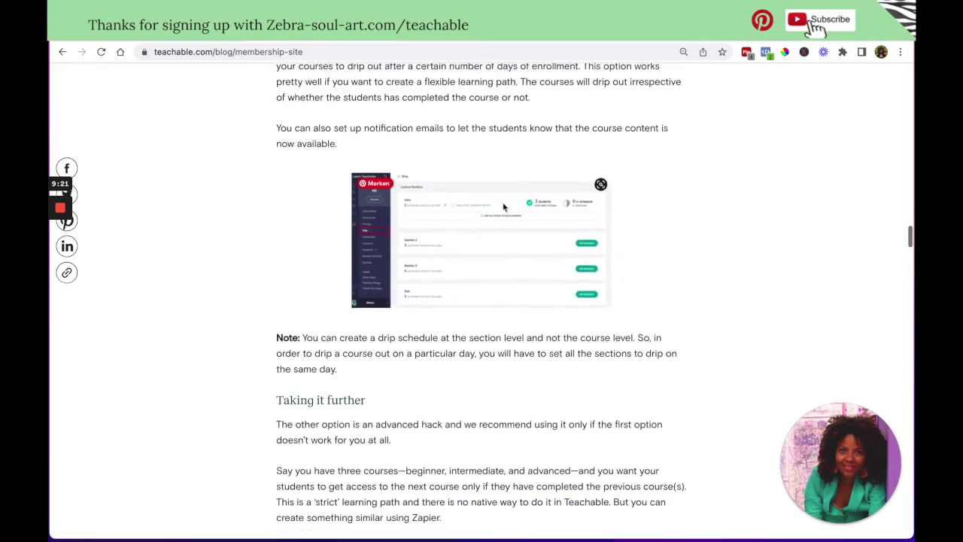
scroll(down, 3)
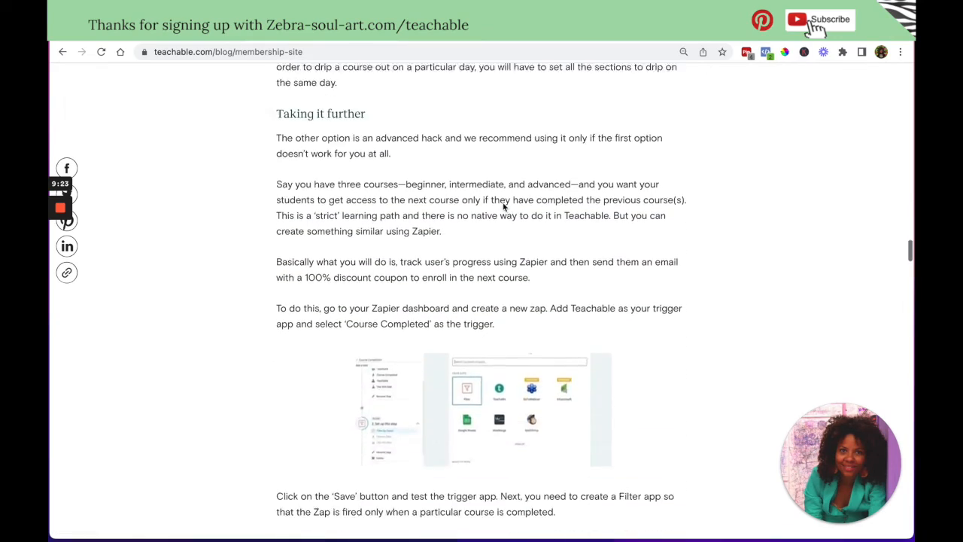
scroll(down, 3)
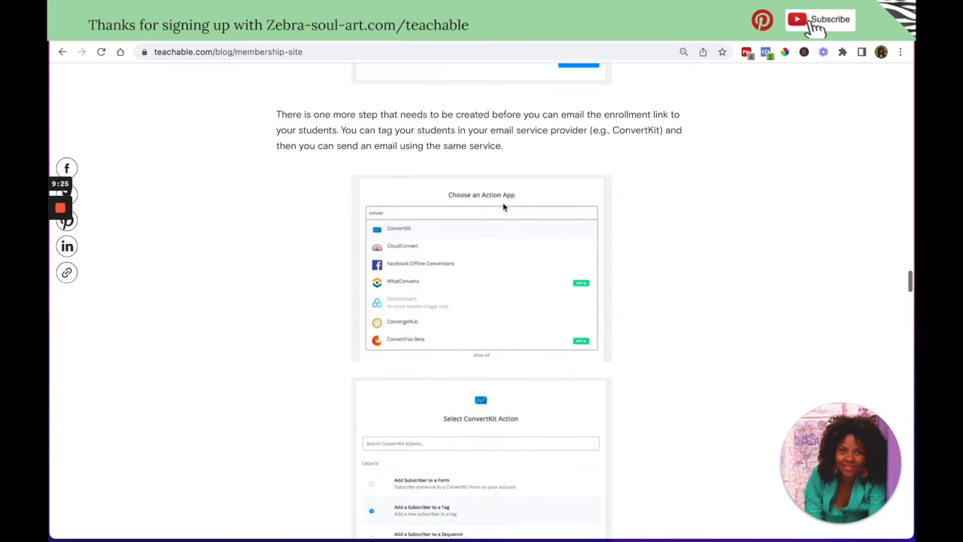
scroll(down, 3)
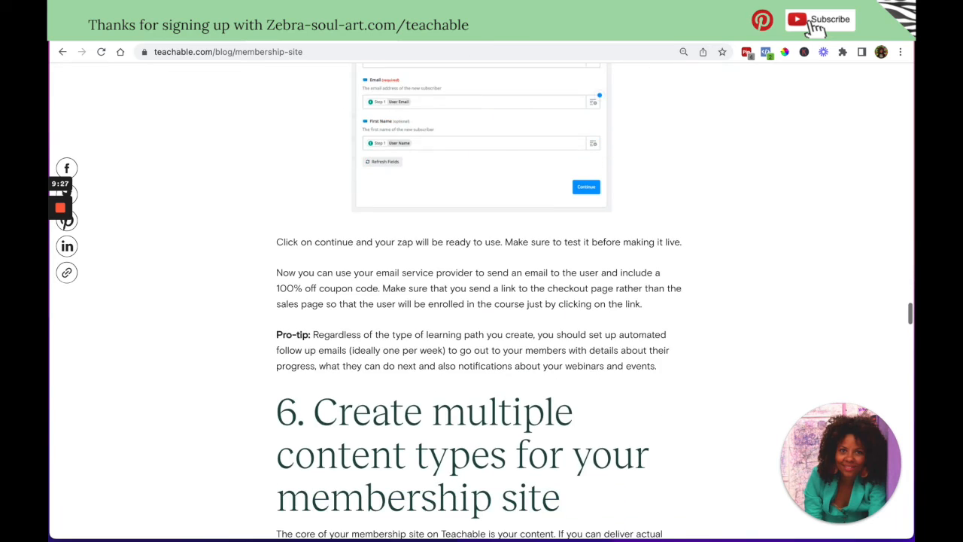
click(229, 51)
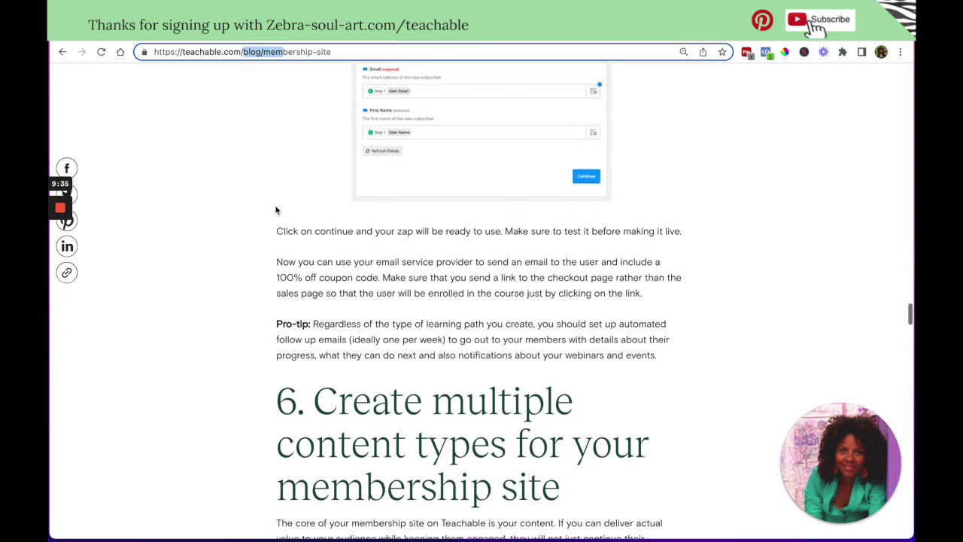
scroll(down, 3)
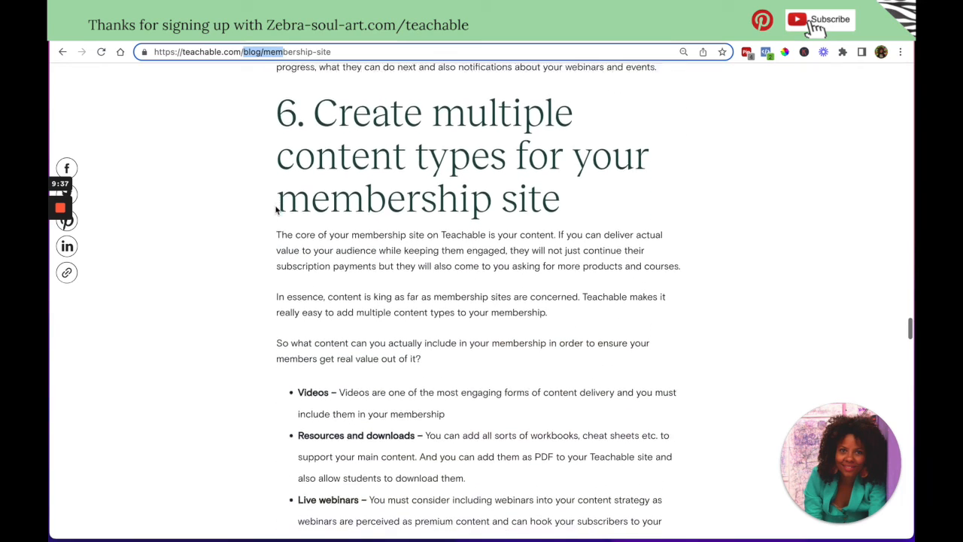
scroll(down, 3)
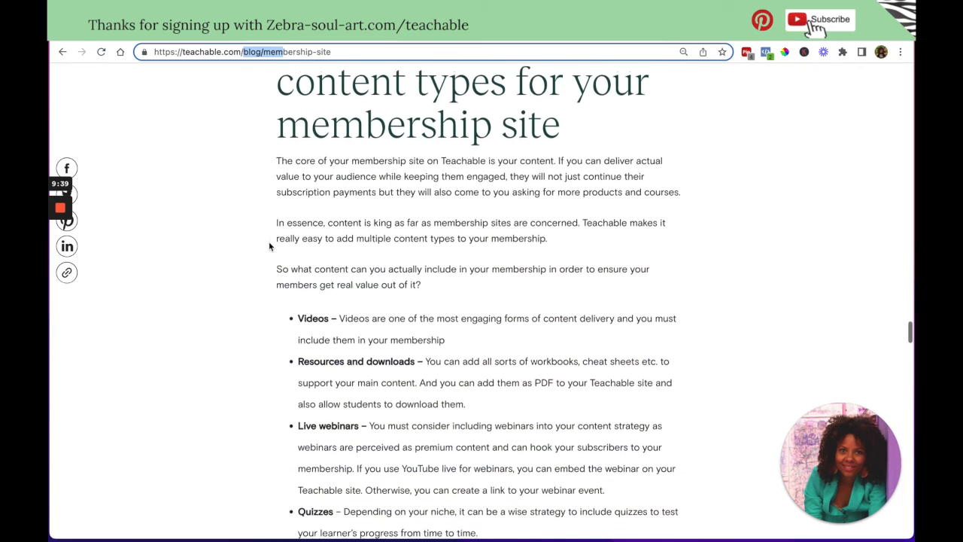
scroll(down, 3)
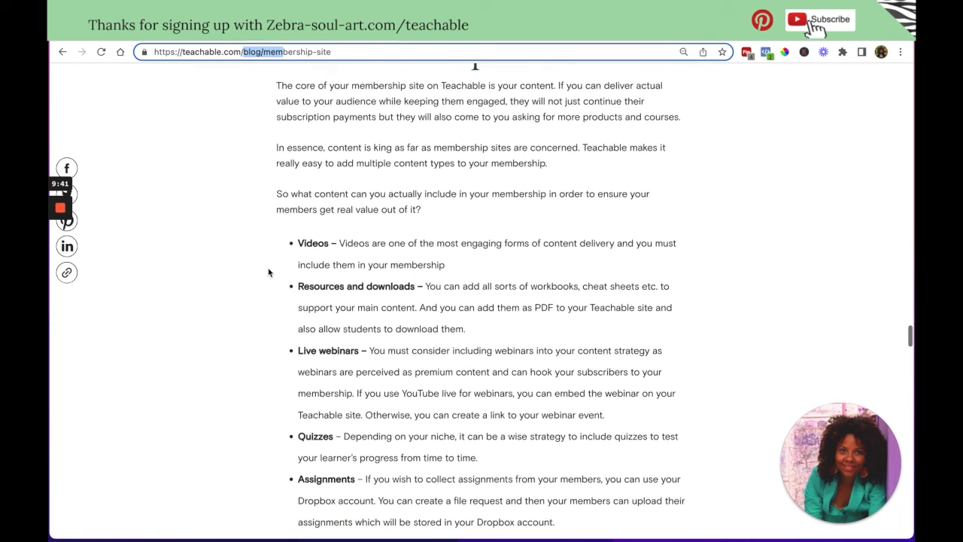
scroll(down, 3)
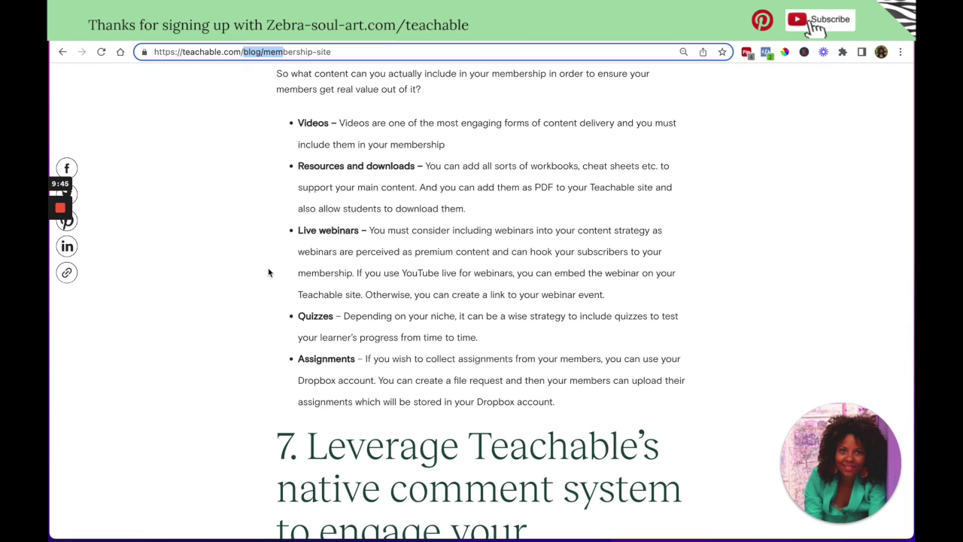
scroll(down, 3)
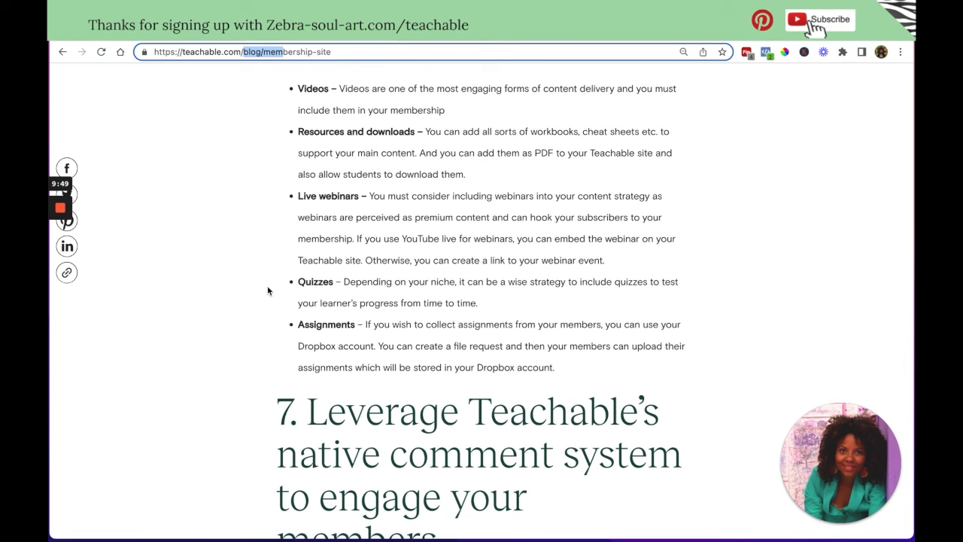
mouse_move(268, 307)
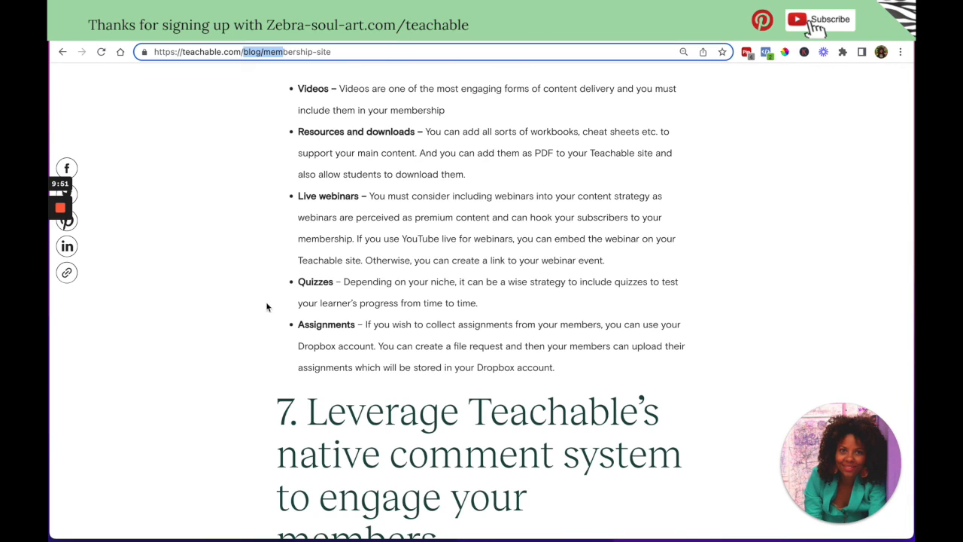